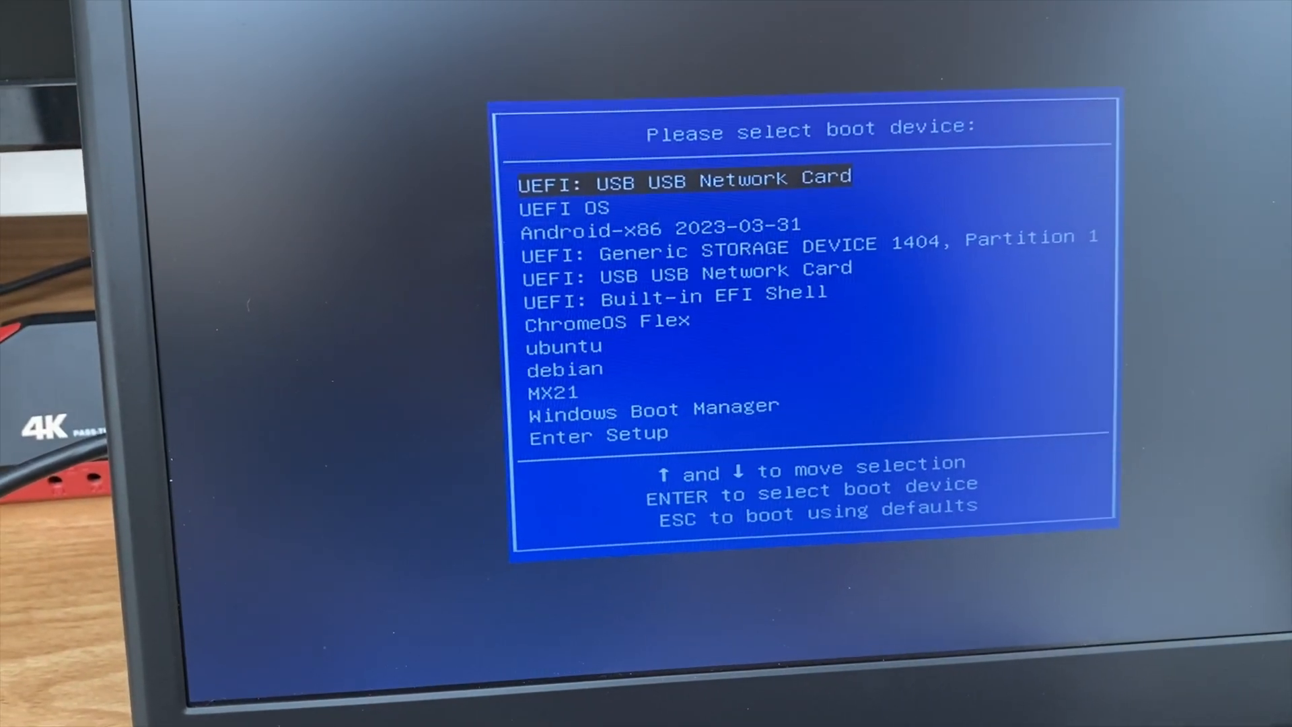
pyautogui.press('down')
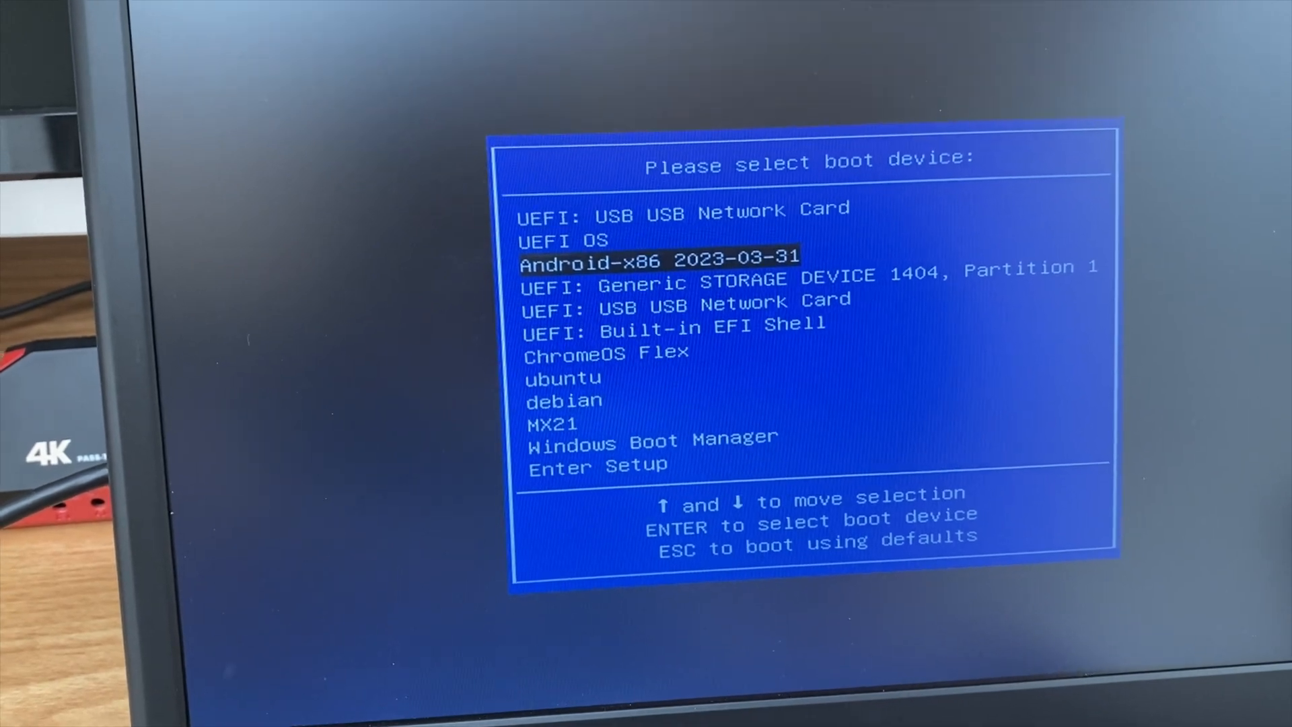
pyautogui.press('Enter')
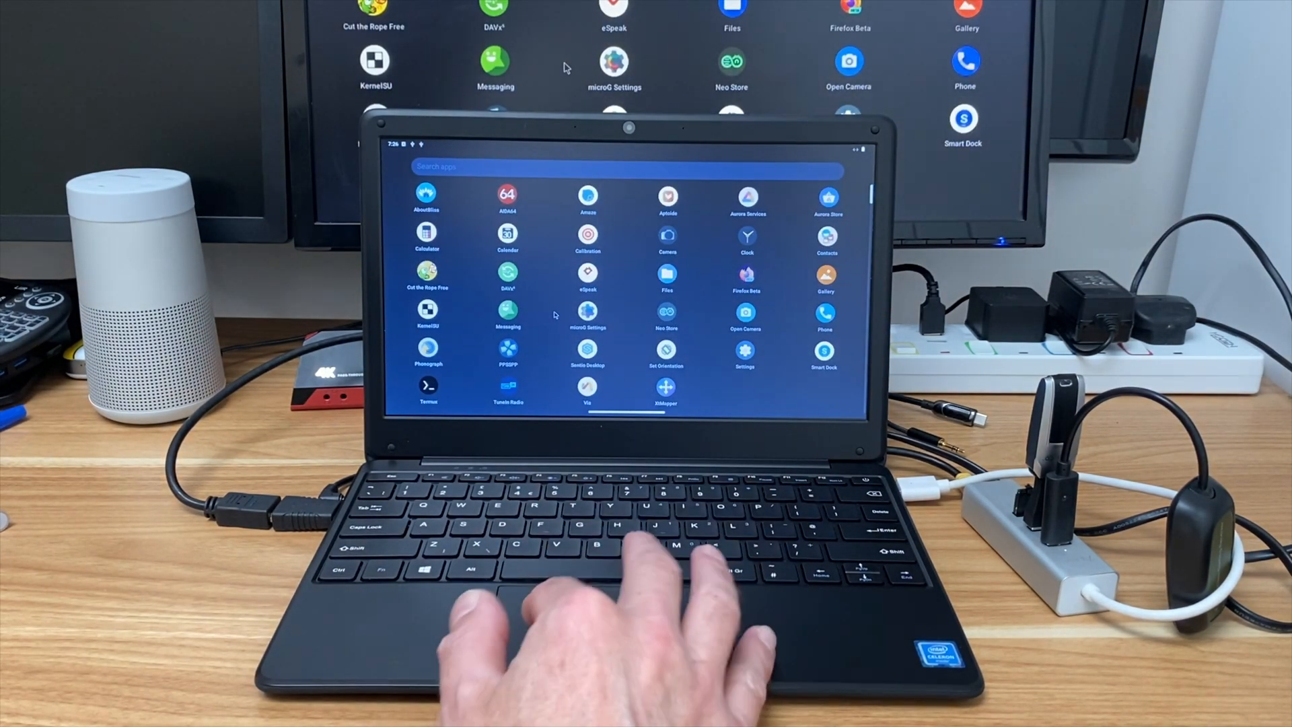
# Launch Firefox Beta from the app drawer onto a page offering Add to Home screen
pyautogui.click(505, 195)
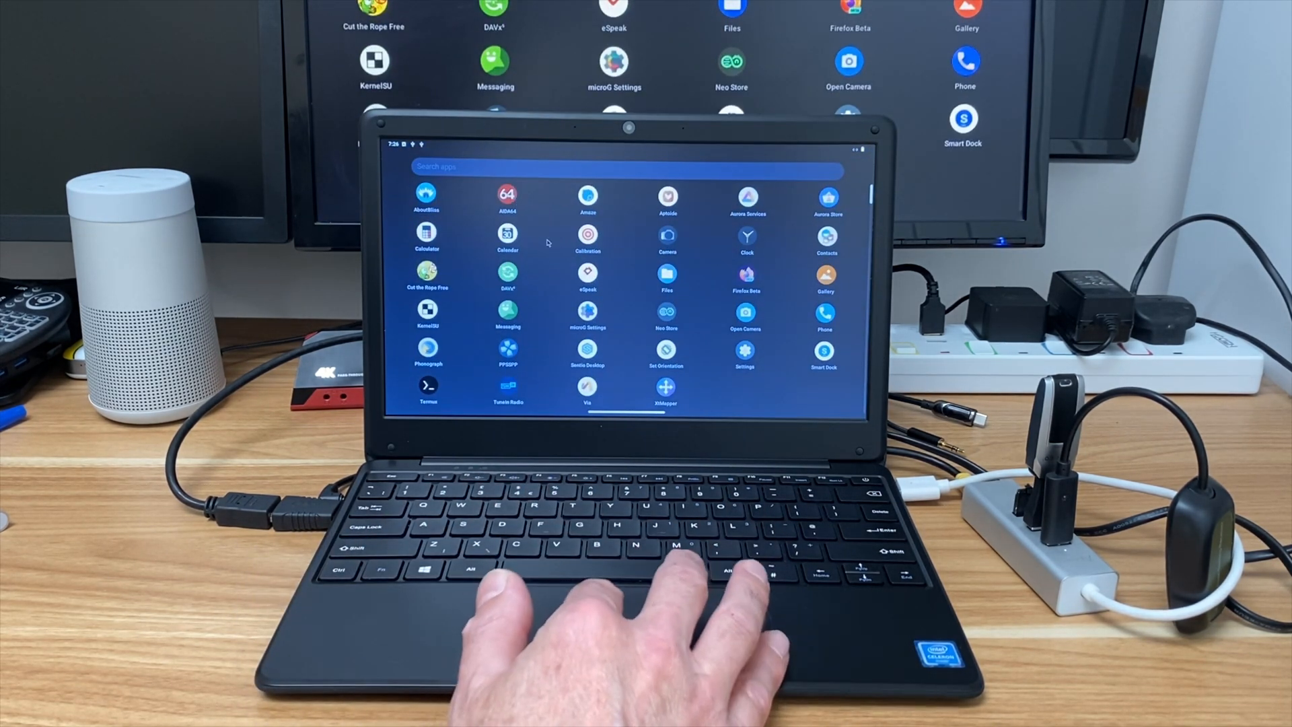
pyautogui.click(666, 280)
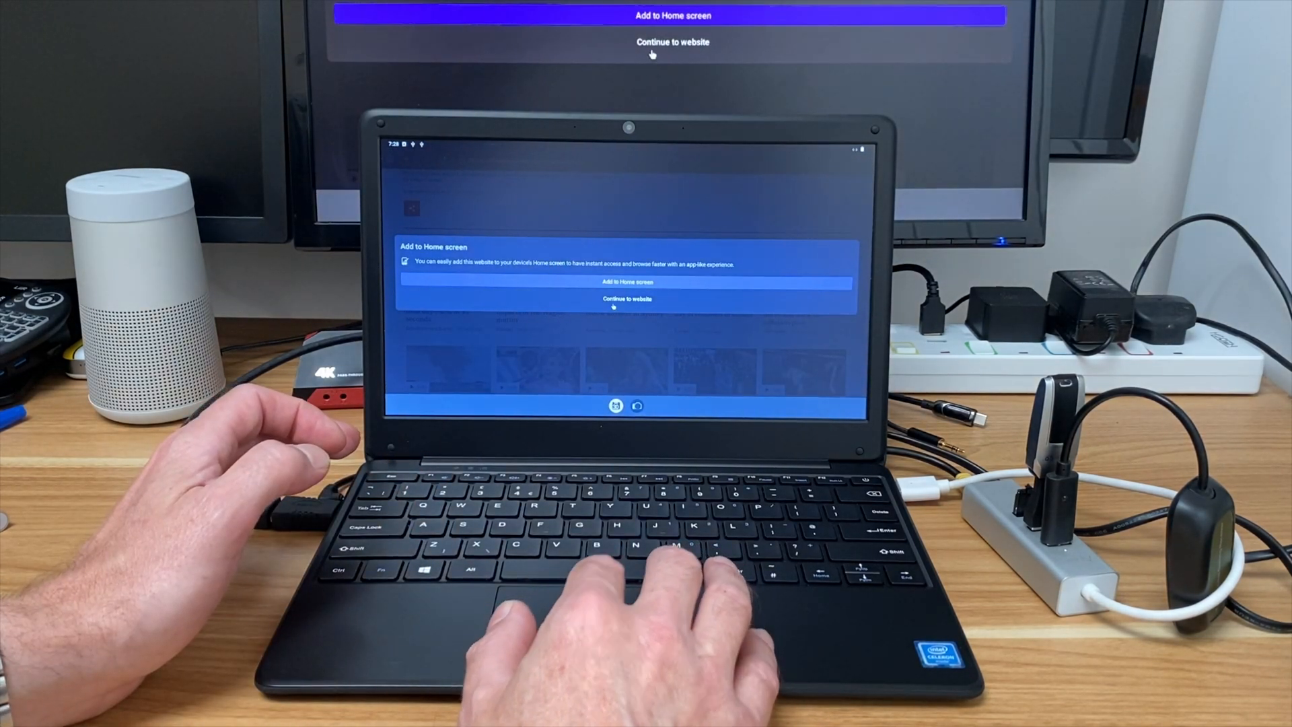
# Continue to the website and open the Glastonbury final day's acts video story from Editor's recommendations
pyautogui.click(625, 299)
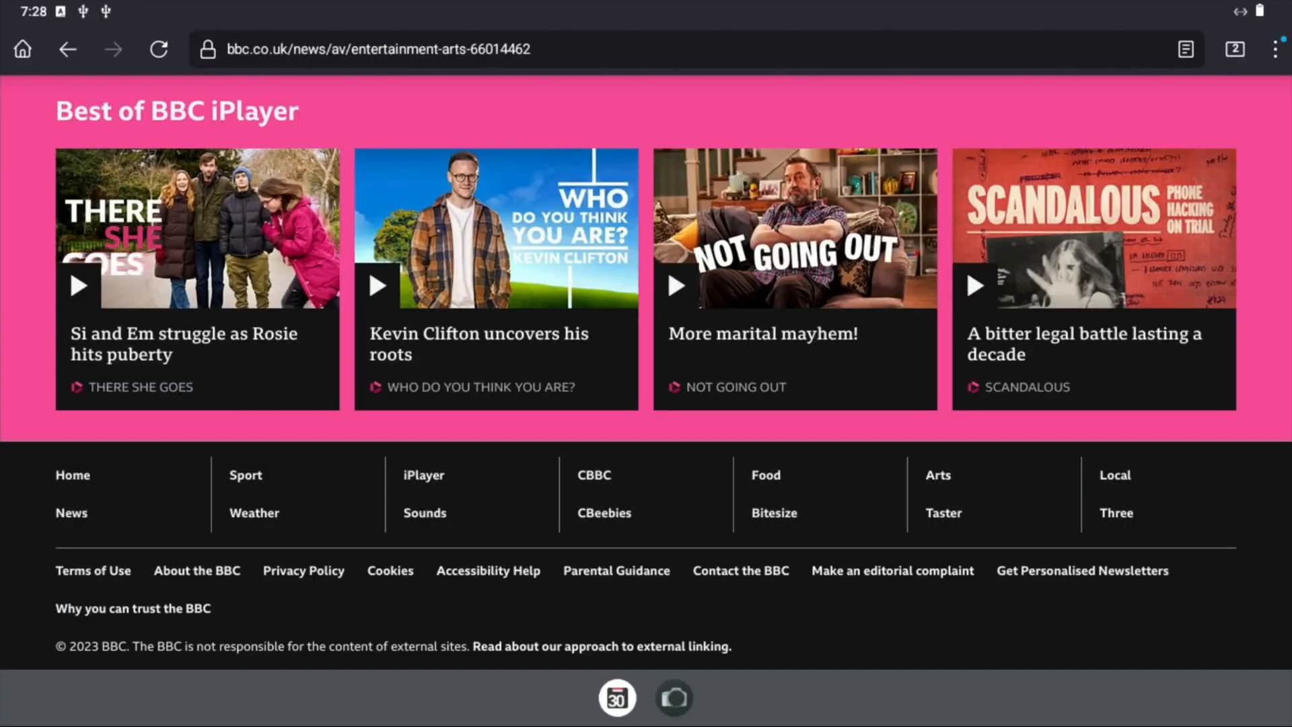
pyautogui.moveTo(992, 110)
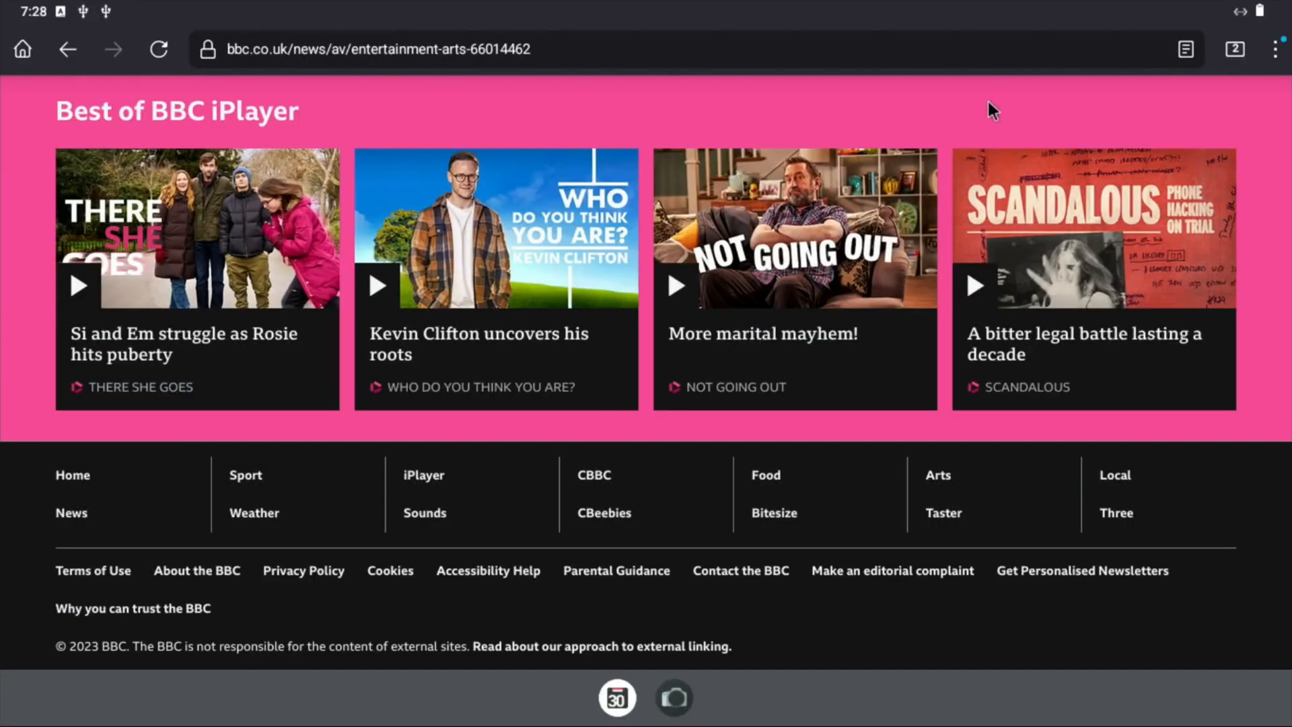
pyautogui.scroll(3)
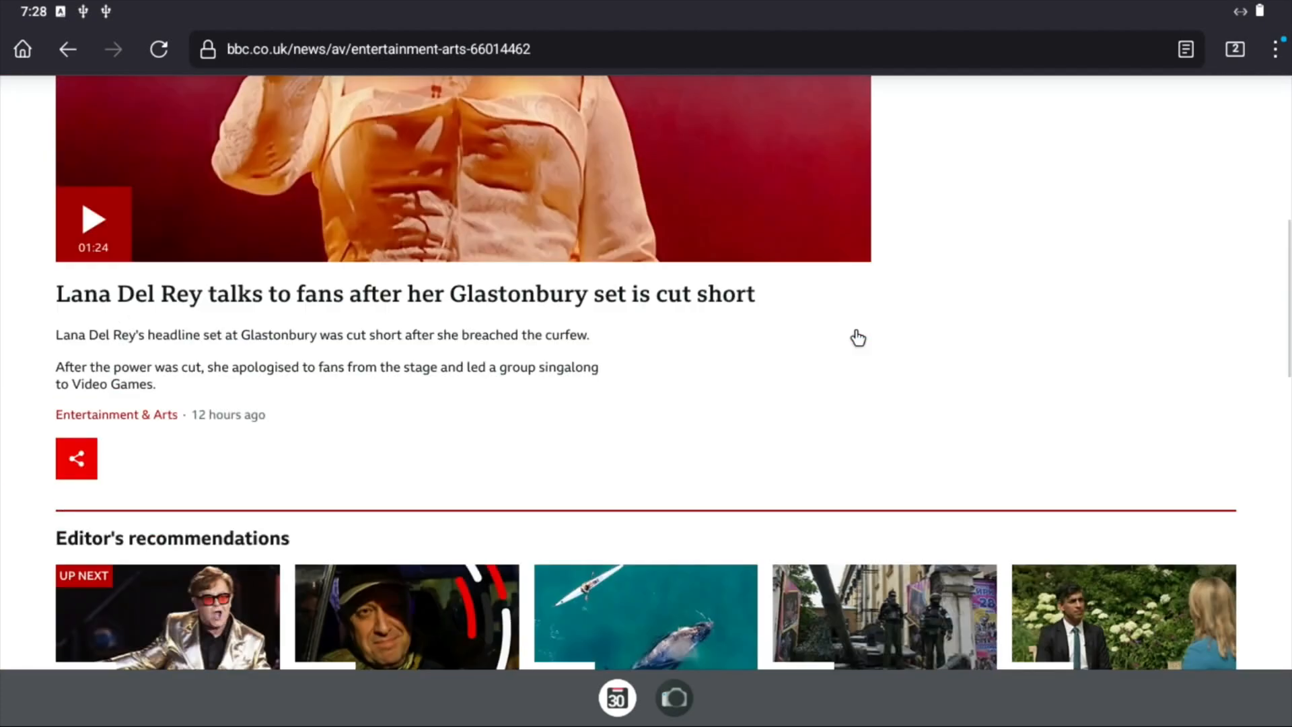
pyautogui.scroll(-3)
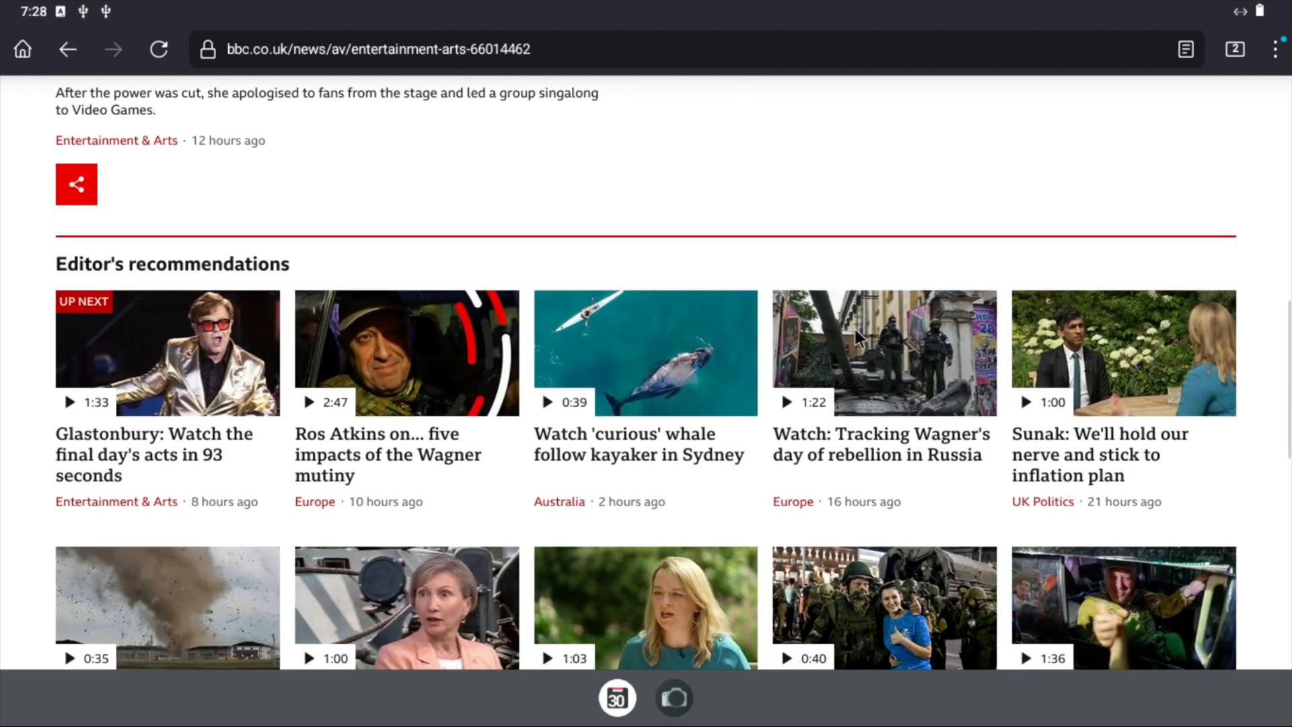
pyautogui.scroll(-3)
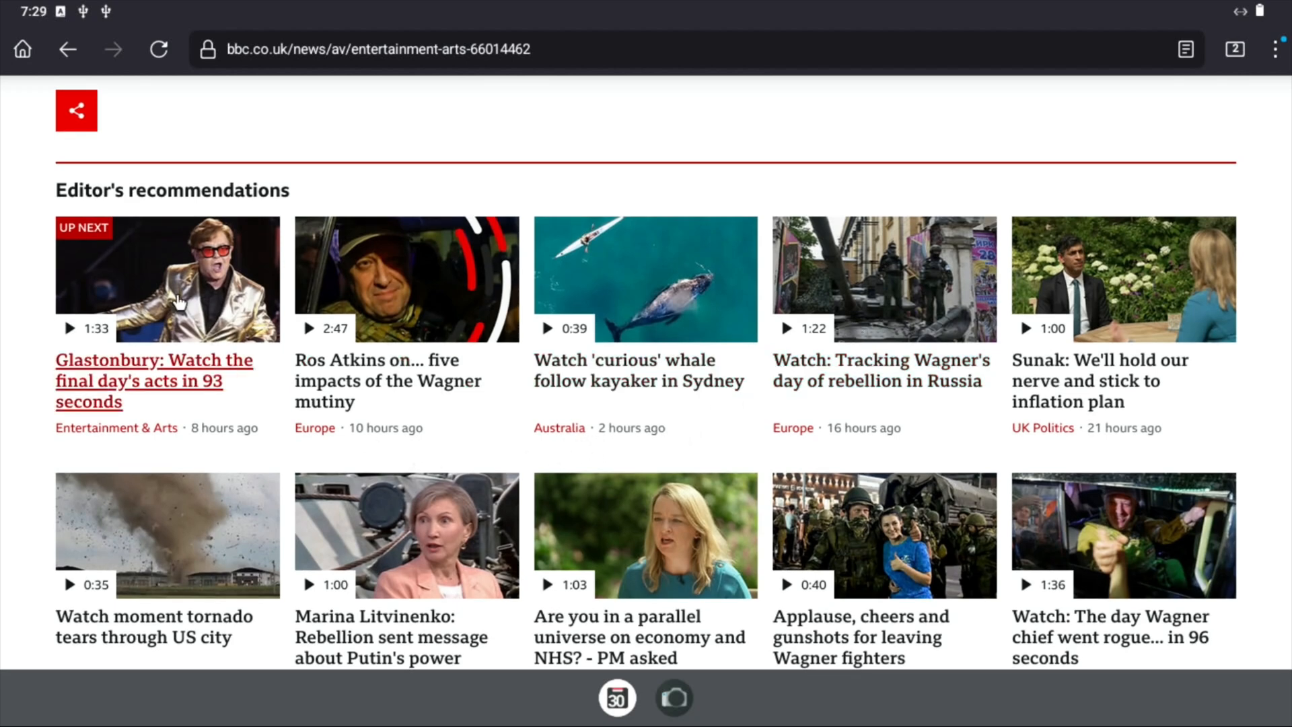
pyautogui.click(167, 278)
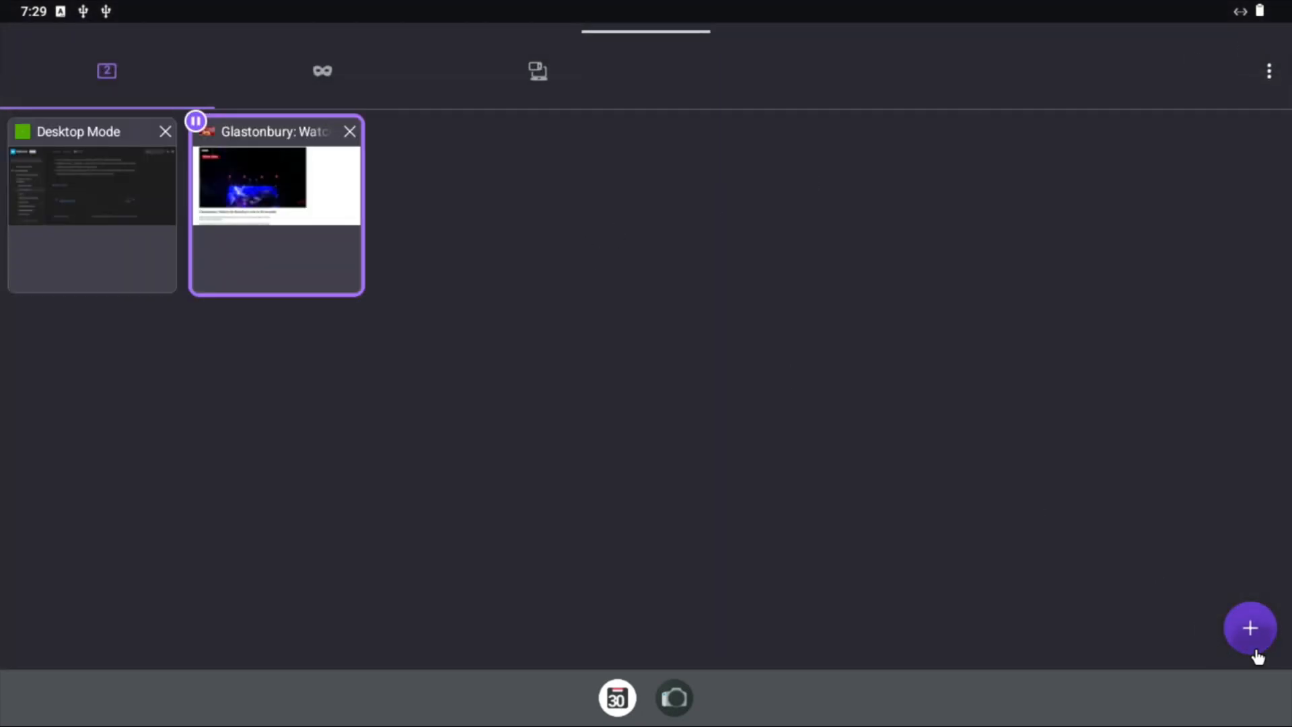
# Load hotukdeals.com in a new third tab
pyautogui.click(1249, 629)
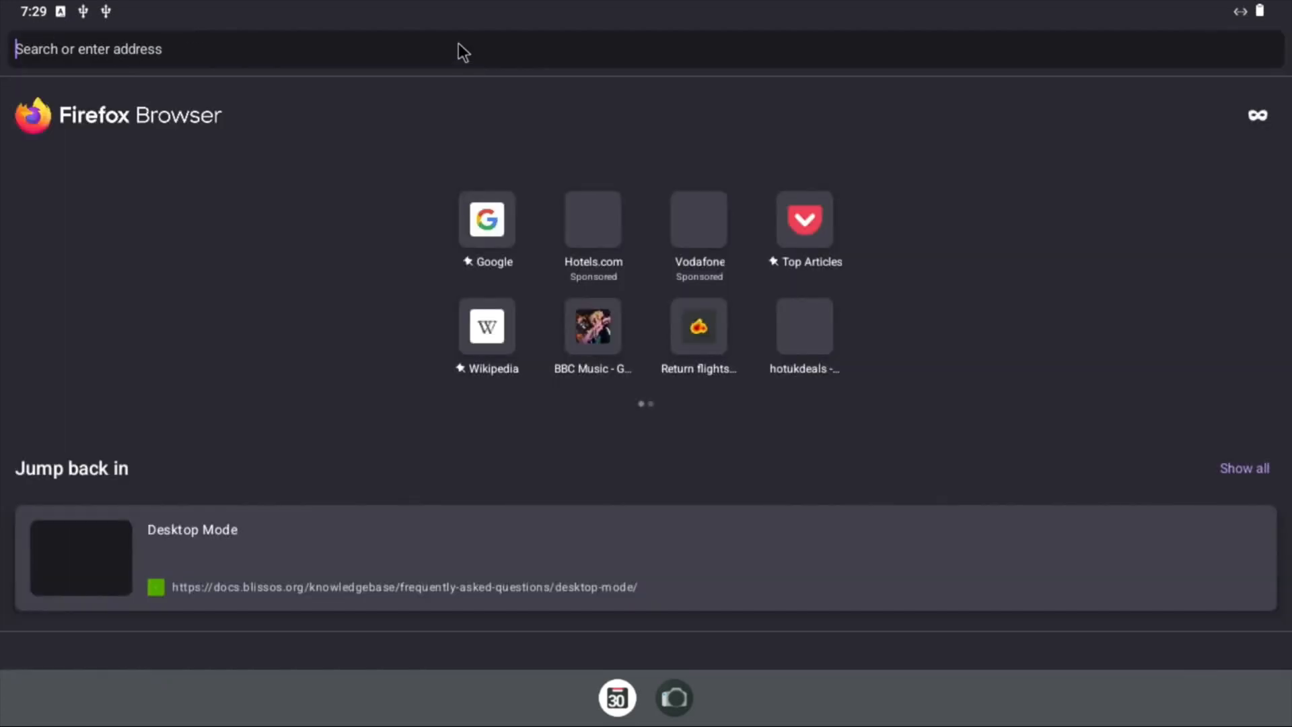
pyautogui.write('https://www.hotukdeals.com/')
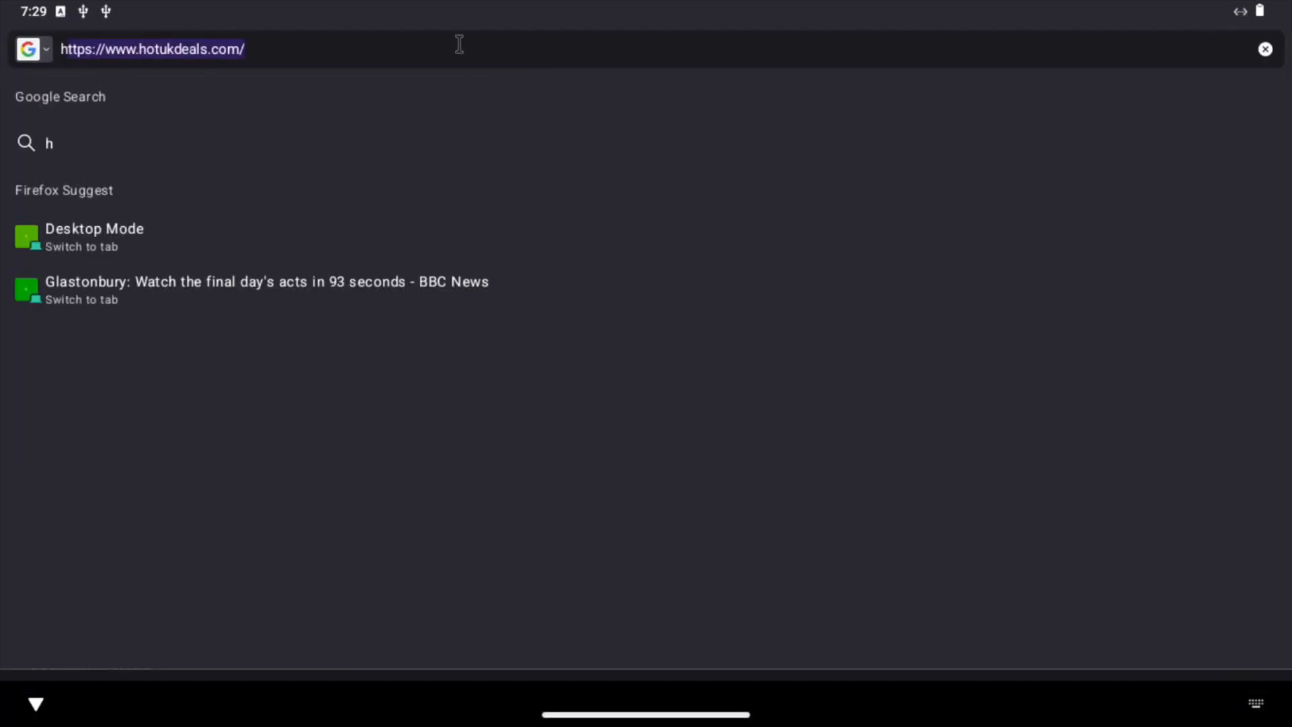
pyautogui.write('h6t')
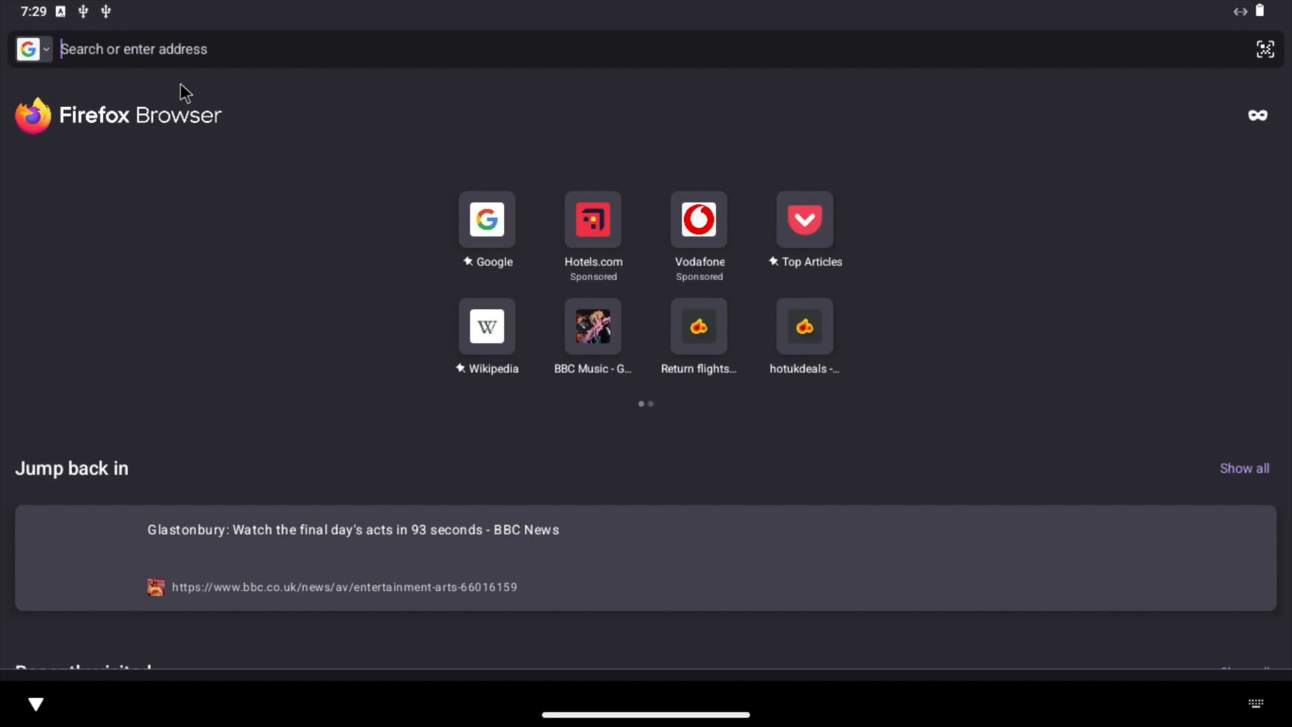
pyautogui.write('hotukdeals.com/')
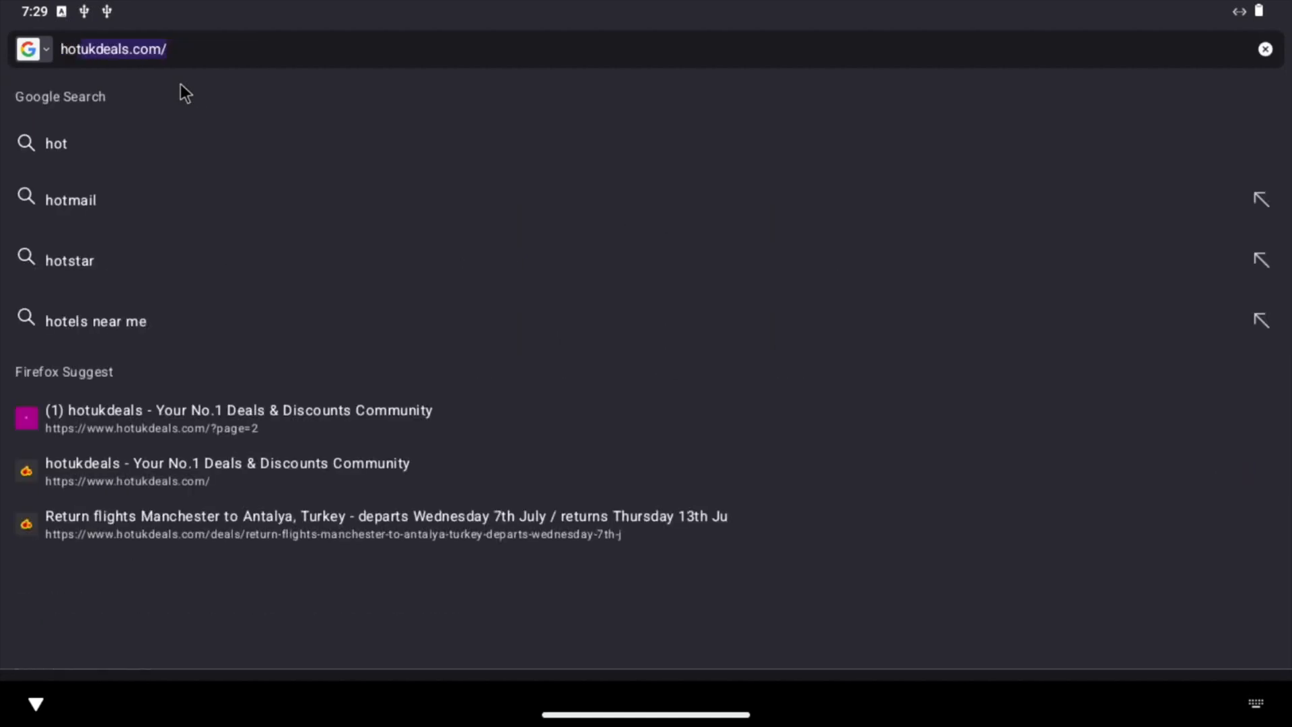
pyautogui.press('Enter')
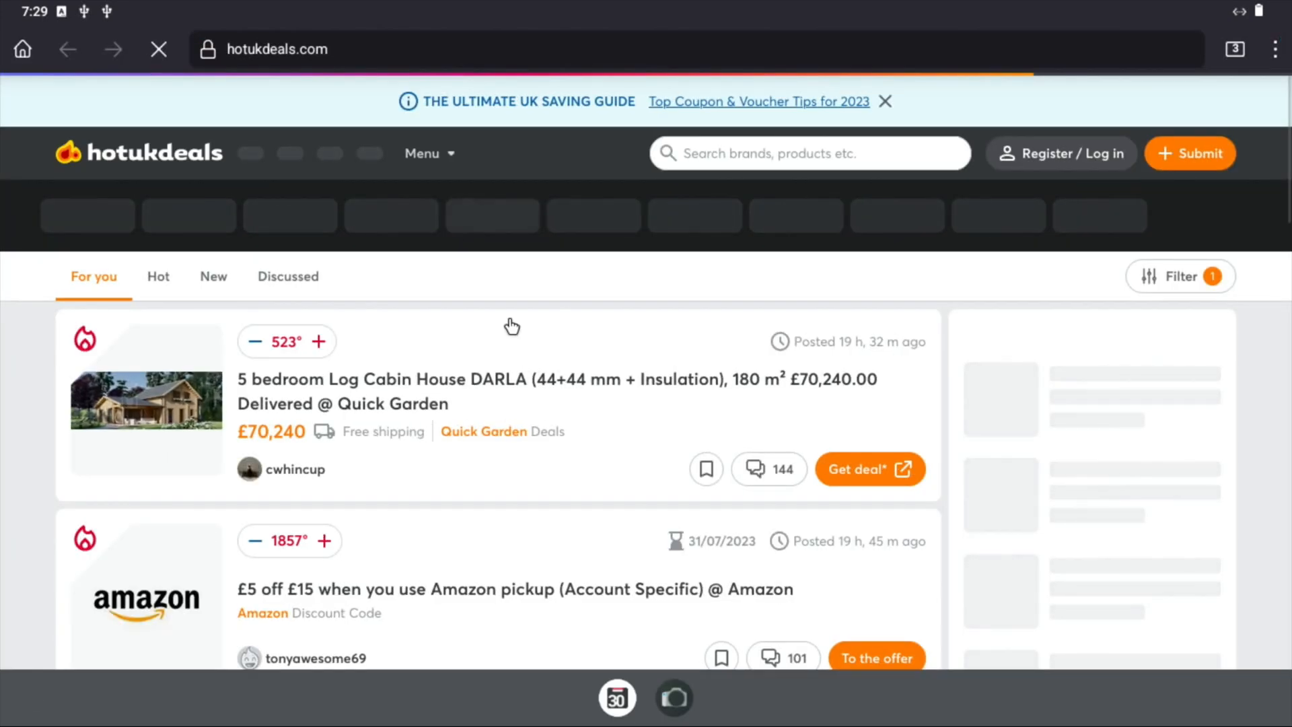
# Scroll through the hotukdeals feed and the Xbox Game Pass price increase discussion
pyautogui.scroll(-3)
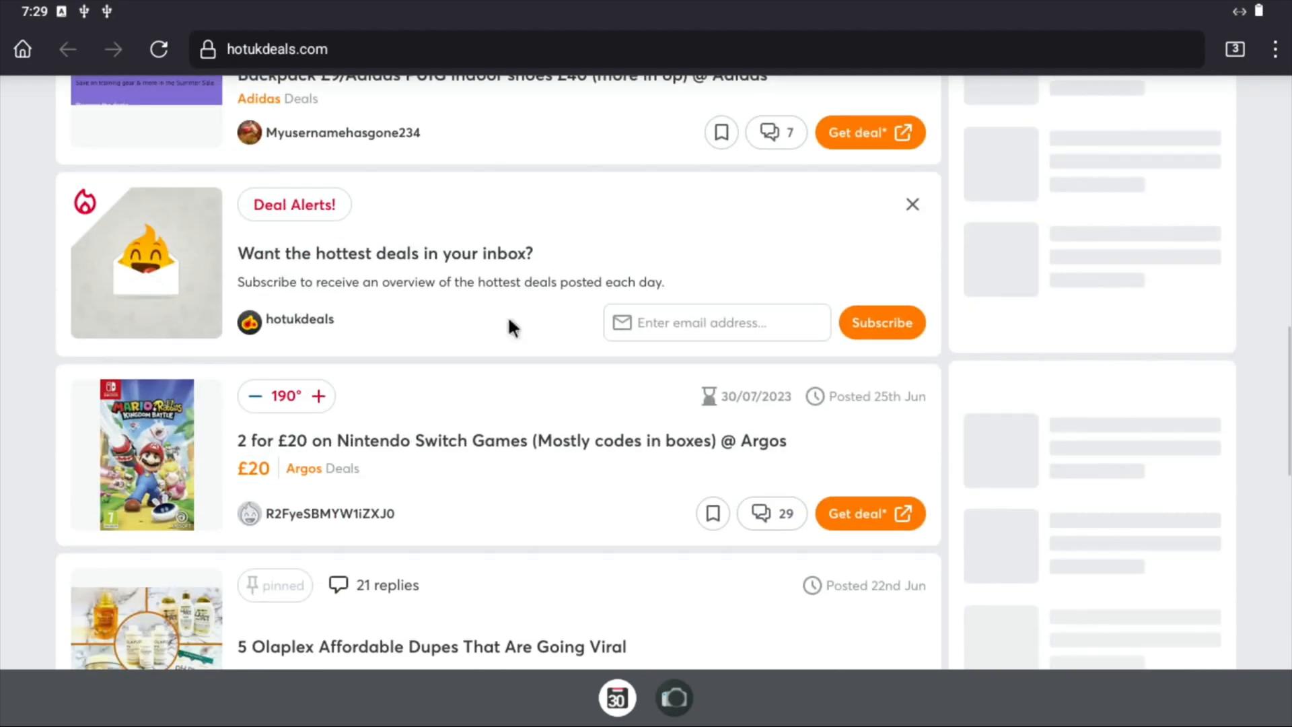
pyautogui.scroll(-3)
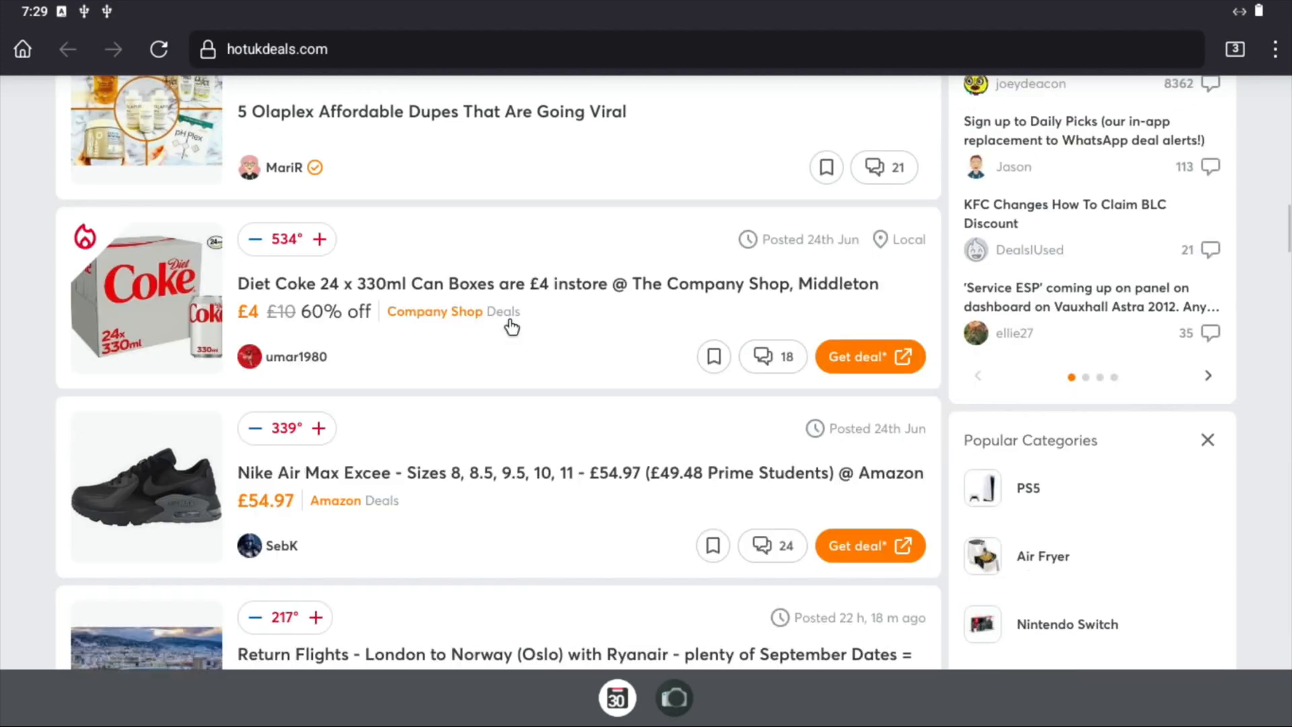
pyautogui.scroll(-3)
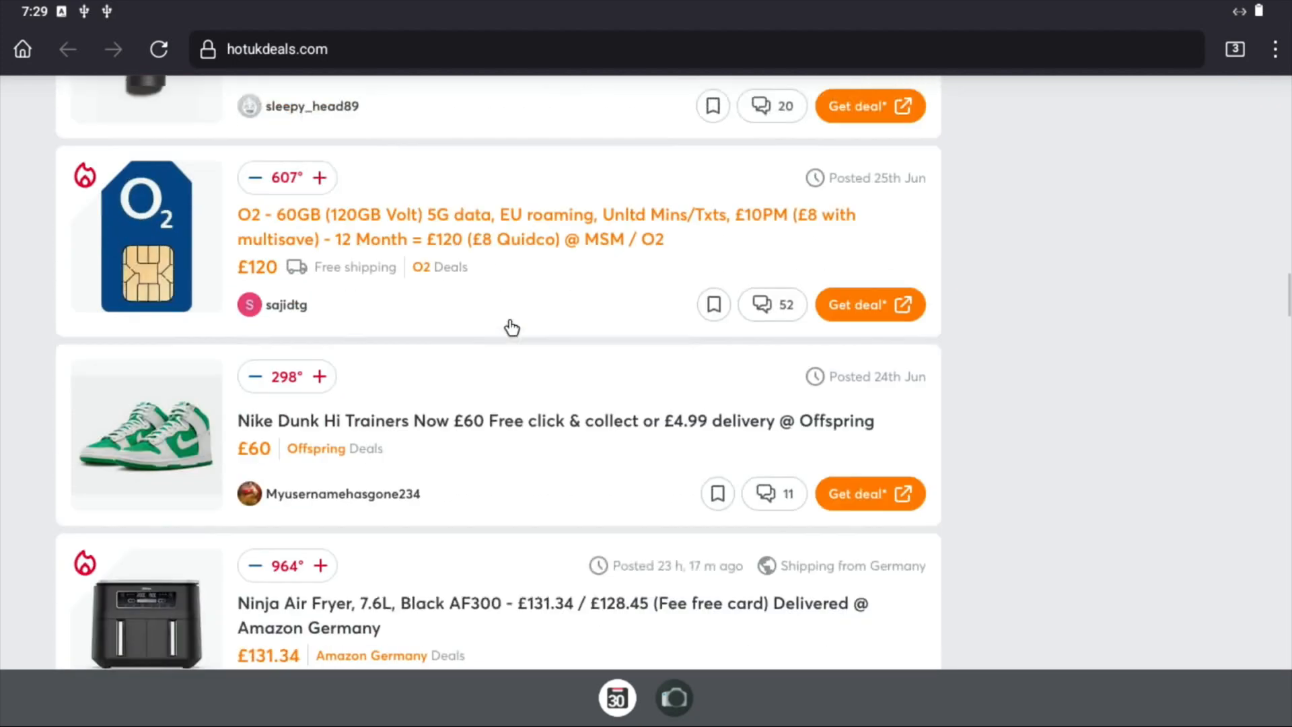
pyautogui.scroll(3)
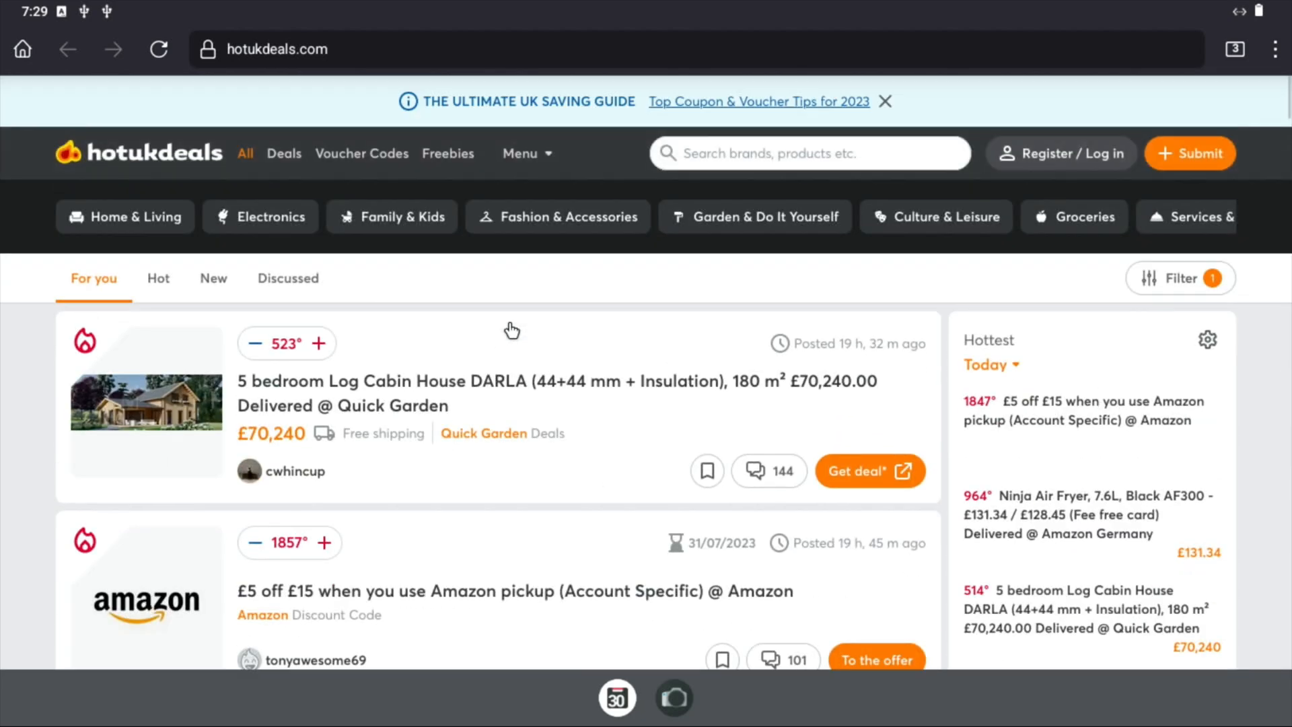
pyautogui.scroll(-3)
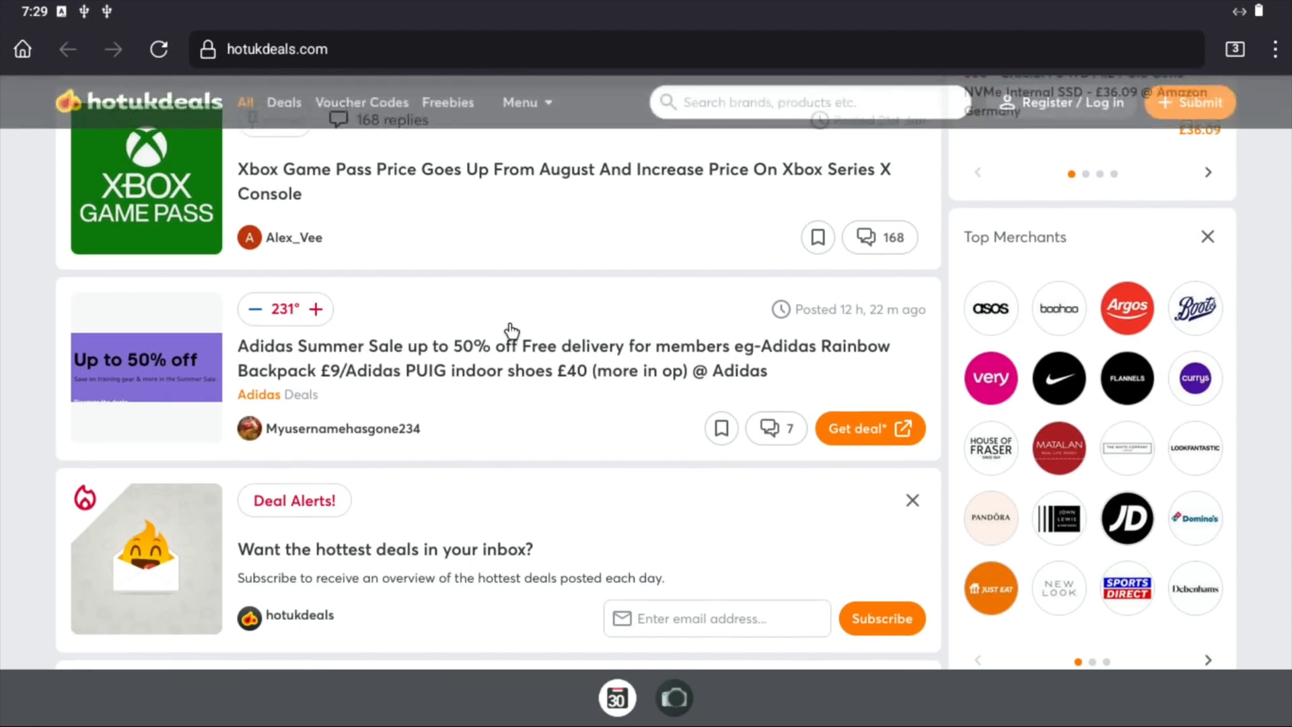
pyautogui.scroll(-3)
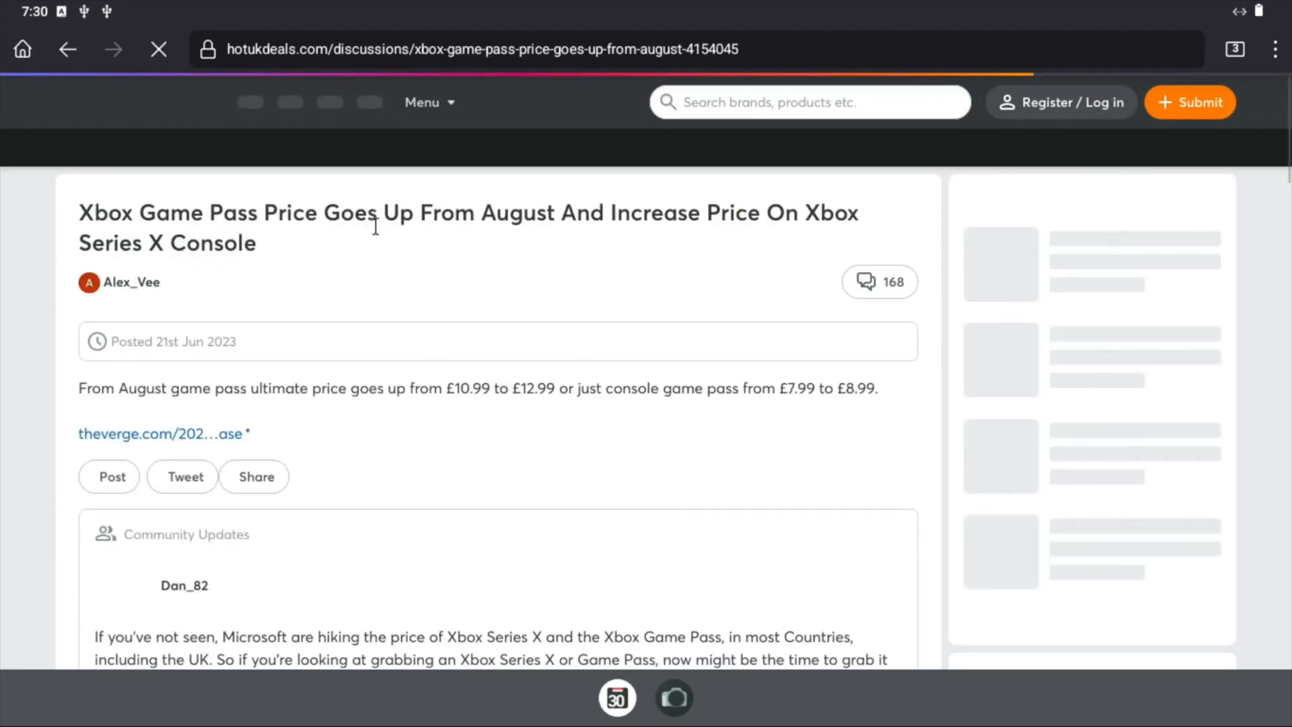
pyautogui.scroll(-3)
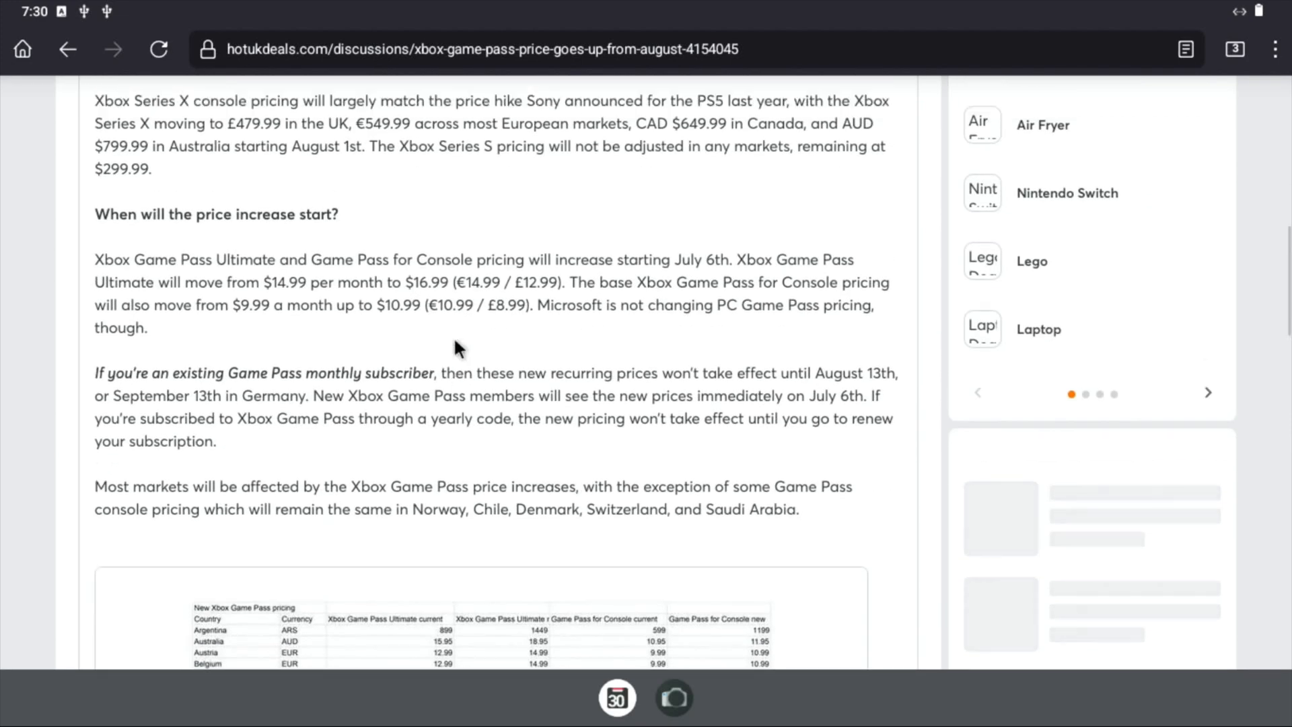
pyautogui.scroll(3)
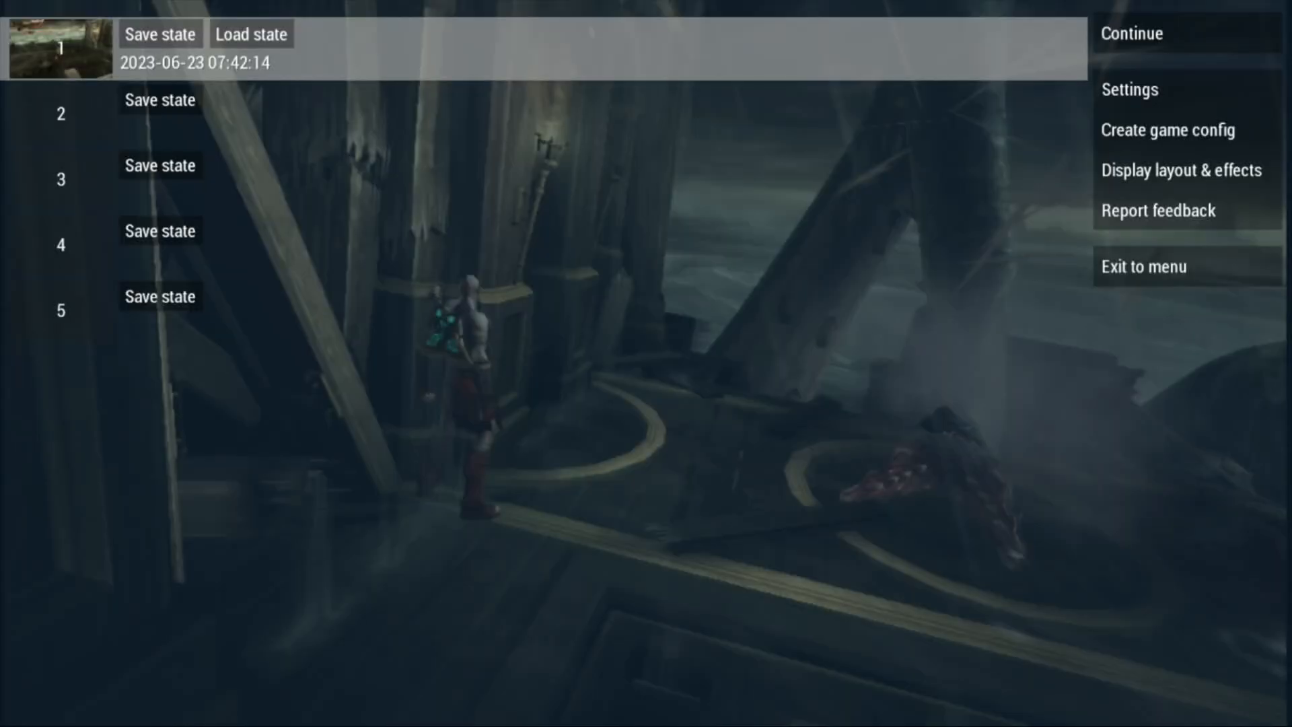
# Exit the paused PPSSPP game back to the Bliss OS app drawer
pyautogui.click(1129, 88)
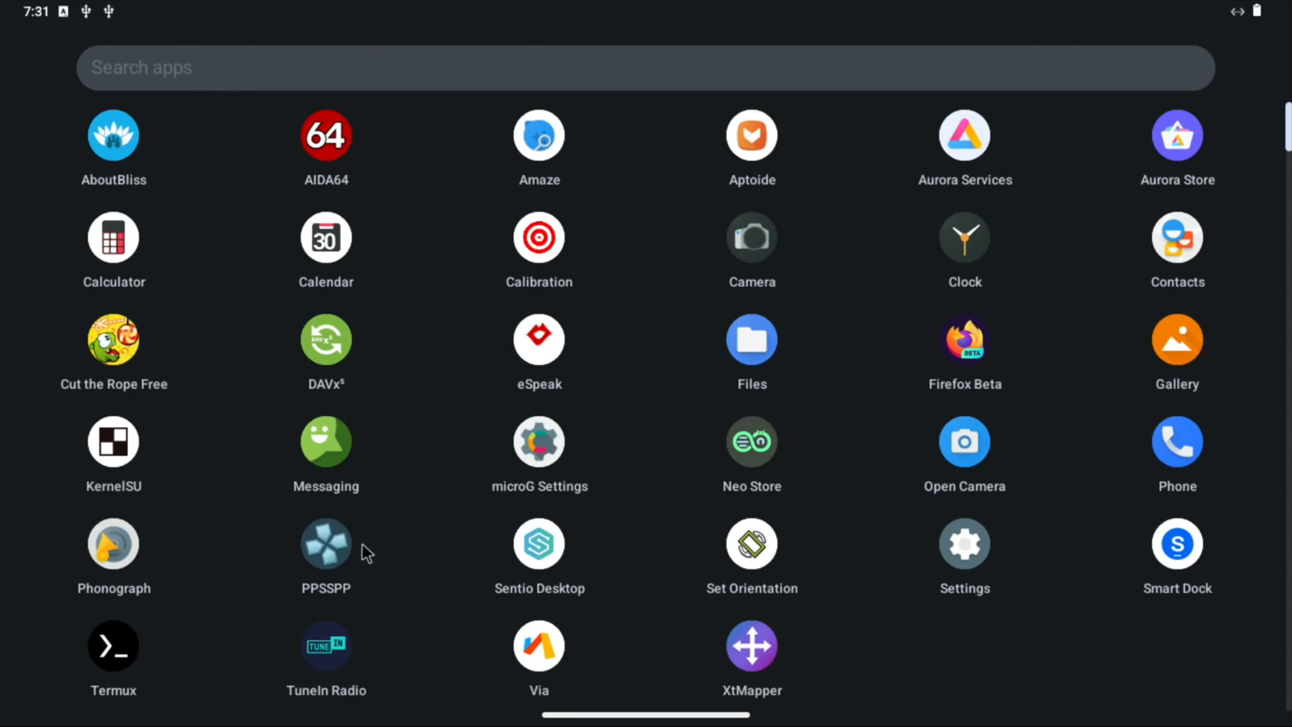
pyautogui.moveTo(965, 548)
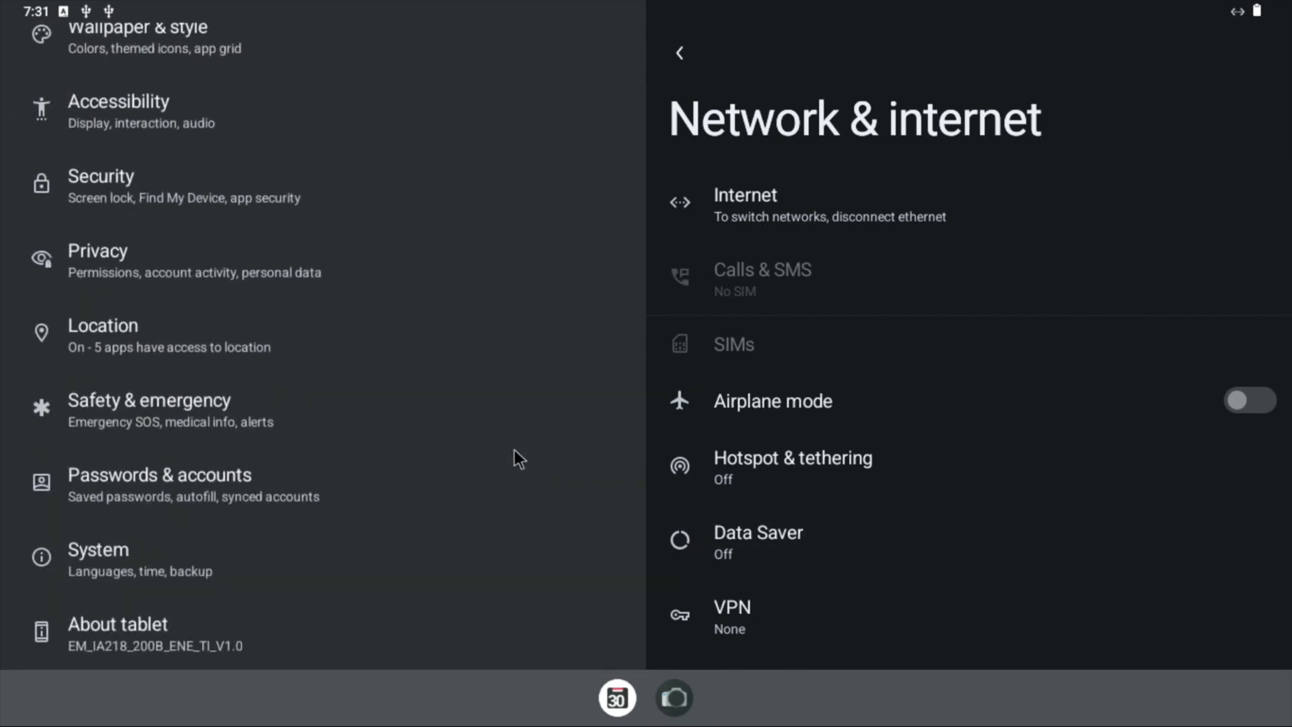
pyautogui.moveTo(894, 470)
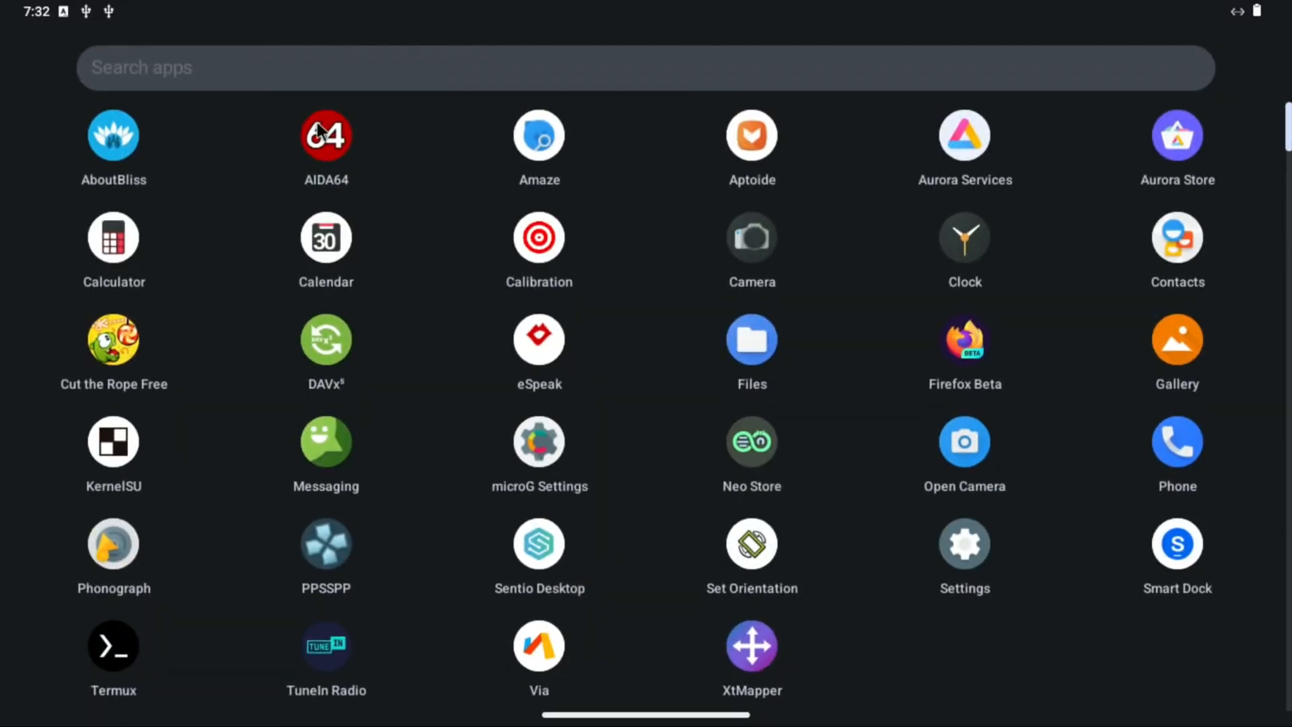
# View AIDA64's System details and then its Display and GPU specifications
pyautogui.click(325, 135)
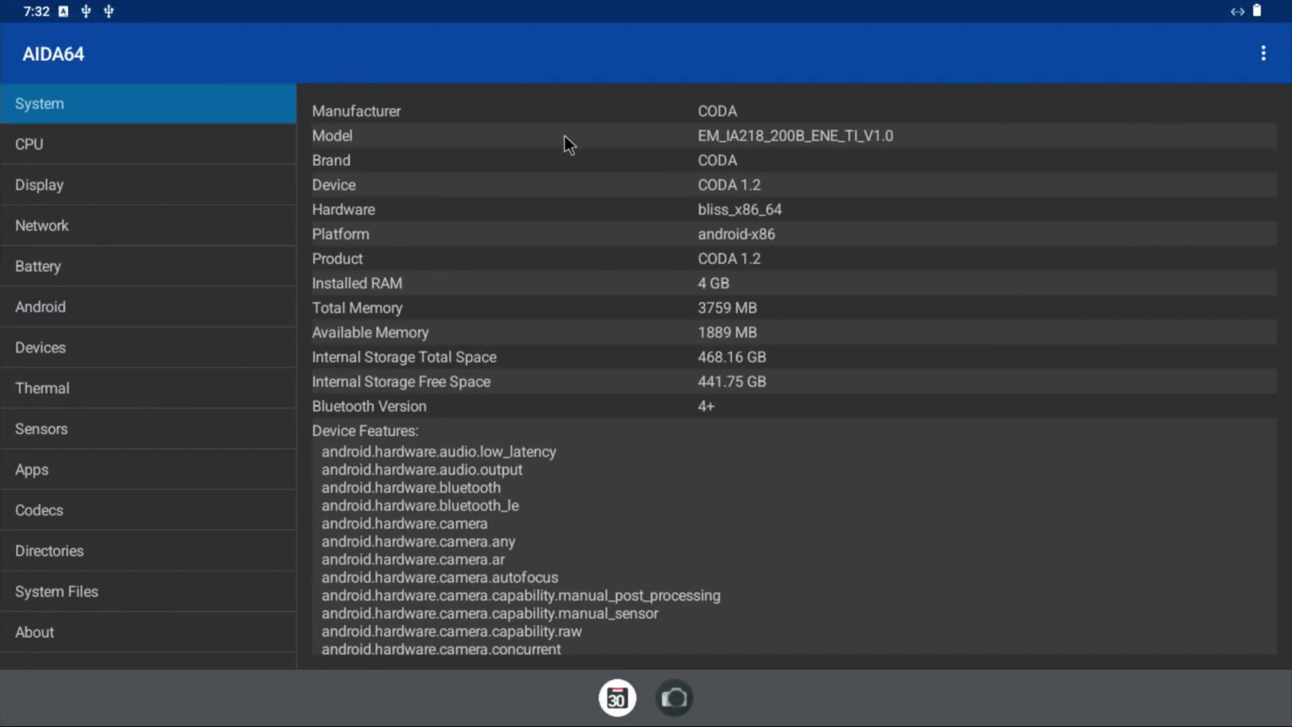
pyautogui.moveTo(753, 321)
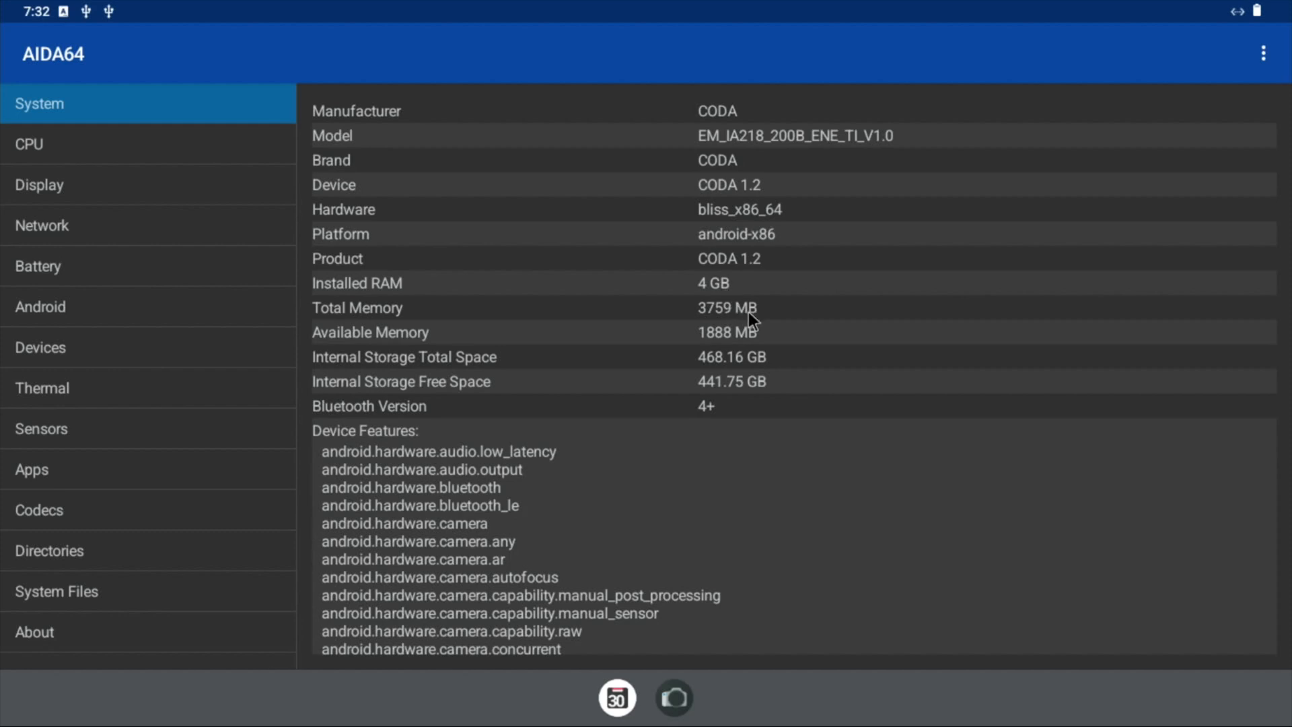
pyautogui.moveTo(764, 375)
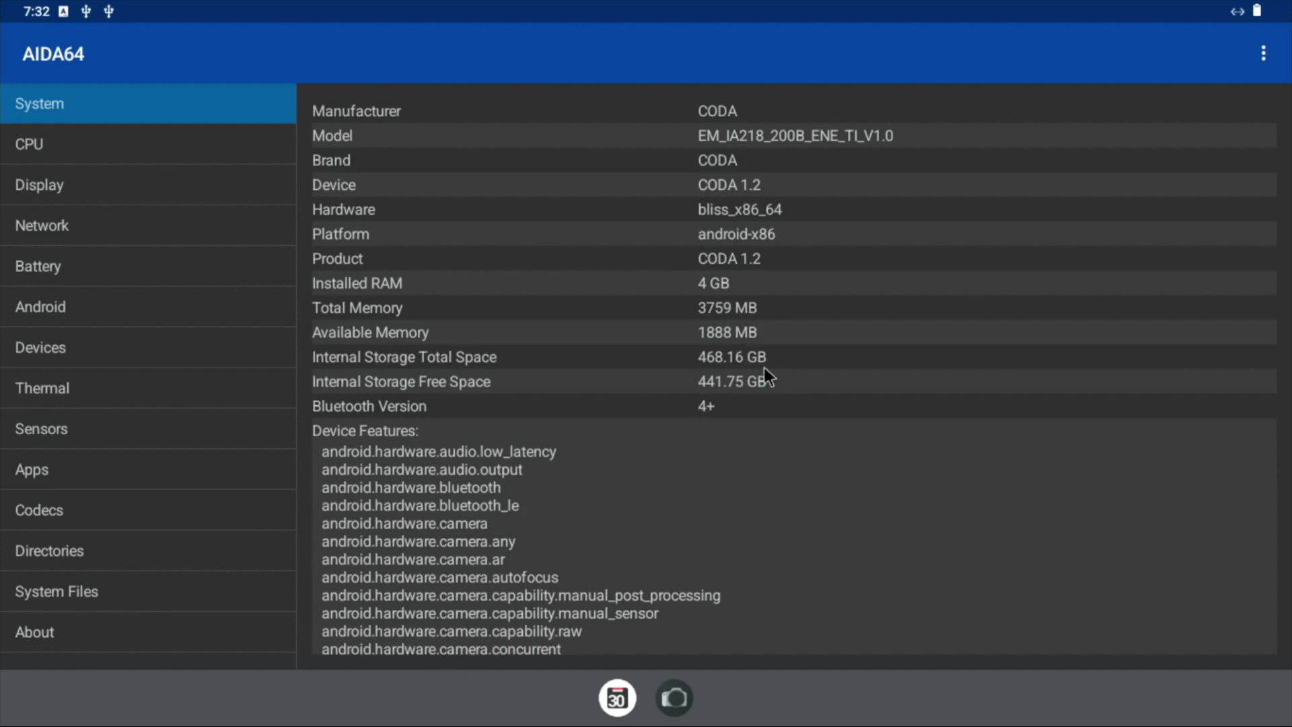
pyautogui.moveTo(815, 395)
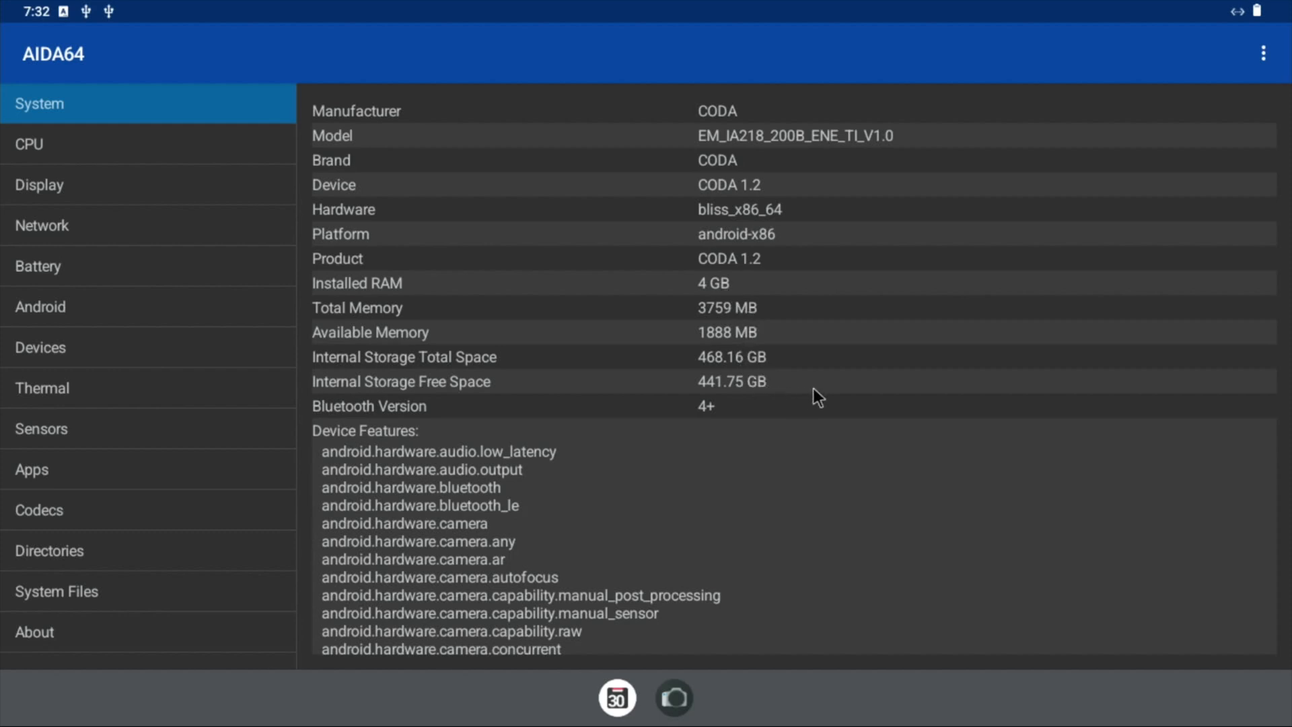
pyautogui.moveTo(170, 155)
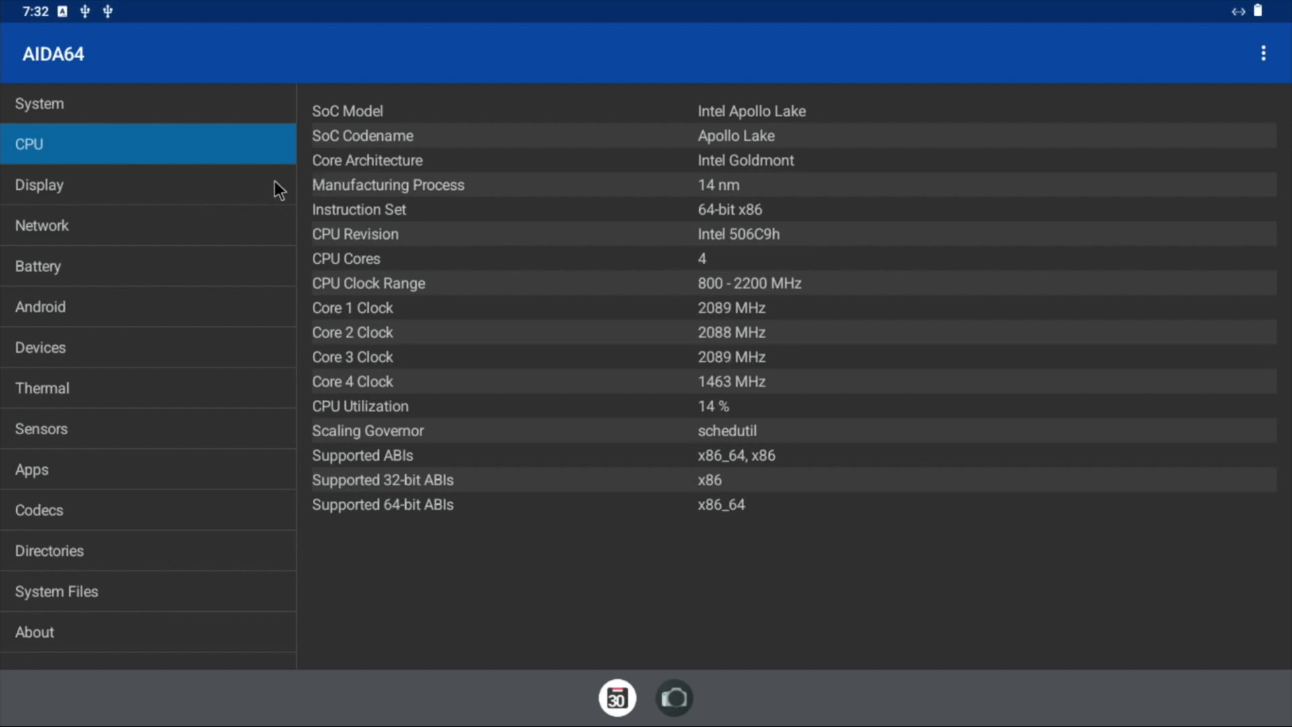
pyautogui.click(39, 185)
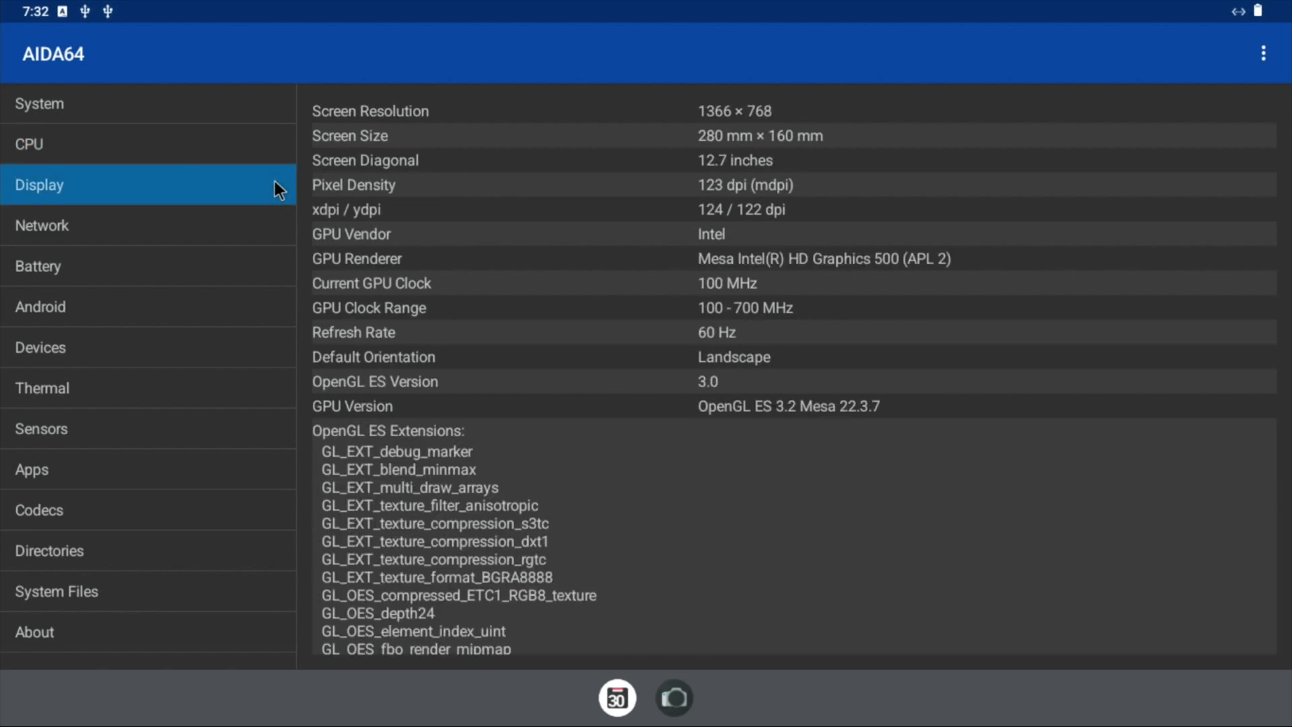
pyautogui.moveTo(144, 384)
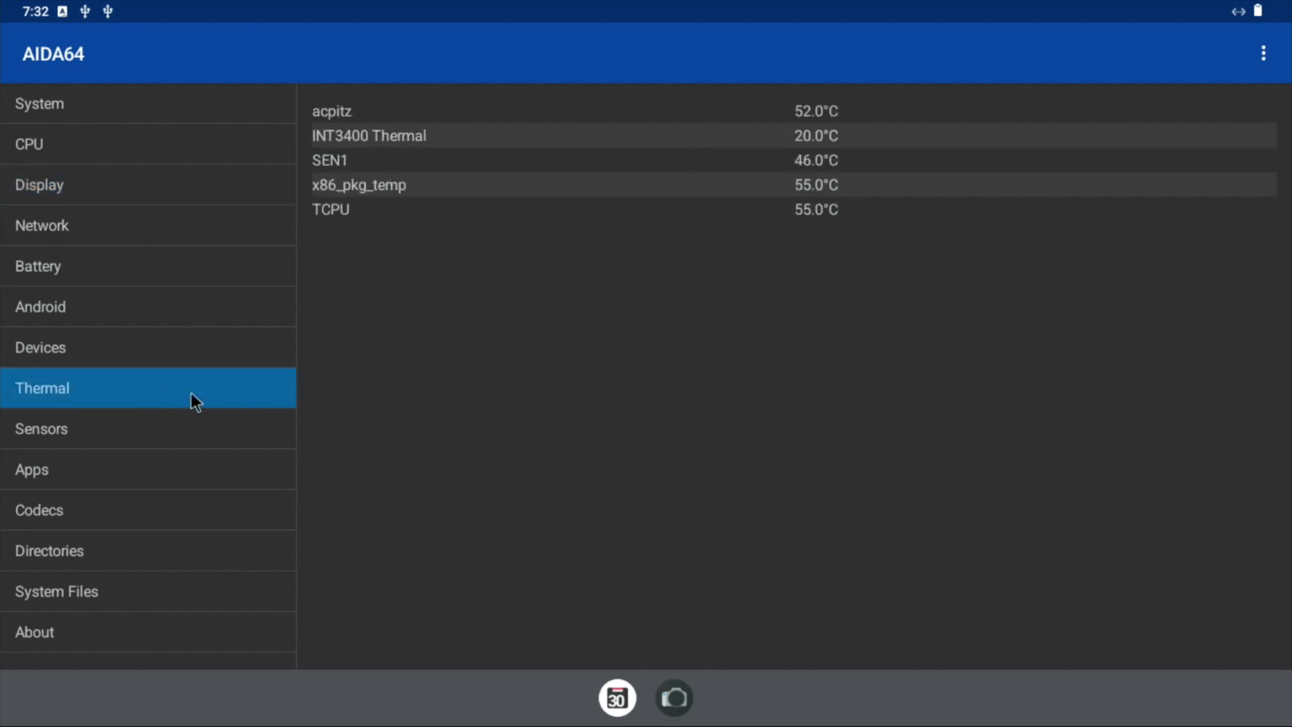
pyautogui.moveTo(830, 211)
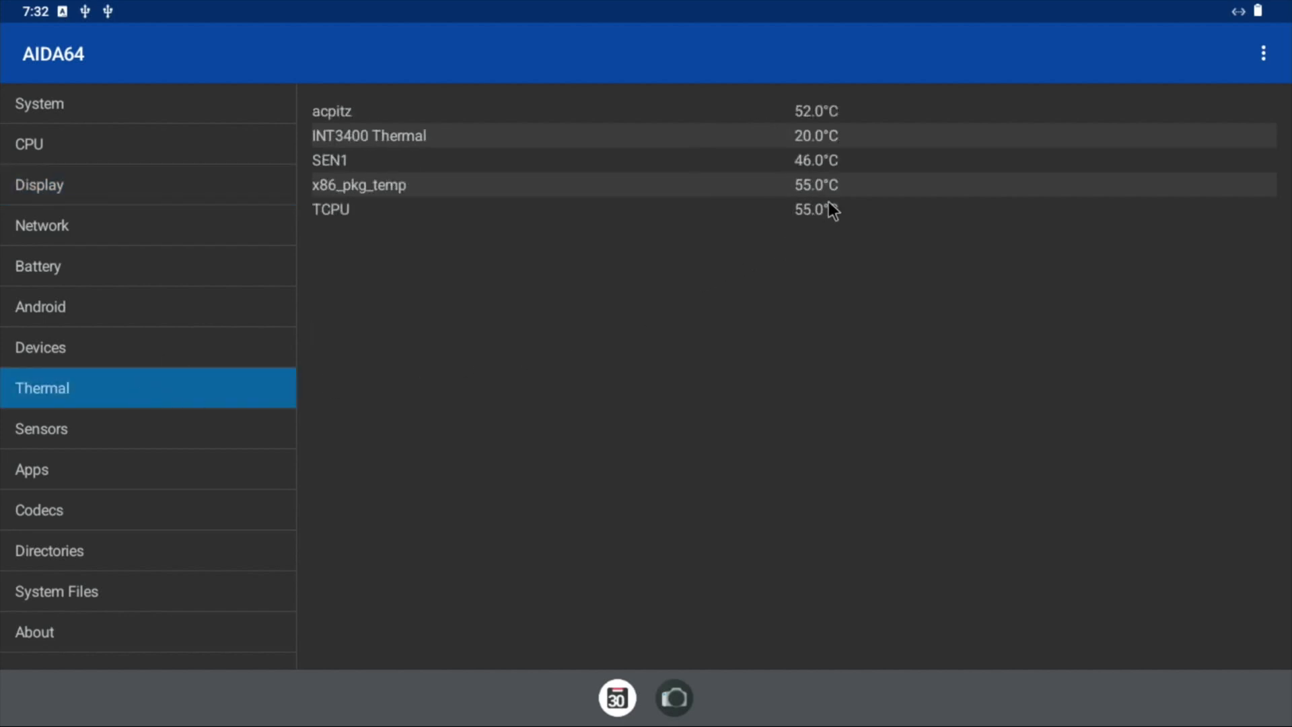
pyautogui.moveTo(776, 292)
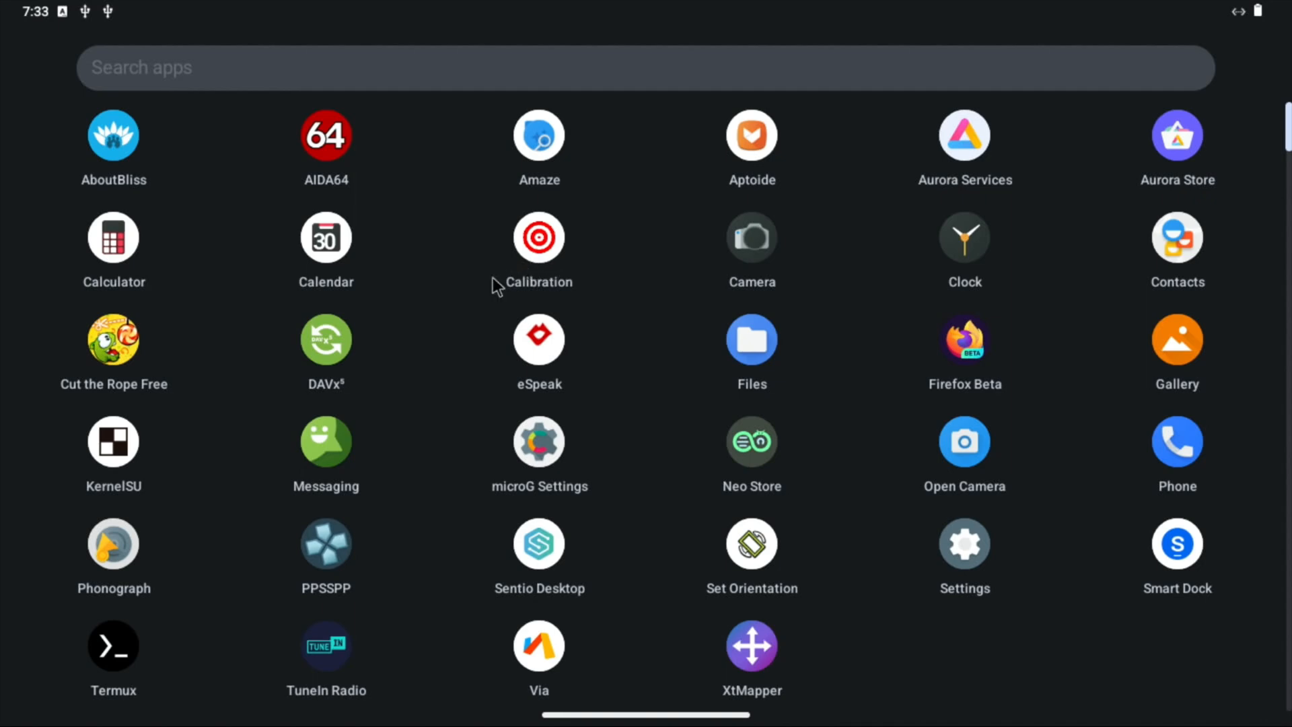
pyautogui.moveTo(931, 355)
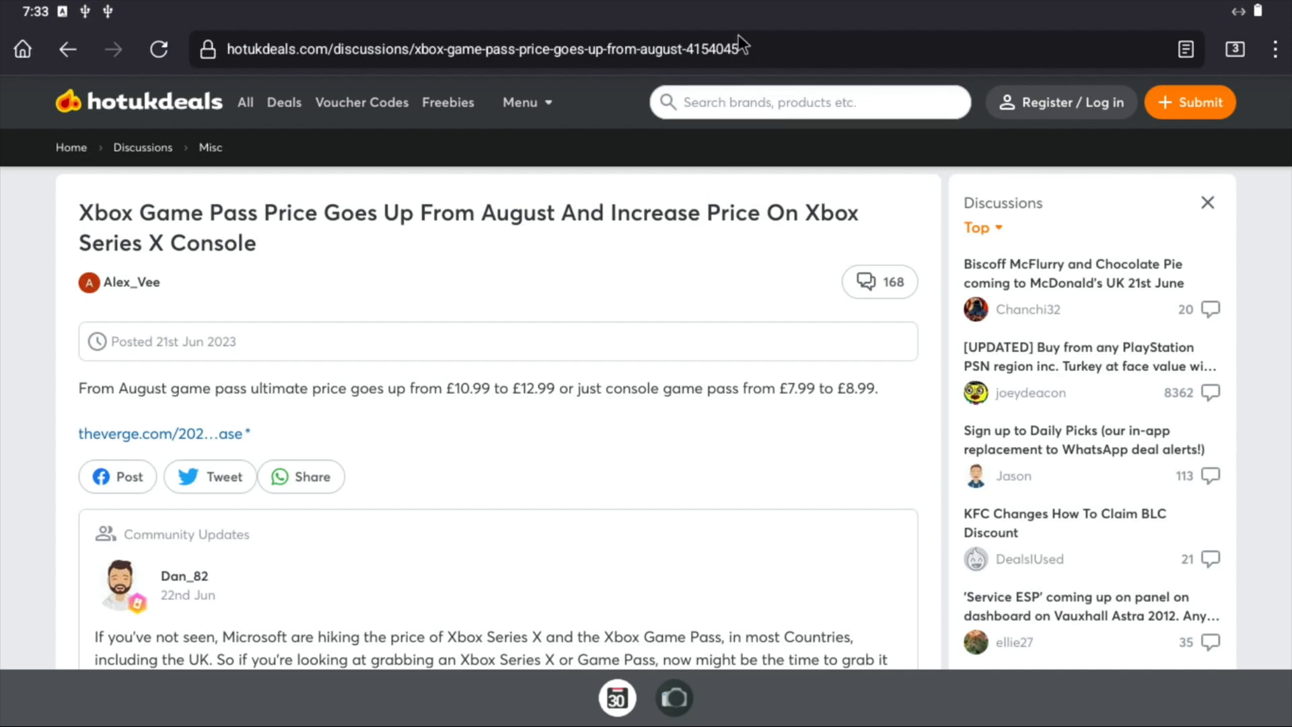
# Search Google for youtube and open the m.youtube.com mobile site
pyautogui.write('outube')
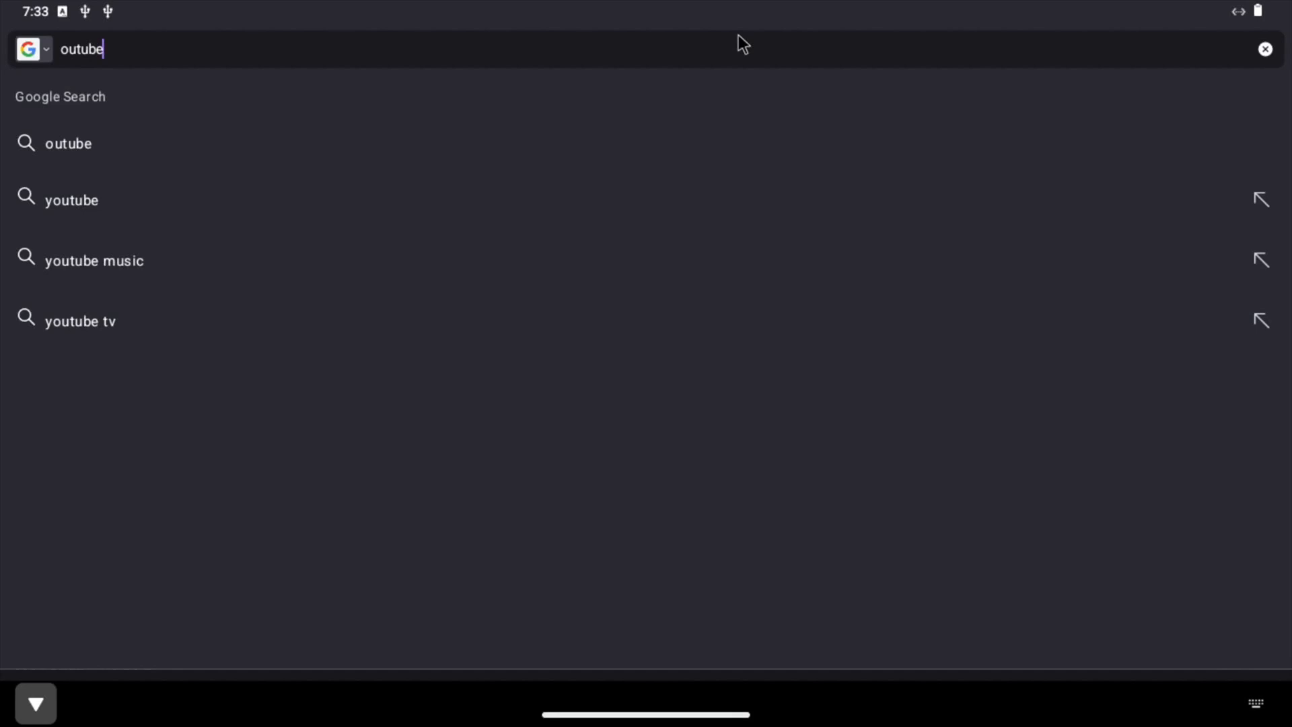
pyautogui.moveTo(184, 219)
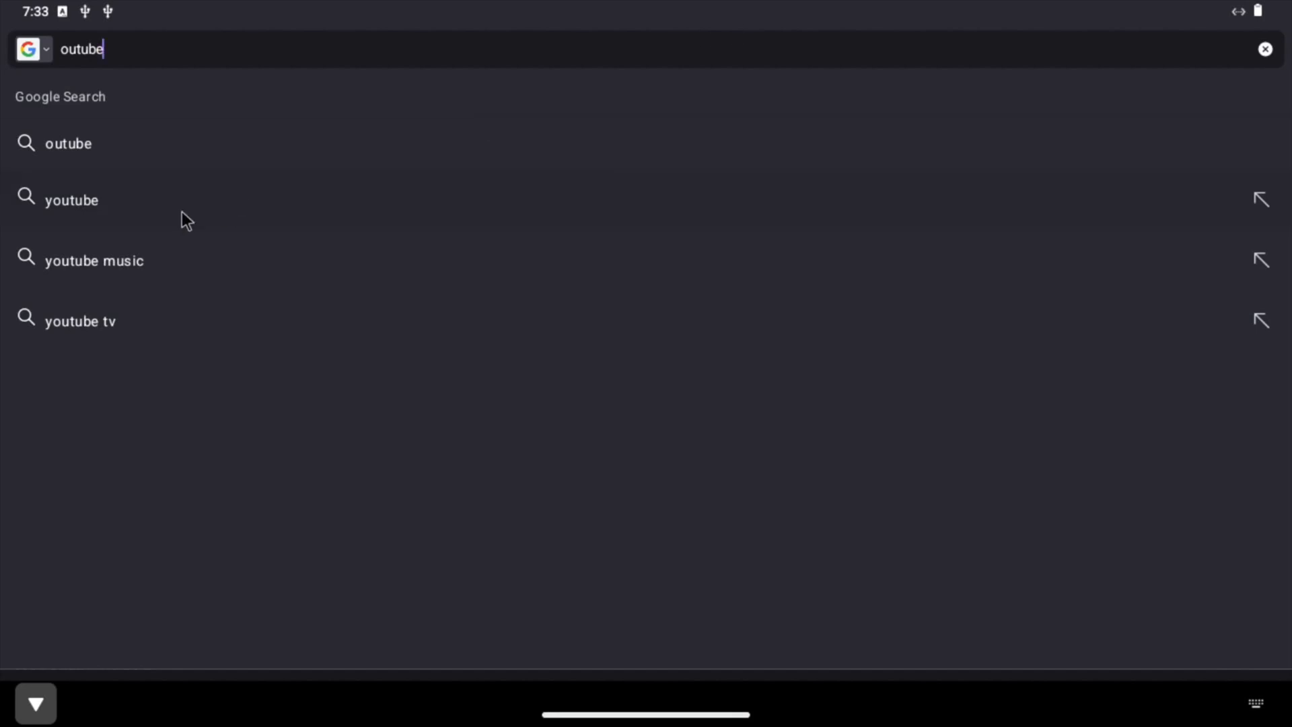
pyautogui.click(71, 199)
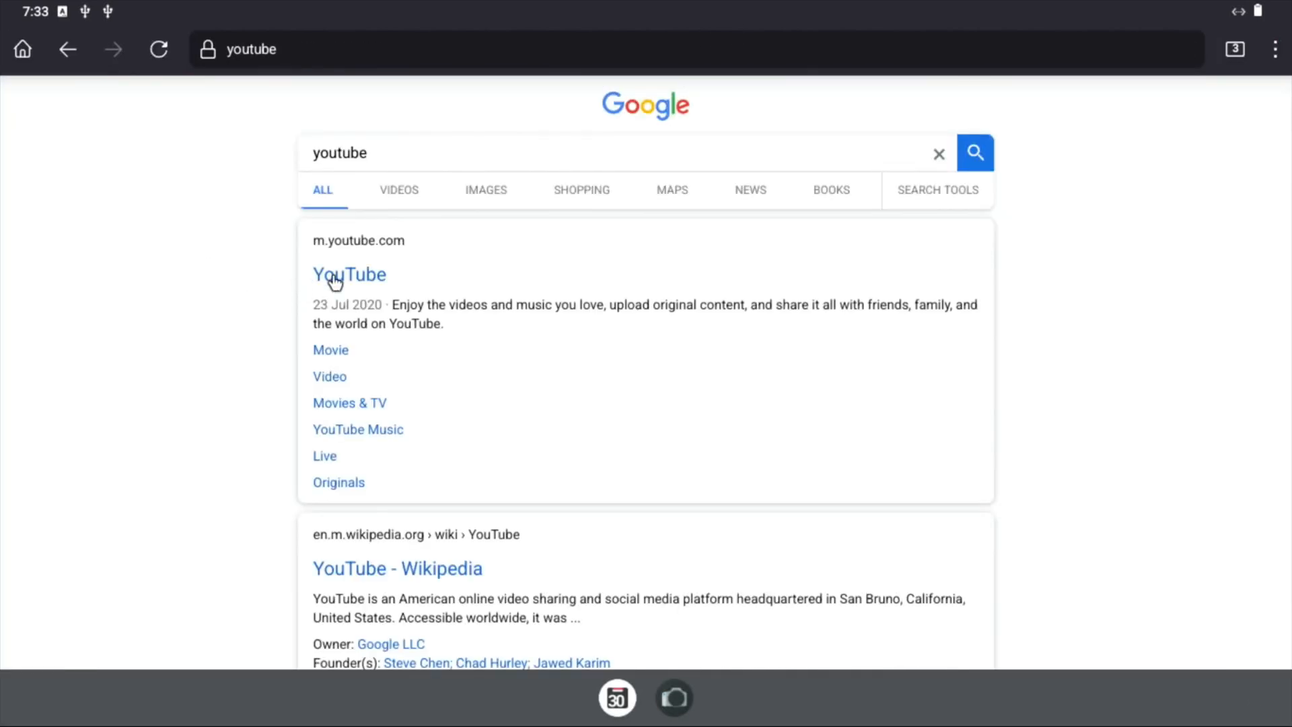
pyautogui.click(349, 274)
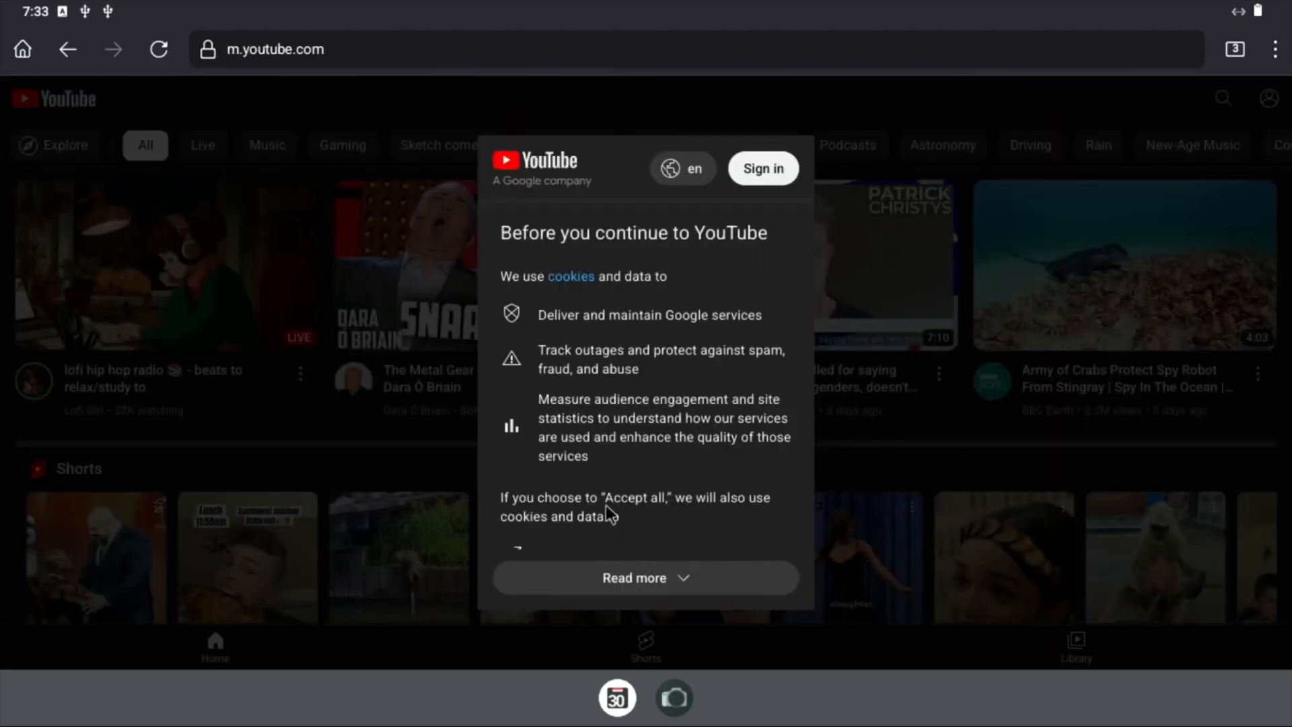
# Accept all cookies on YouTube's notice and bring up the video search field
pyautogui.click(645, 577)
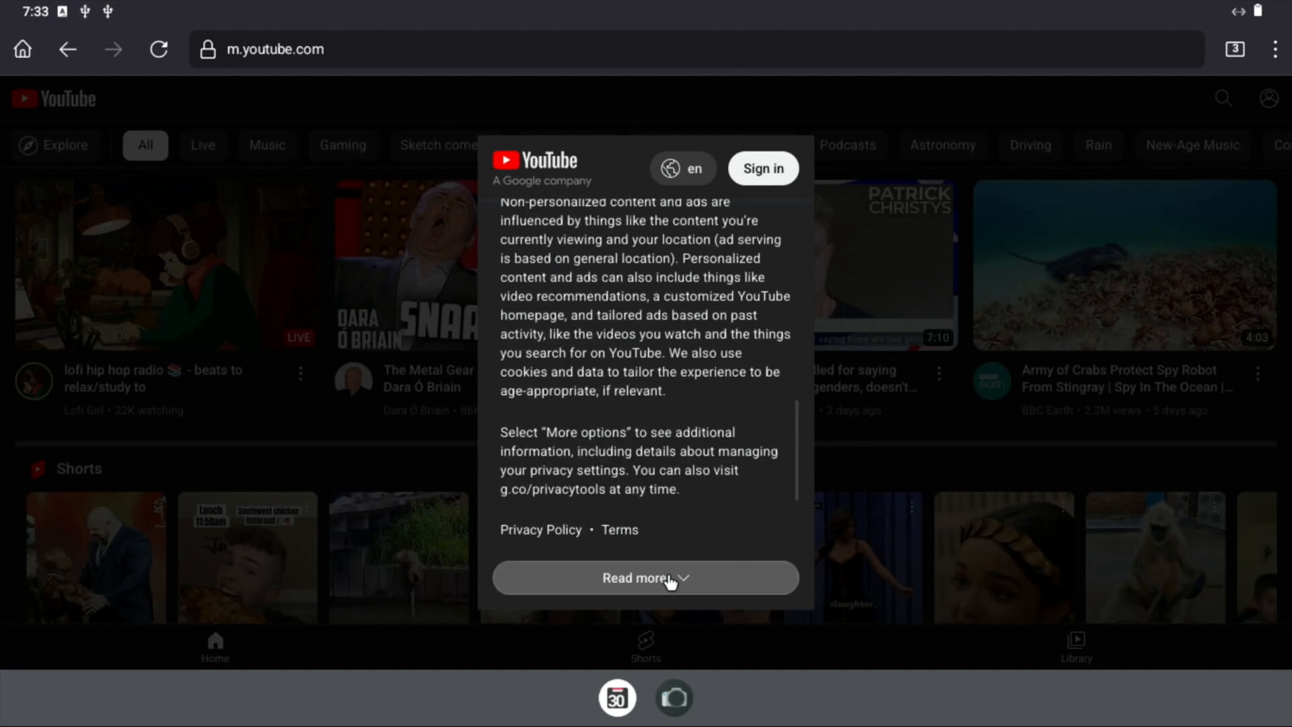
pyautogui.click(645, 577)
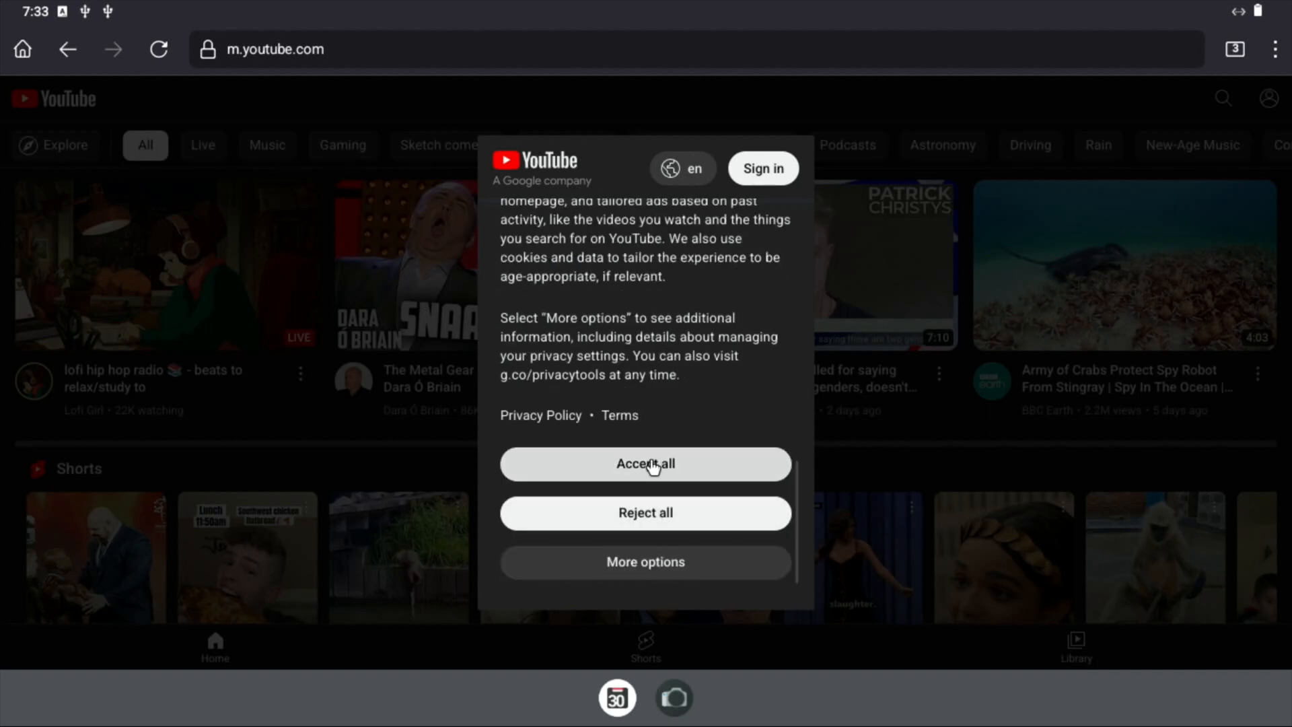
pyautogui.click(645, 462)
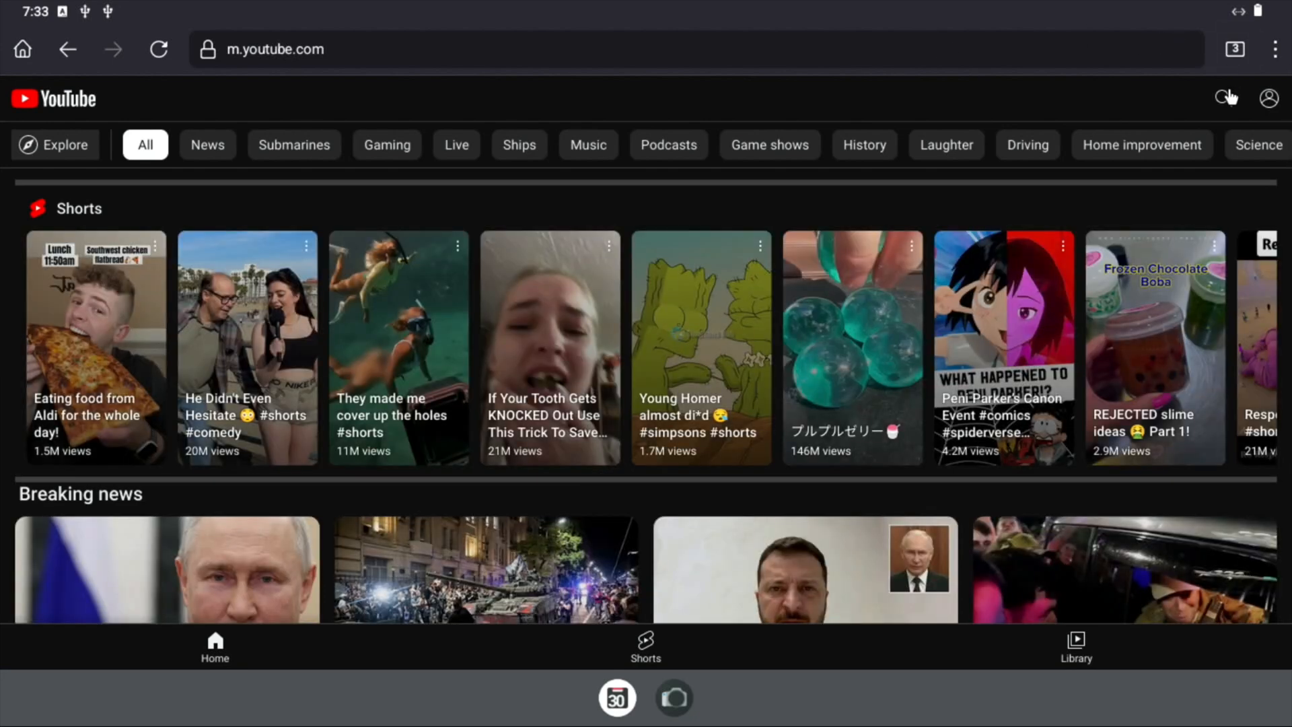
pyautogui.click(1223, 97)
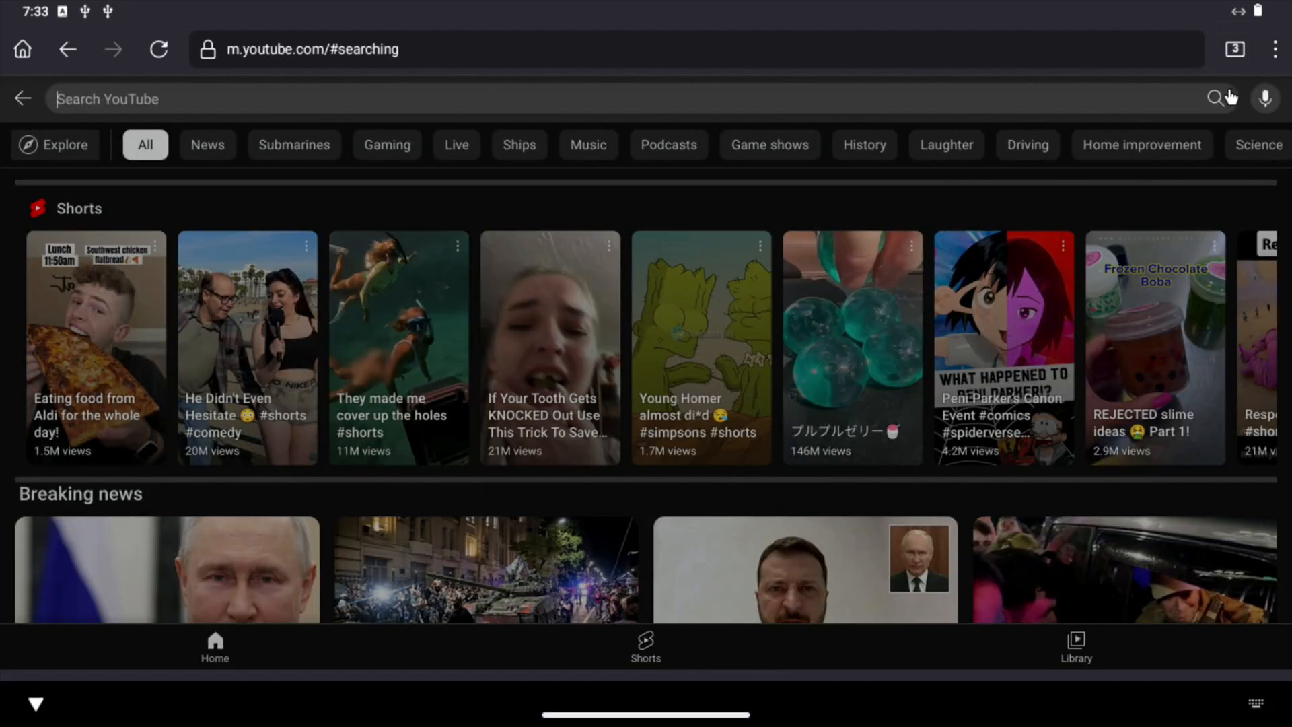
# Search 'leepspvideo hdr', play the 4K UHD HDR demo clips video and show its playback settings at Auto (360p)
pyautogui.write('leepspvideo hdr')
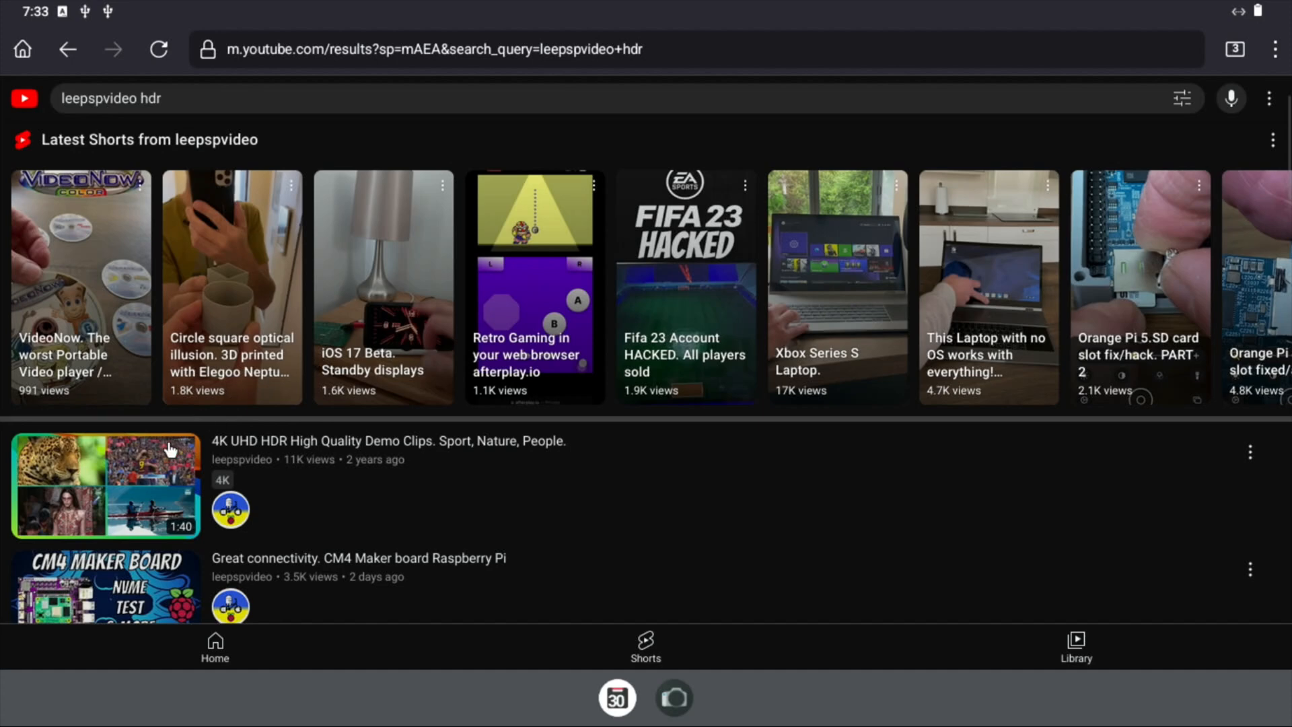
pyautogui.click(105, 484)
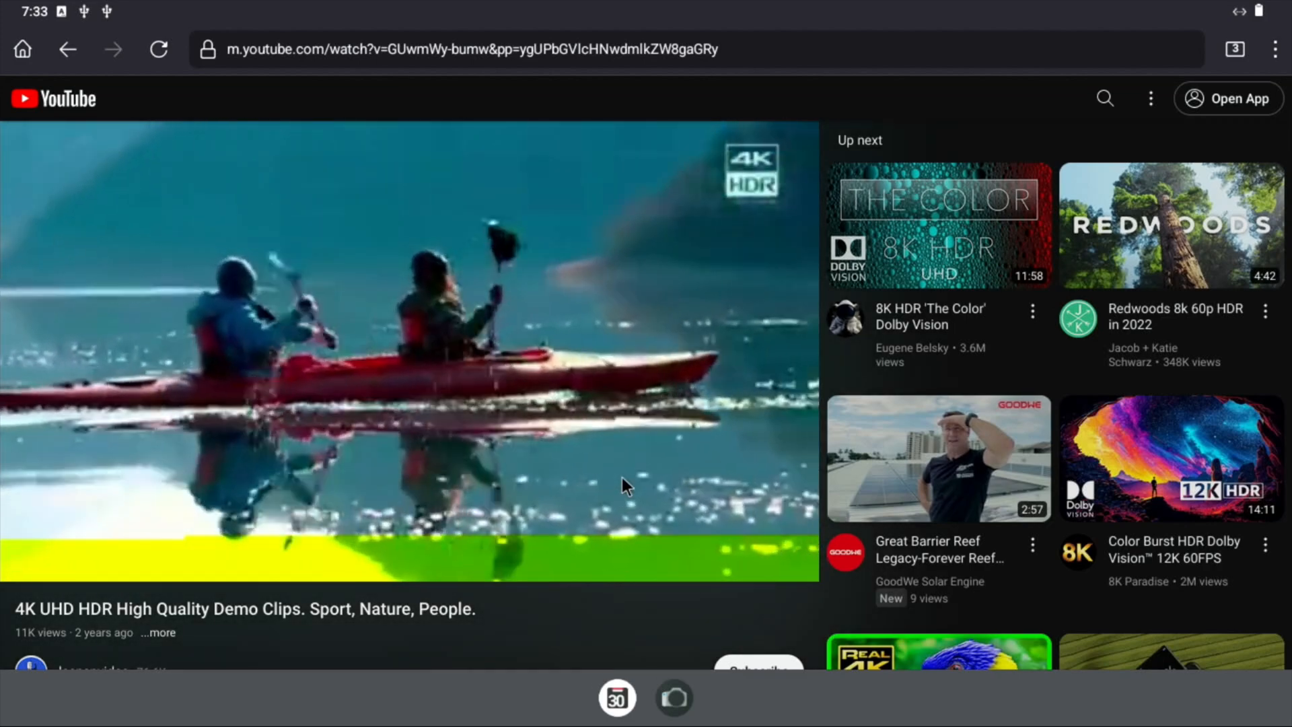
pyautogui.click(411, 353)
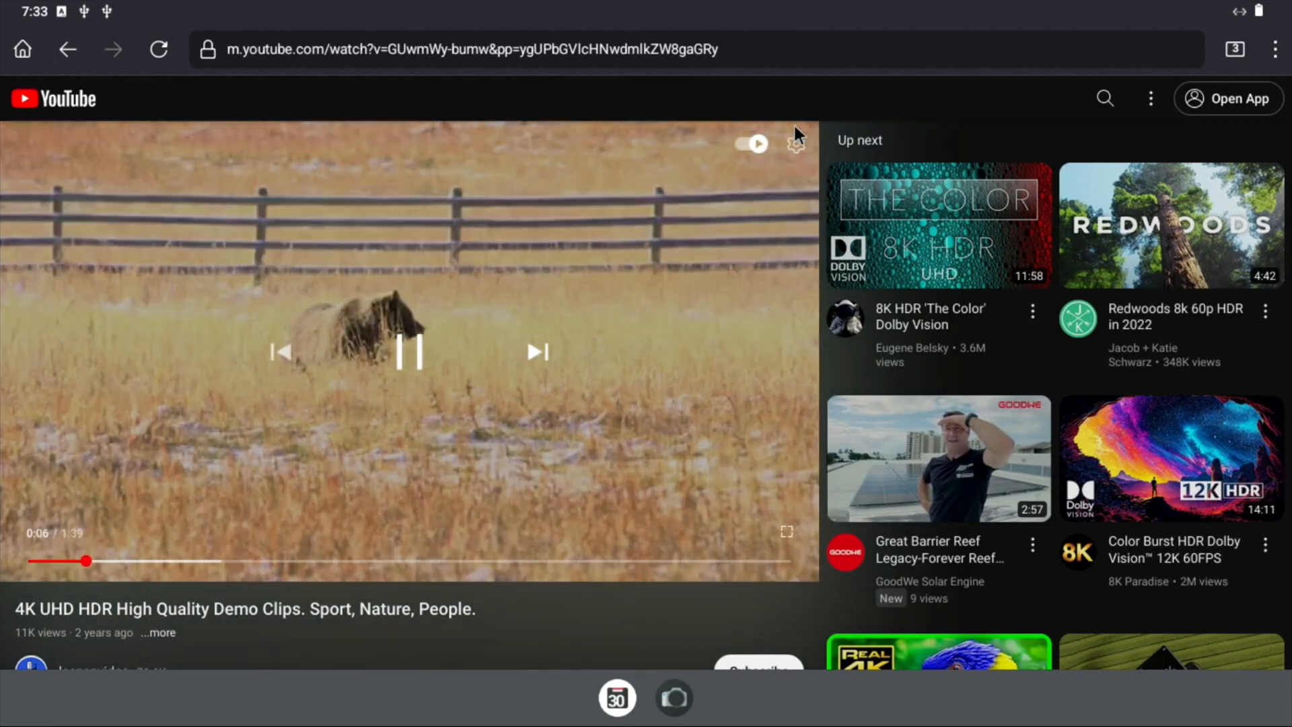
pyautogui.click(794, 144)
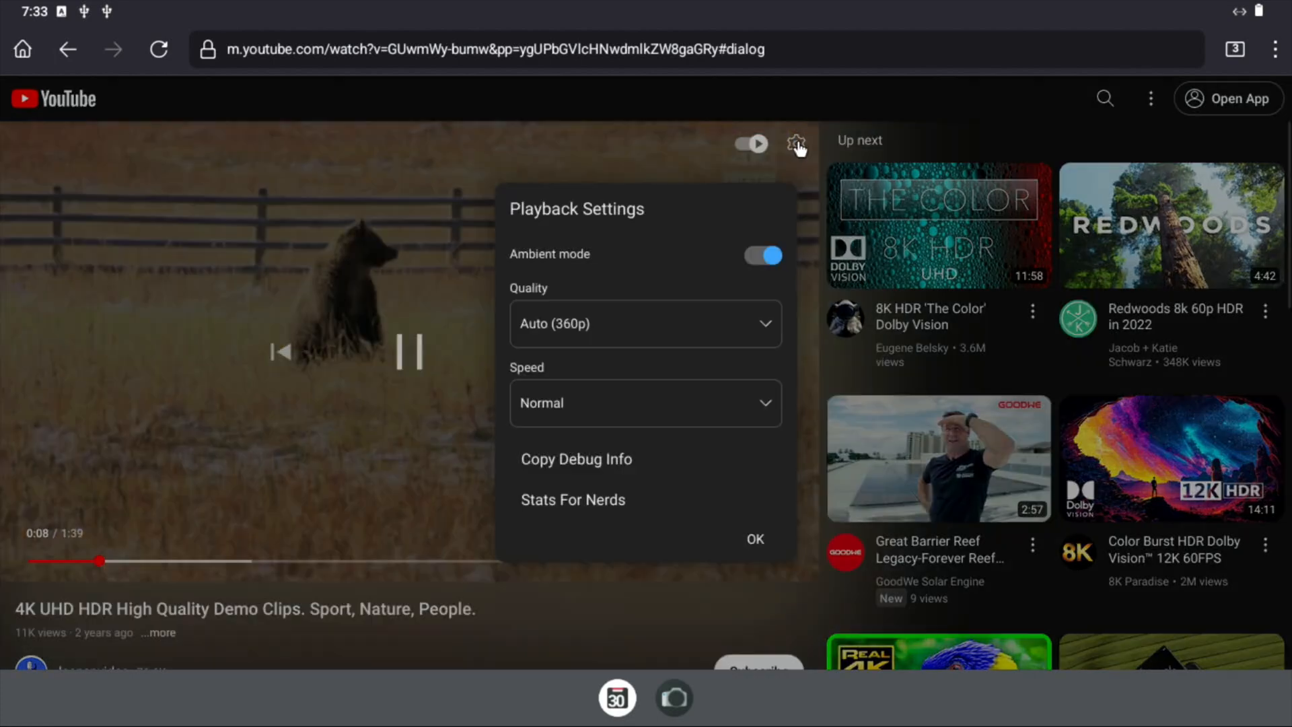
# Set the video quality to 1080p and switch playback to full screen
pyautogui.click(644, 322)
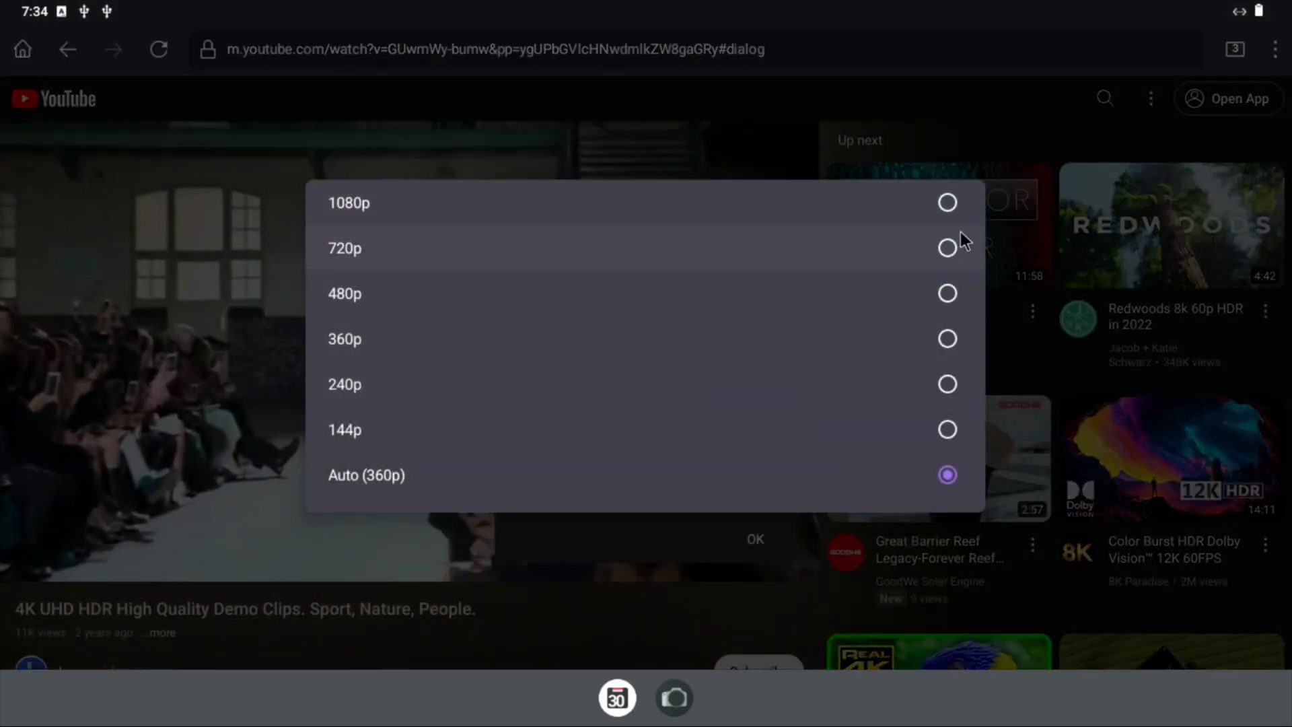
pyautogui.click(349, 204)
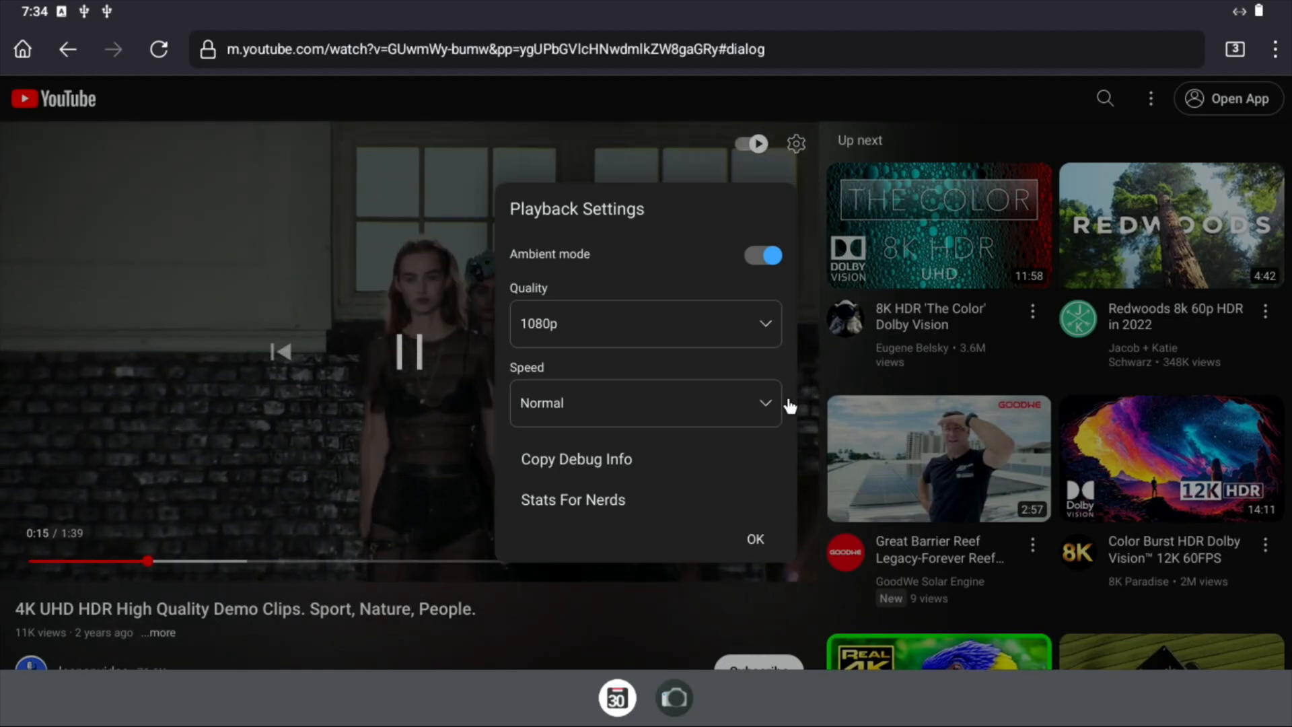
pyautogui.click(753, 539)
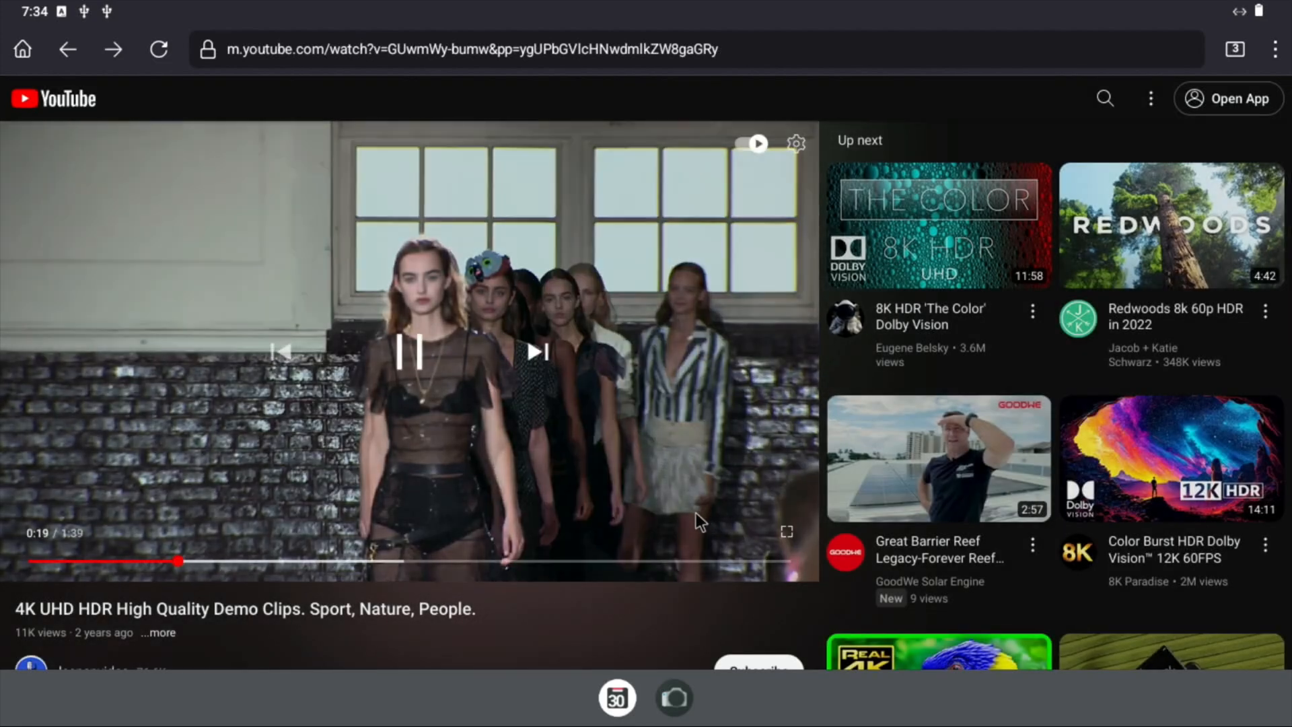
pyautogui.click(785, 531)
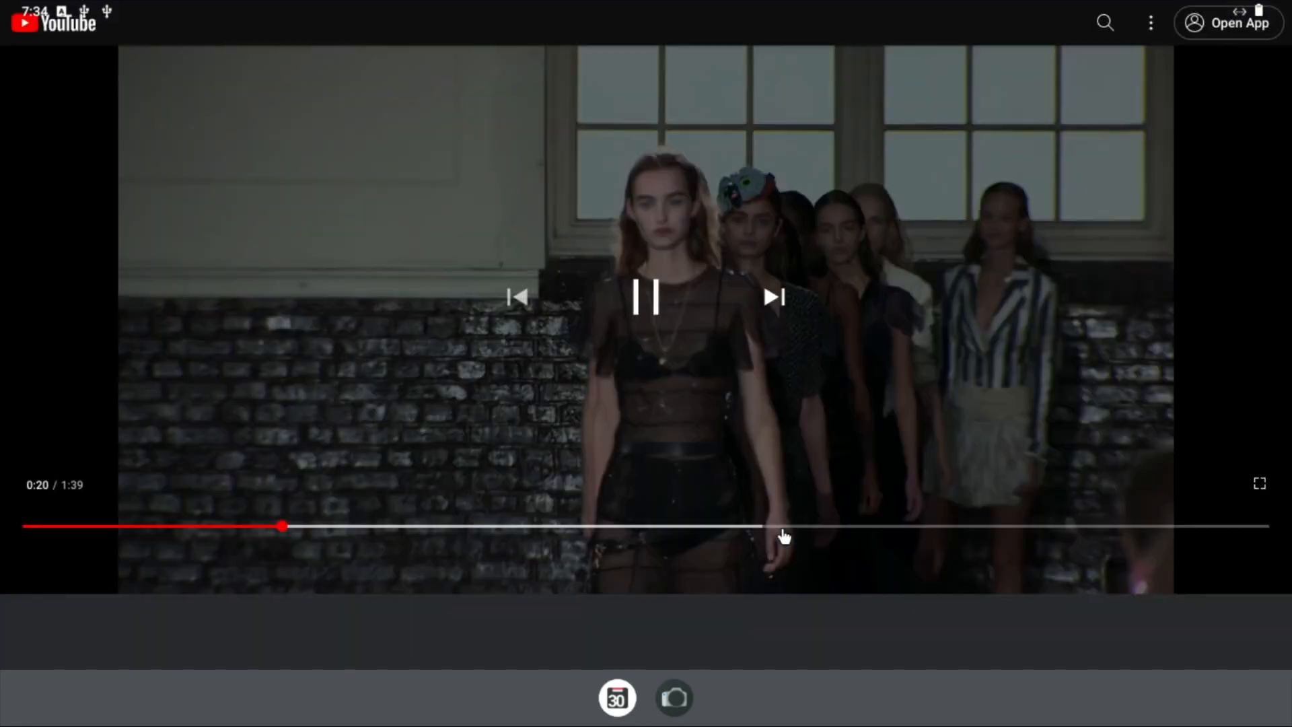
pyautogui.click(1259, 483)
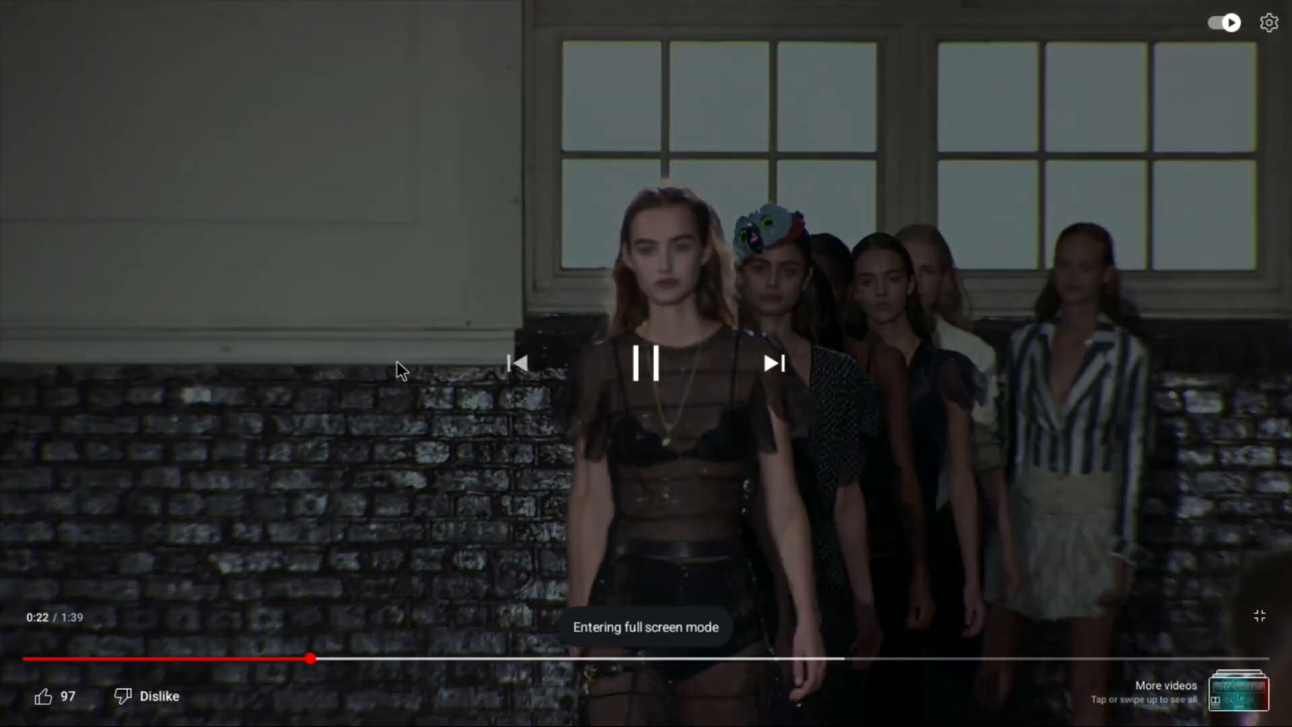
# Enable the Stats For Nerds overlay from playback settings to confirm 1080p playback
pyautogui.click(1267, 23)
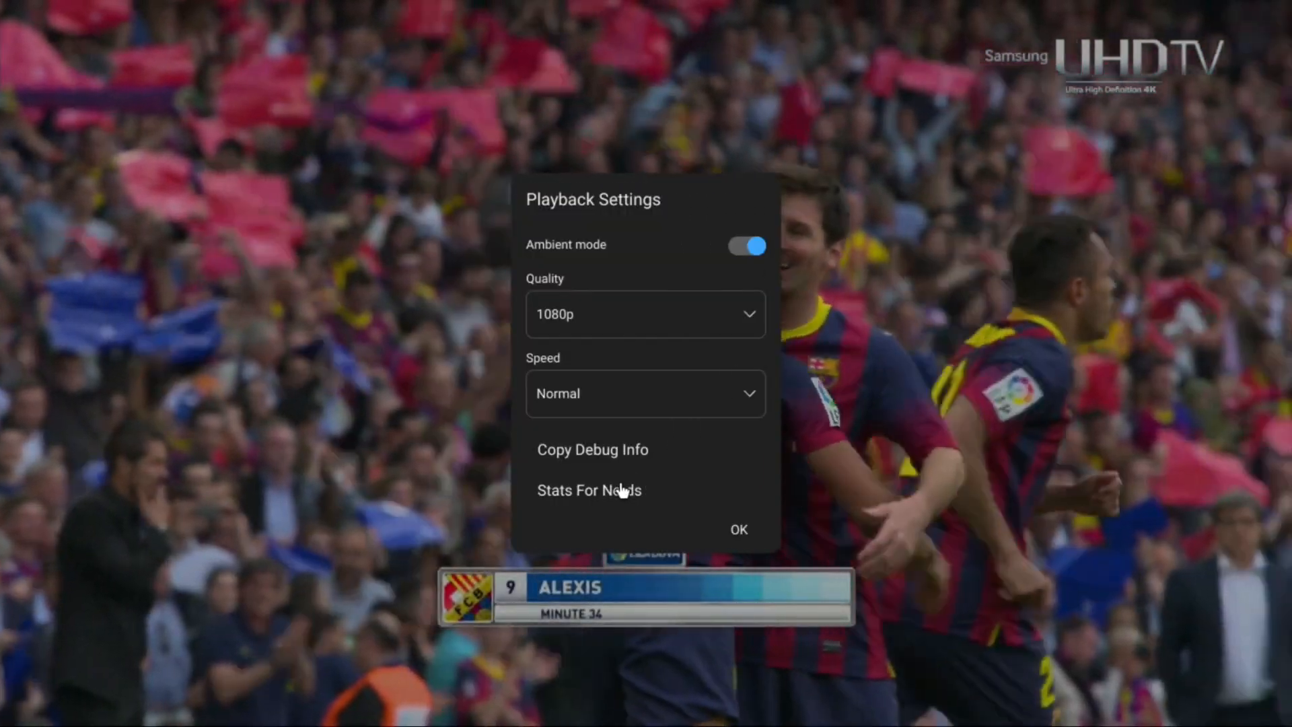
pyautogui.click(588, 490)
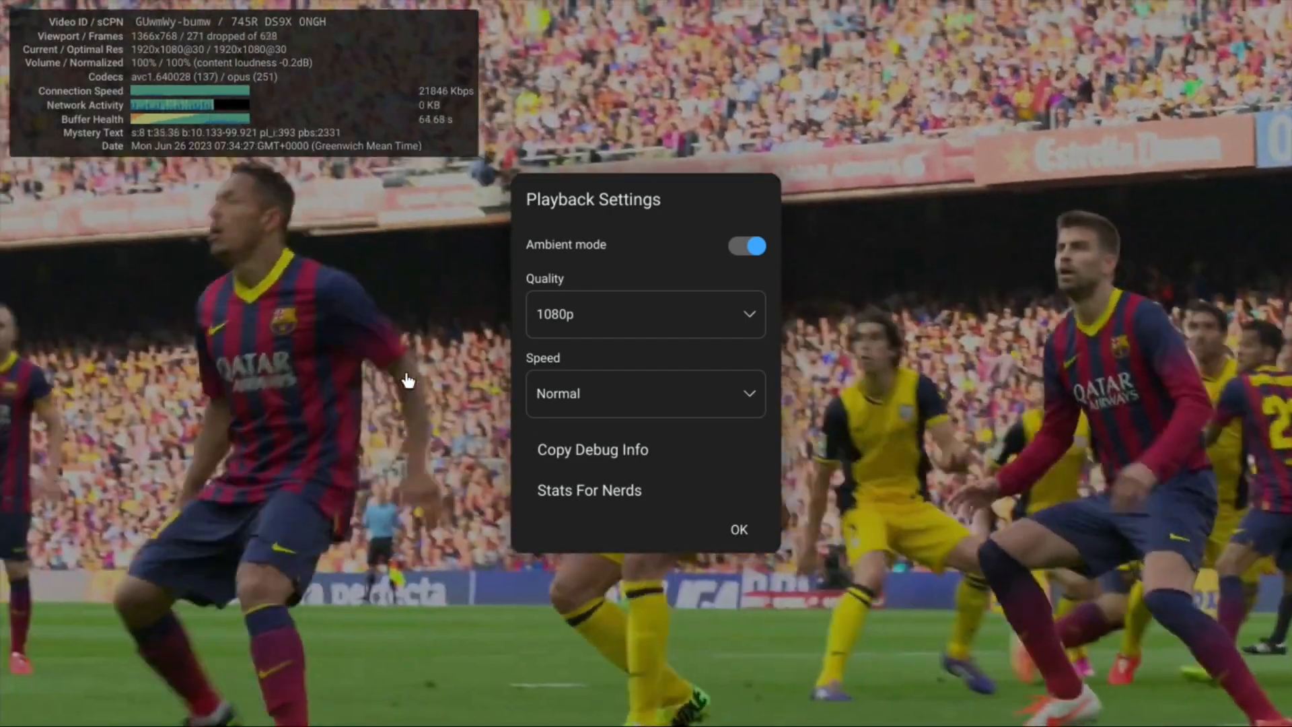
pyautogui.click(738, 529)
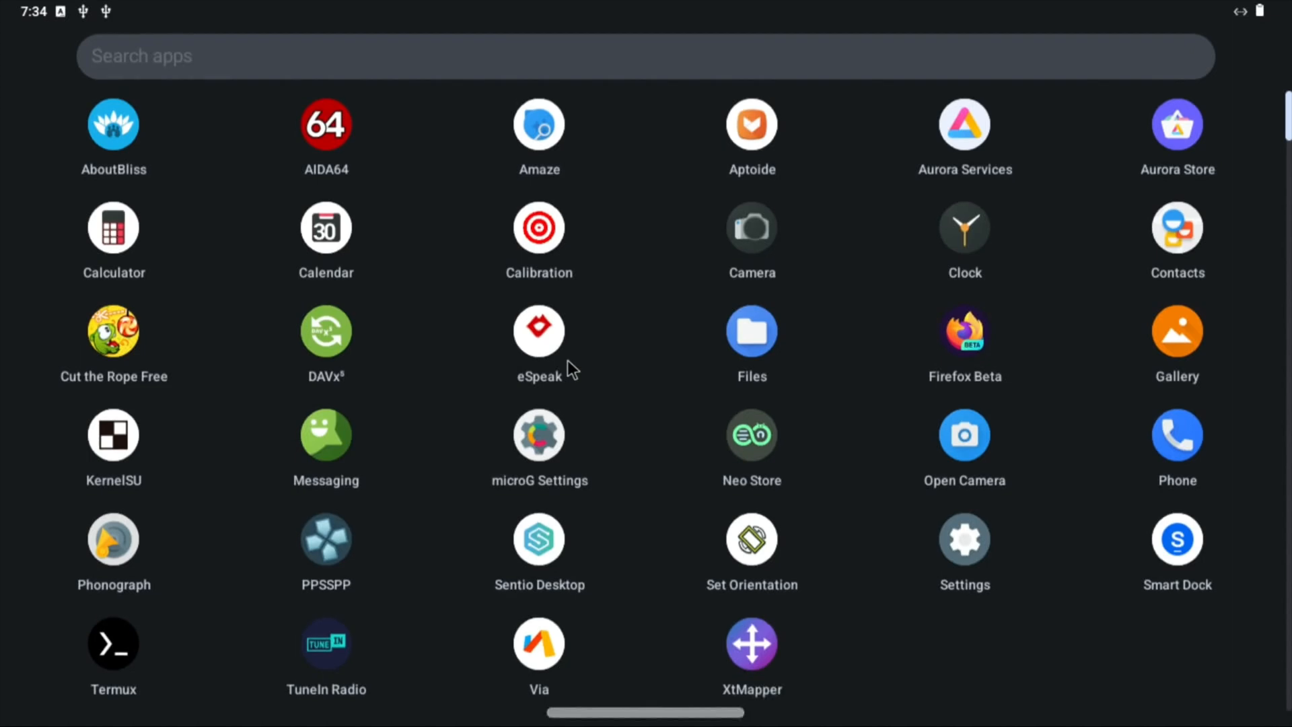
# Switch back to Firefox Beta with the YouTube demo video from the app drawer
pyautogui.click(326, 538)
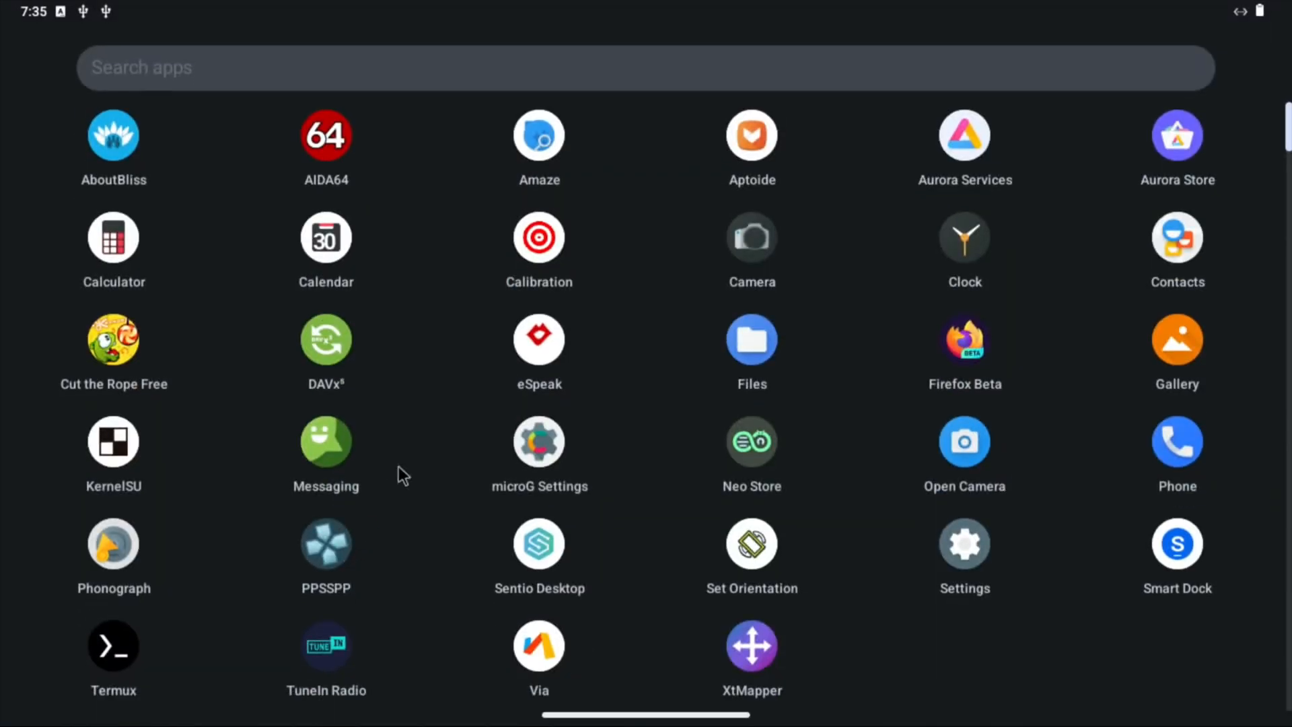
pyautogui.moveTo(964, 338)
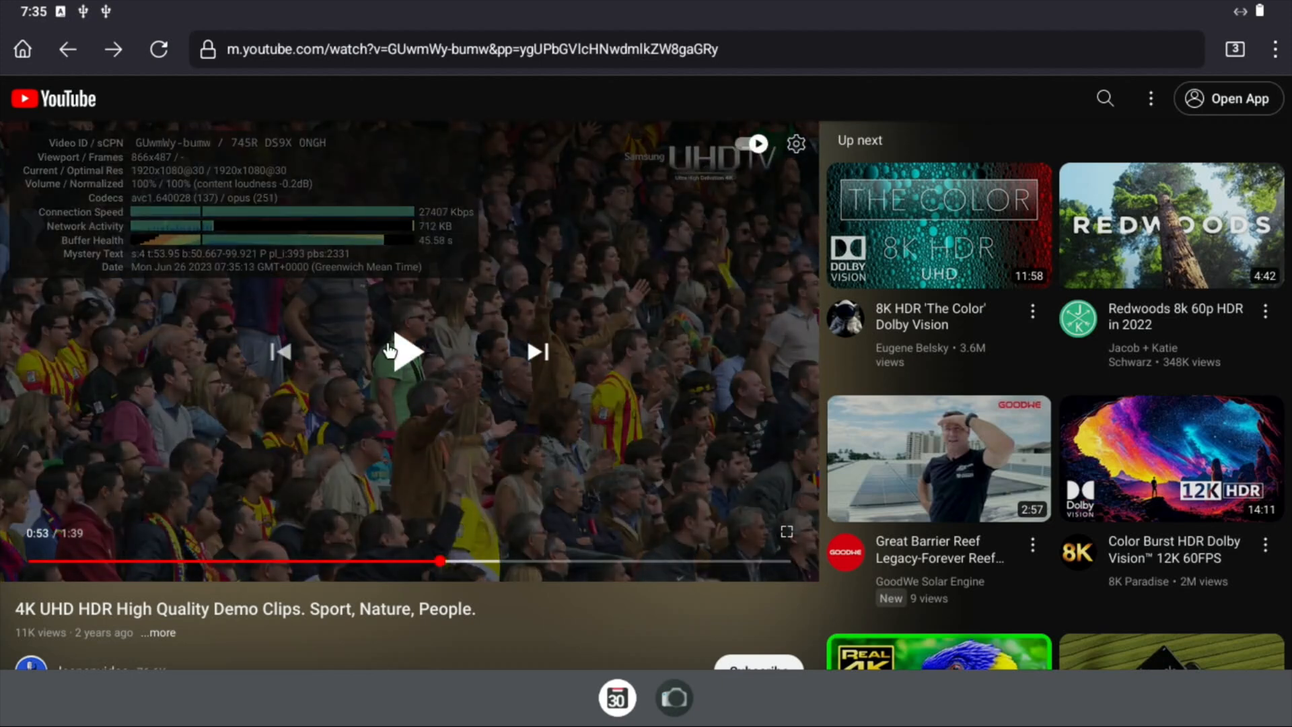
# Resume playback of the demo clip in the YouTube player
pyautogui.click(407, 351)
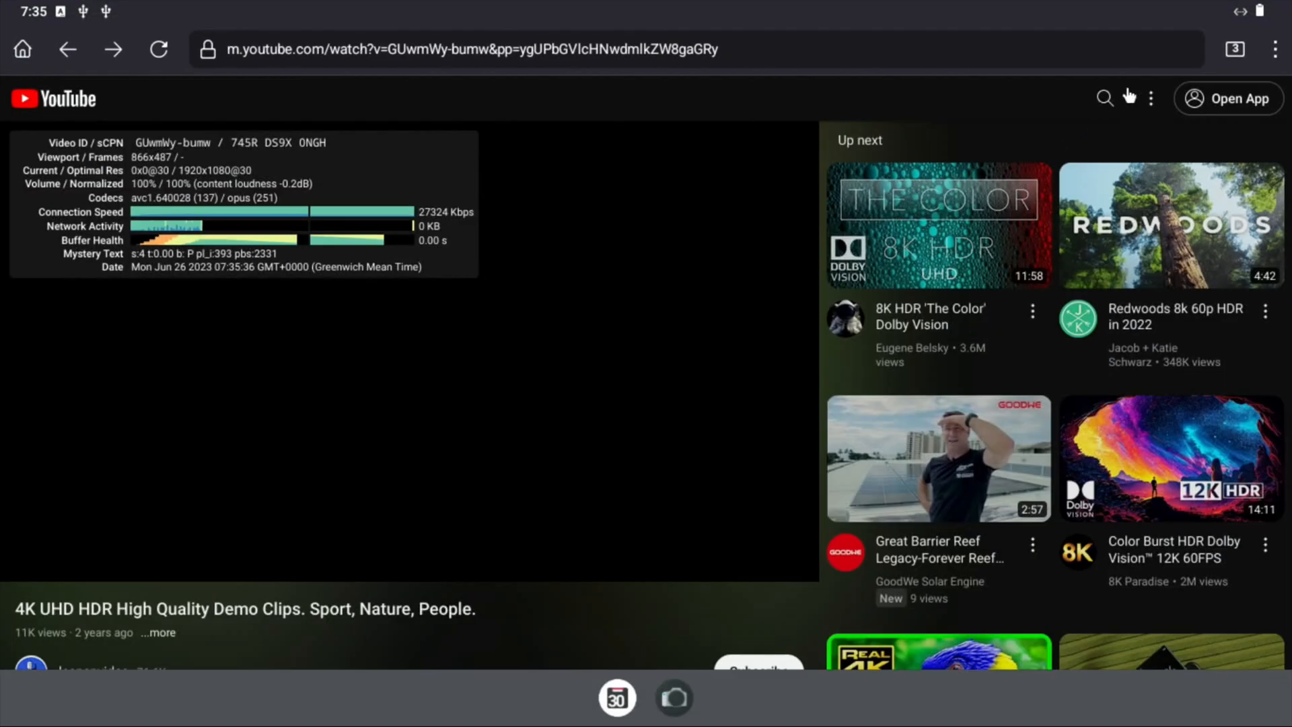
pyautogui.moveTo(1117, 74)
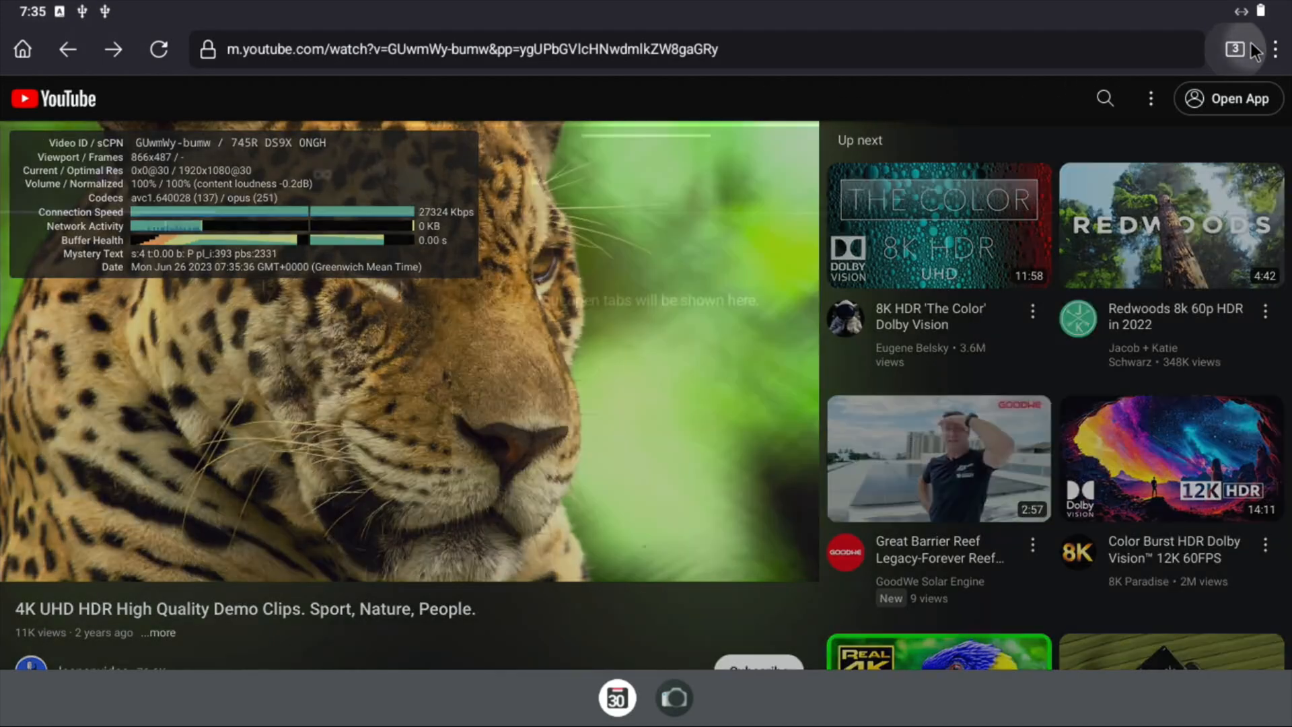
# Search the Bliss OS Docs tab for 'vulk' to list Vulkan-related results
pyautogui.click(1234, 49)
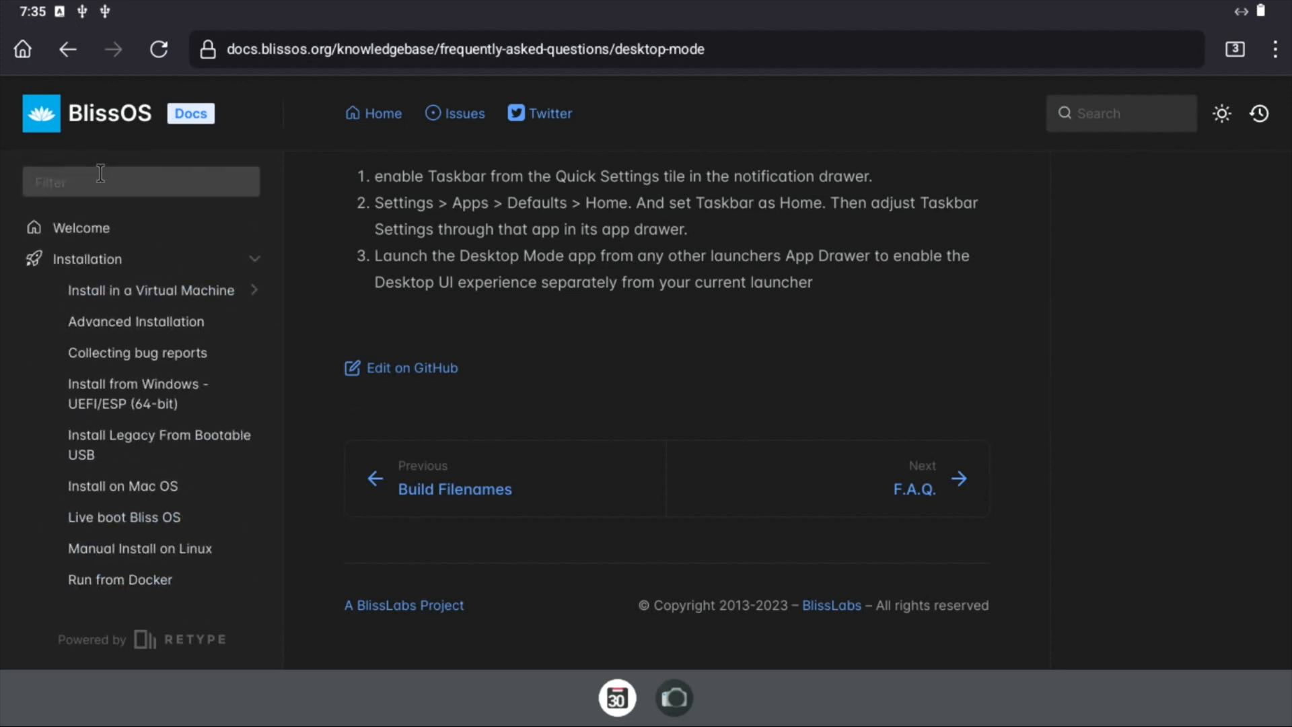
pyautogui.click(1121, 113)
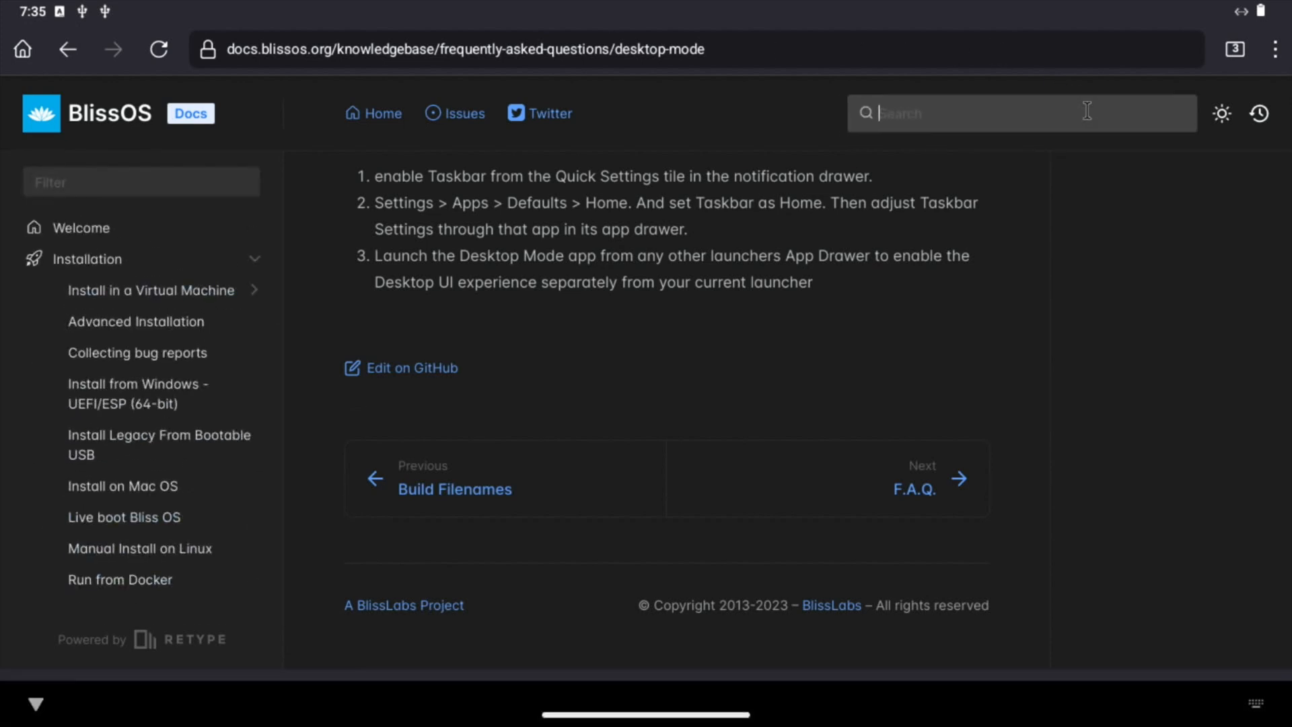
pyautogui.write('vulk')
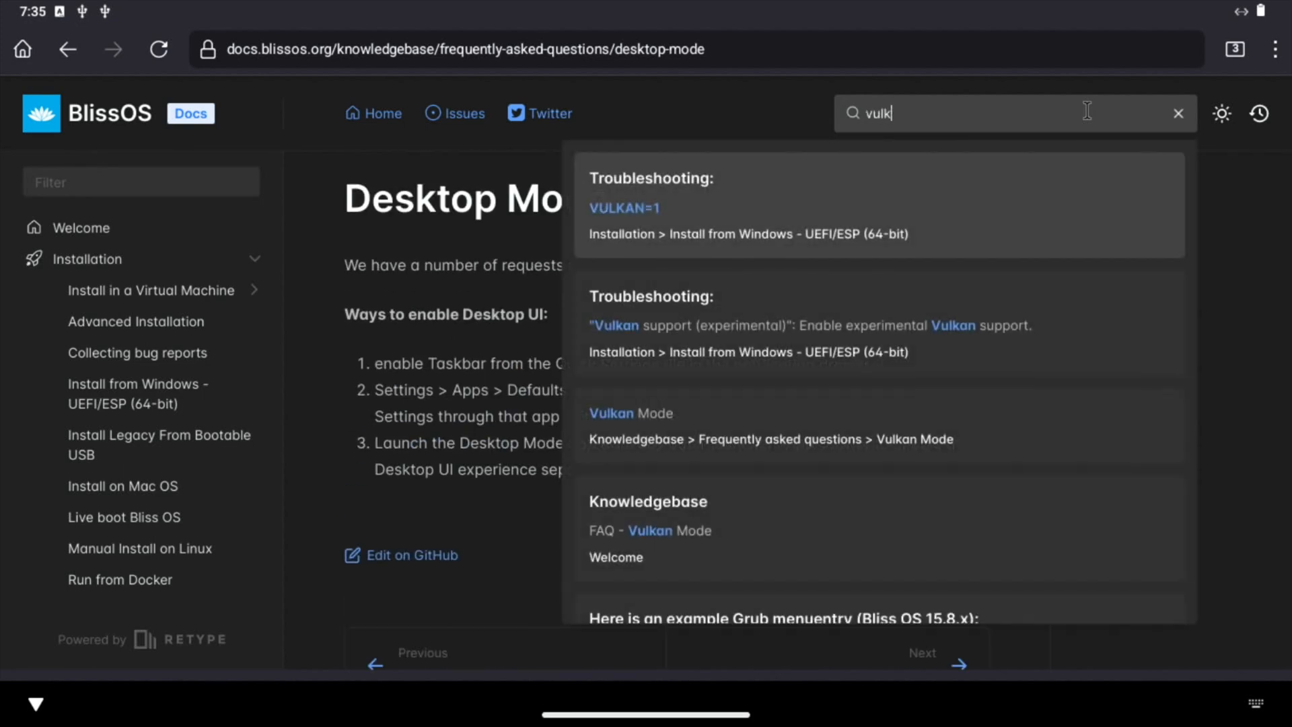
# Read through the Vulkan Mode documentation page from the search results
pyautogui.click(630, 414)
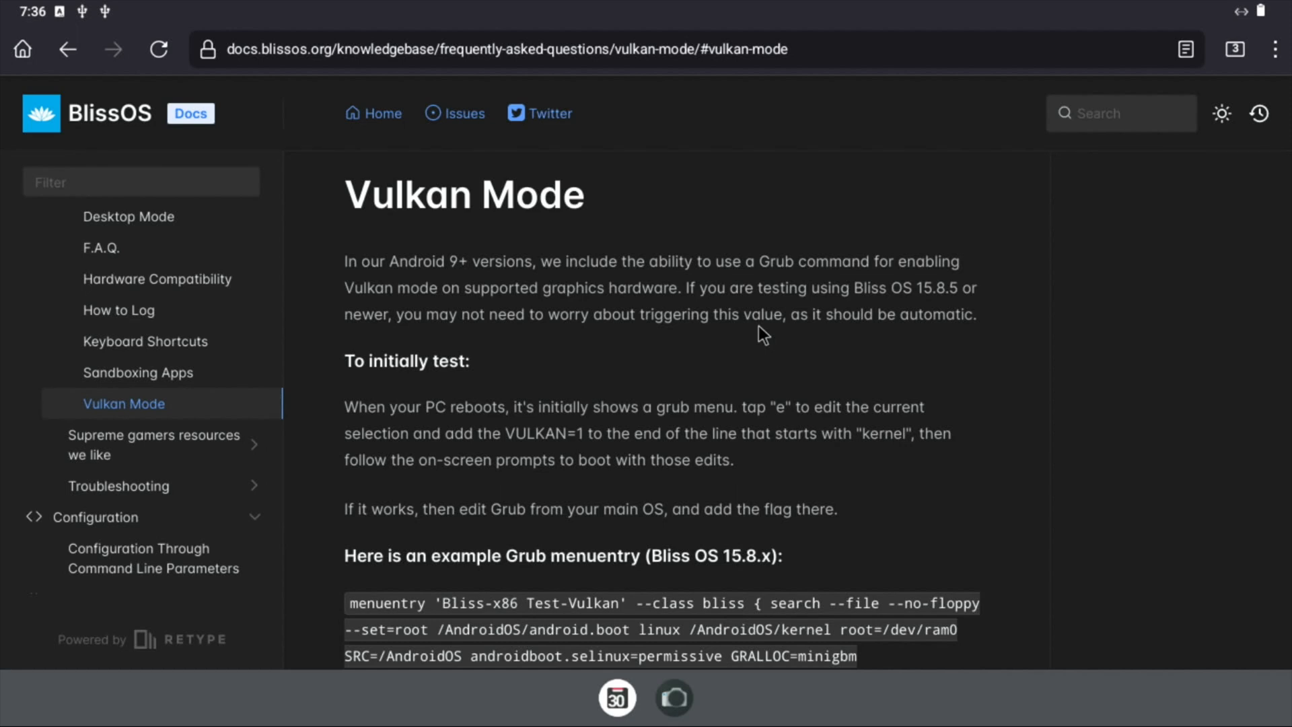
pyautogui.scroll(-3)
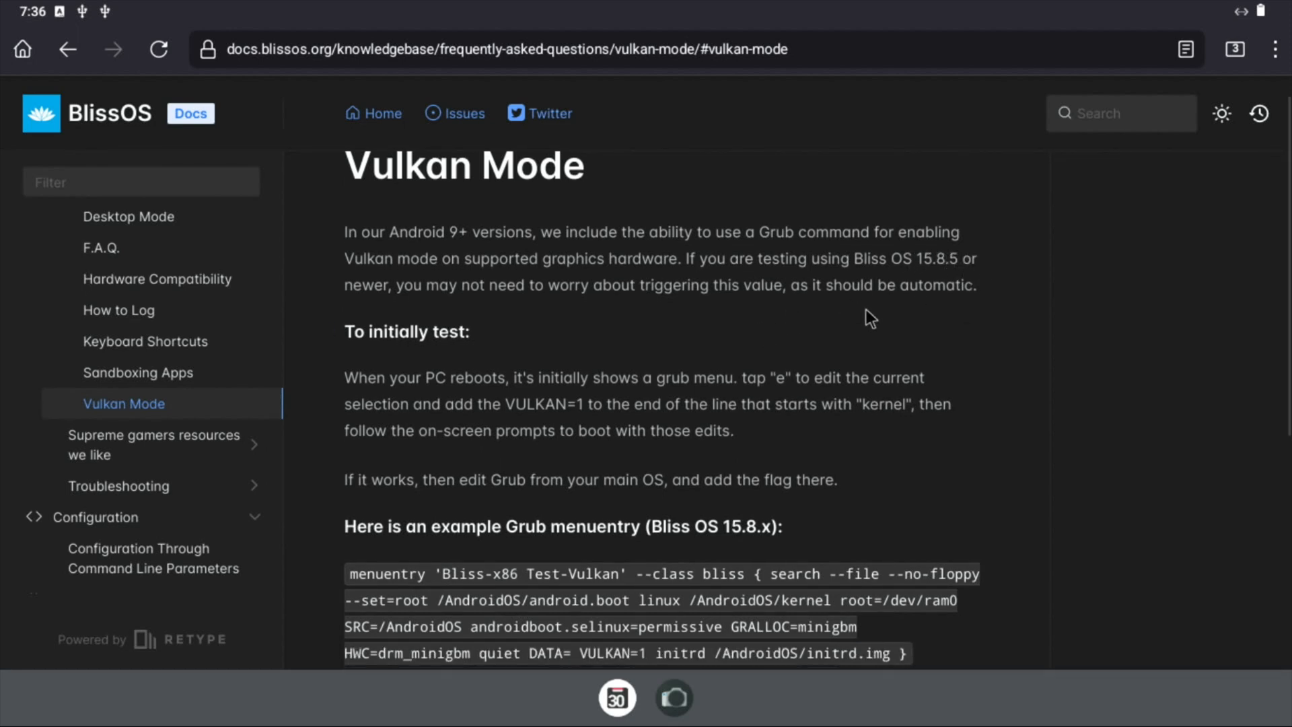
pyautogui.scroll(-3)
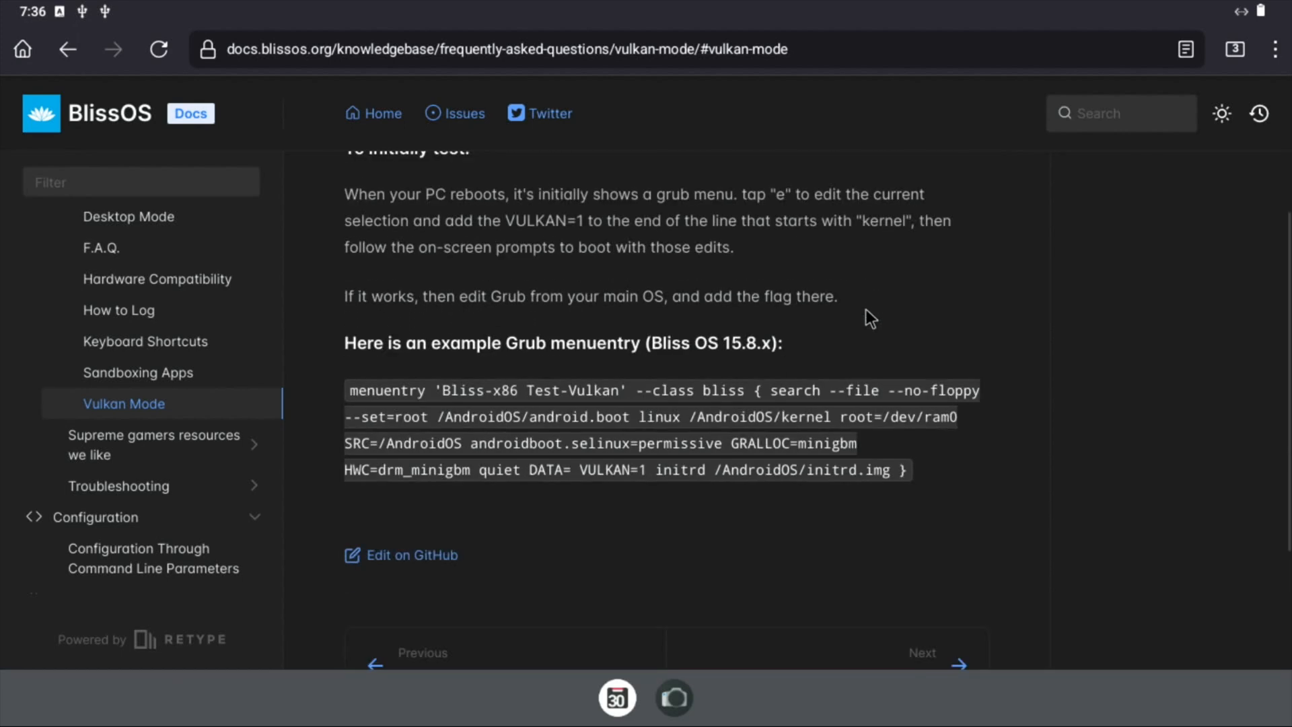
pyautogui.scroll(-3)
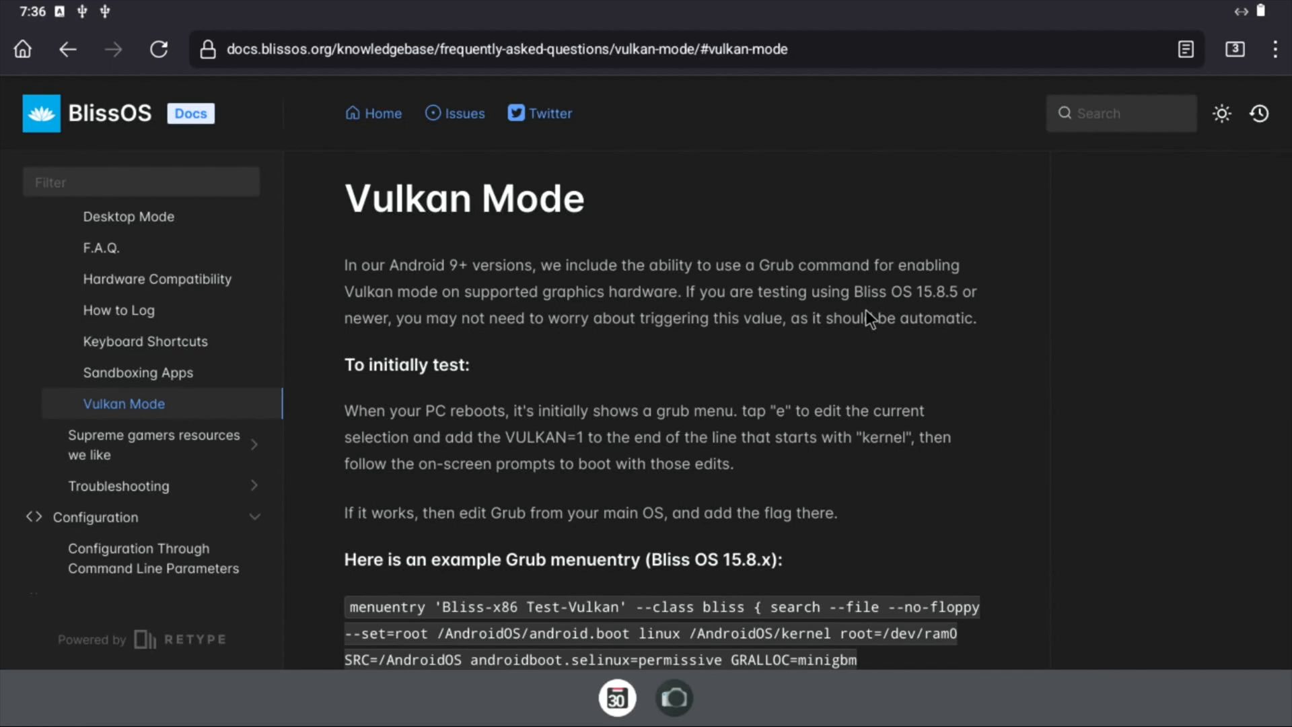
pyautogui.moveTo(323, 615)
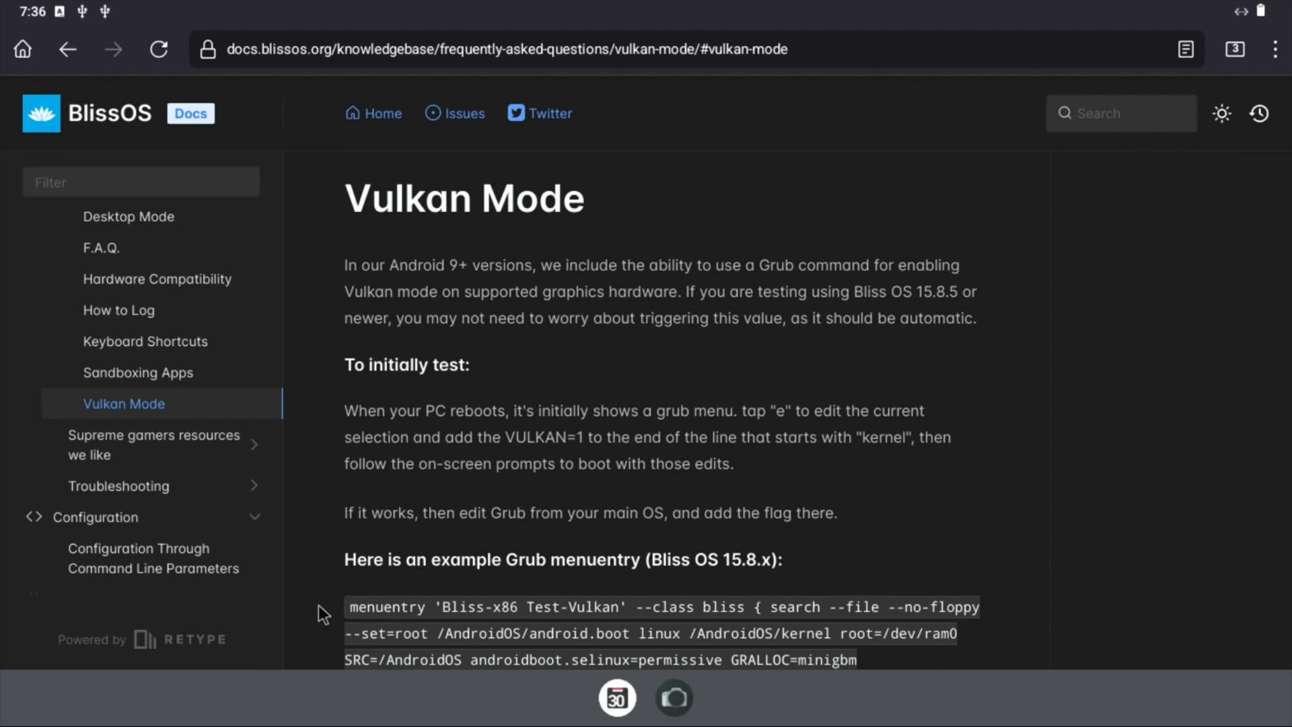
pyautogui.scroll(-3)
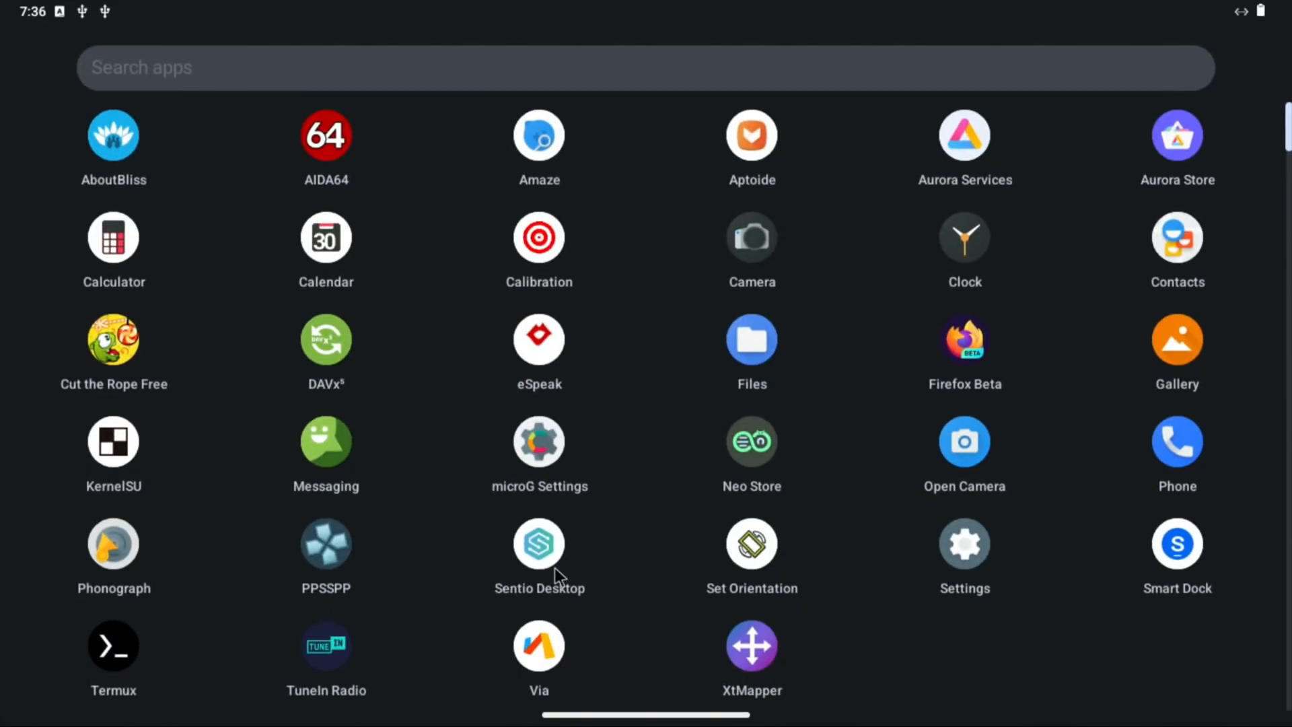
pyautogui.moveTo(668, 568)
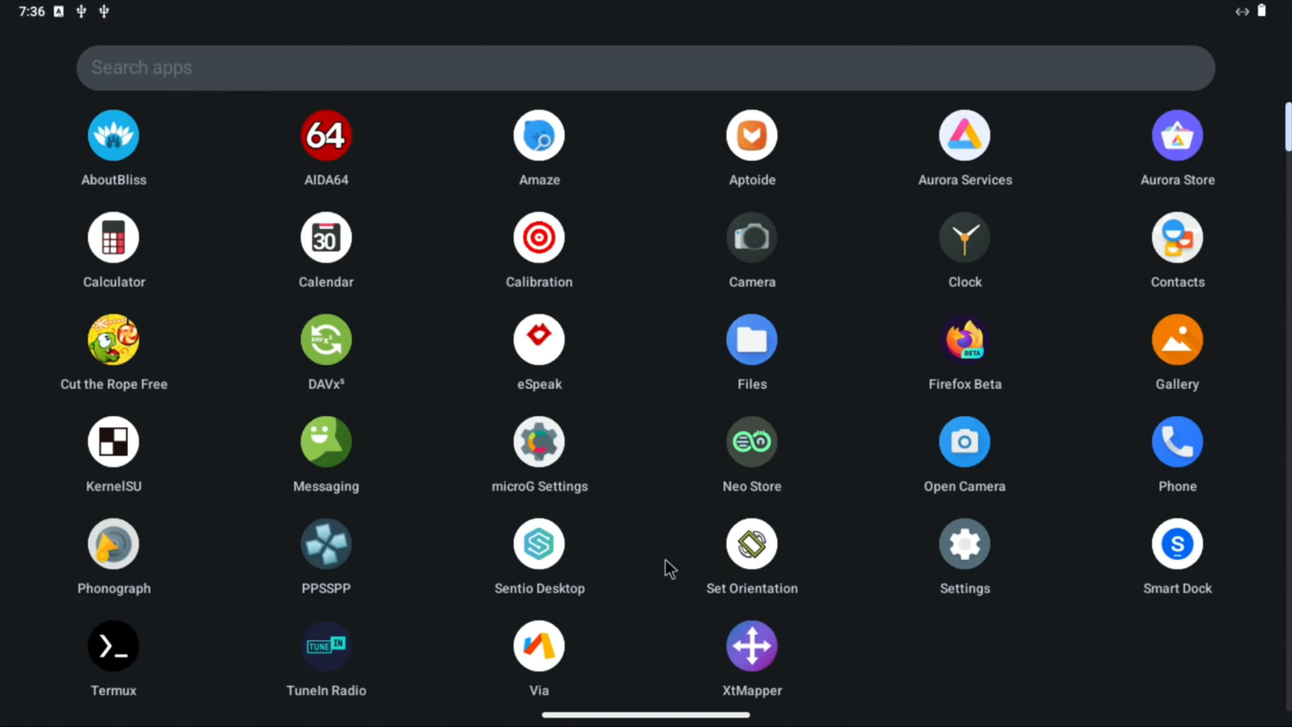
# Launch Sentio Desktop from the app drawer
pyautogui.click(539, 544)
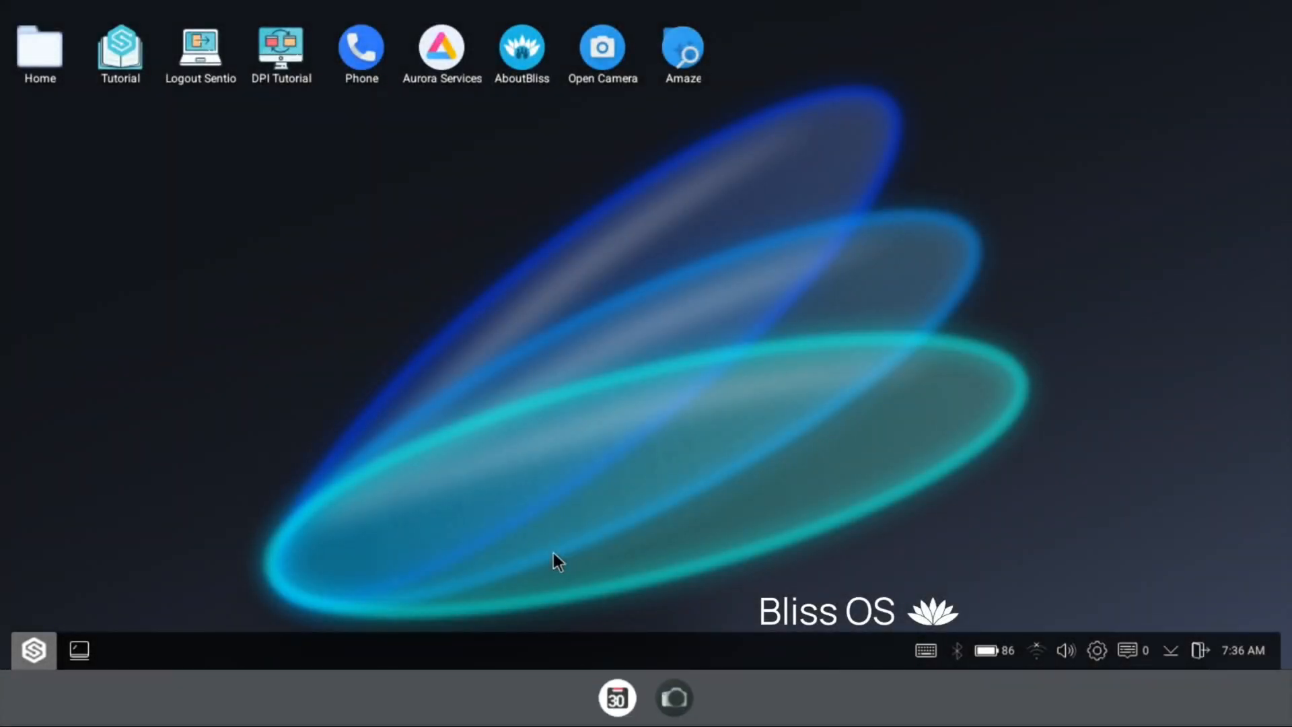
pyautogui.moveTo(446, 713)
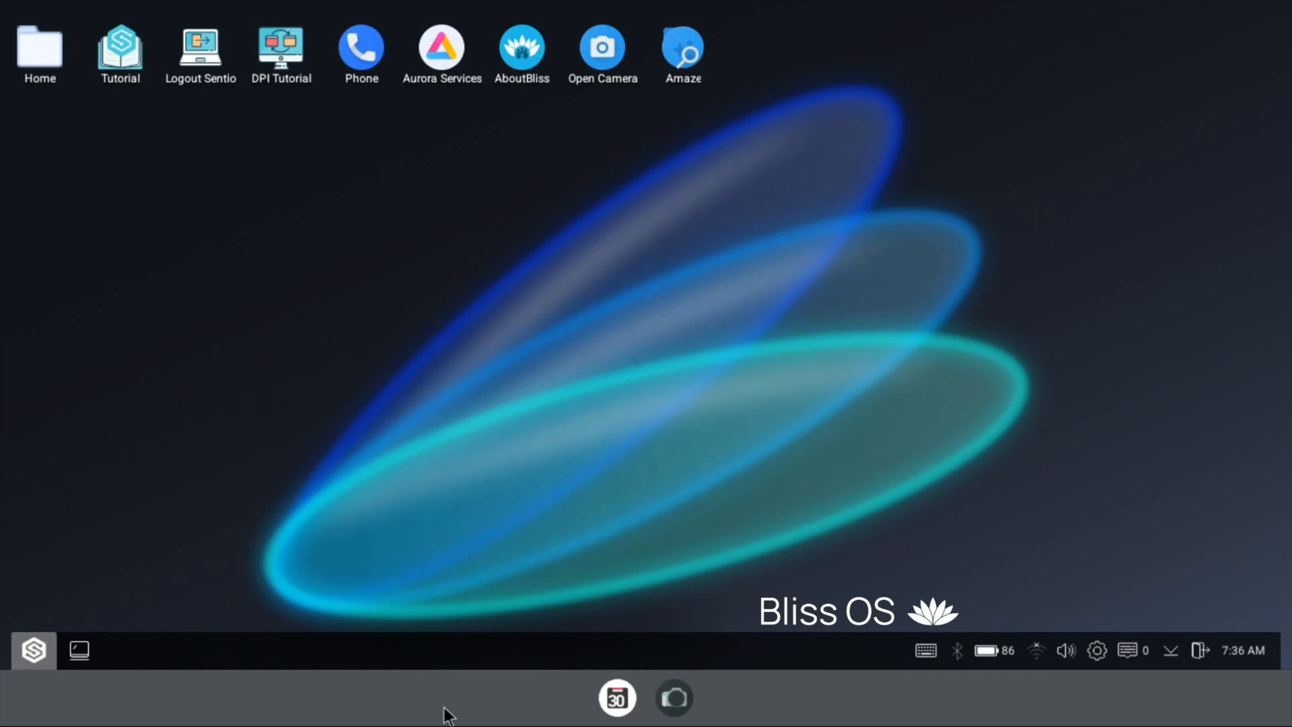
pyautogui.moveTo(576, 702)
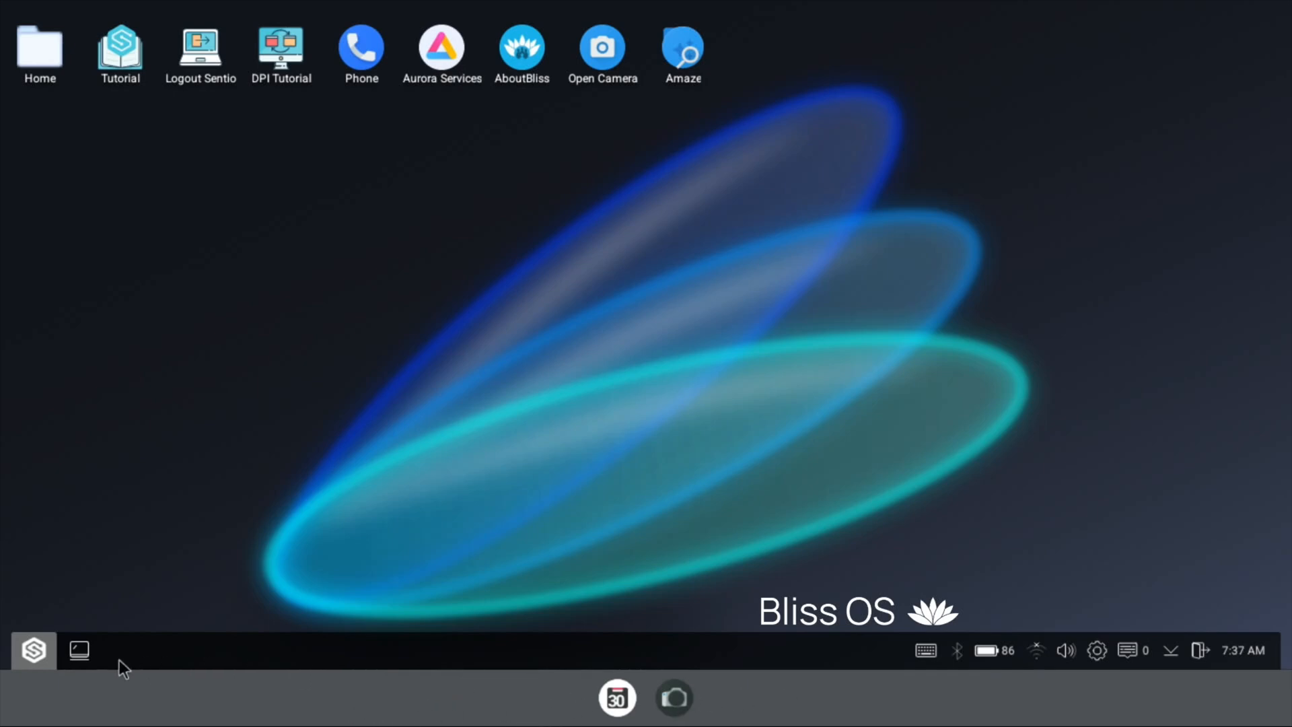
pyautogui.click(32, 650)
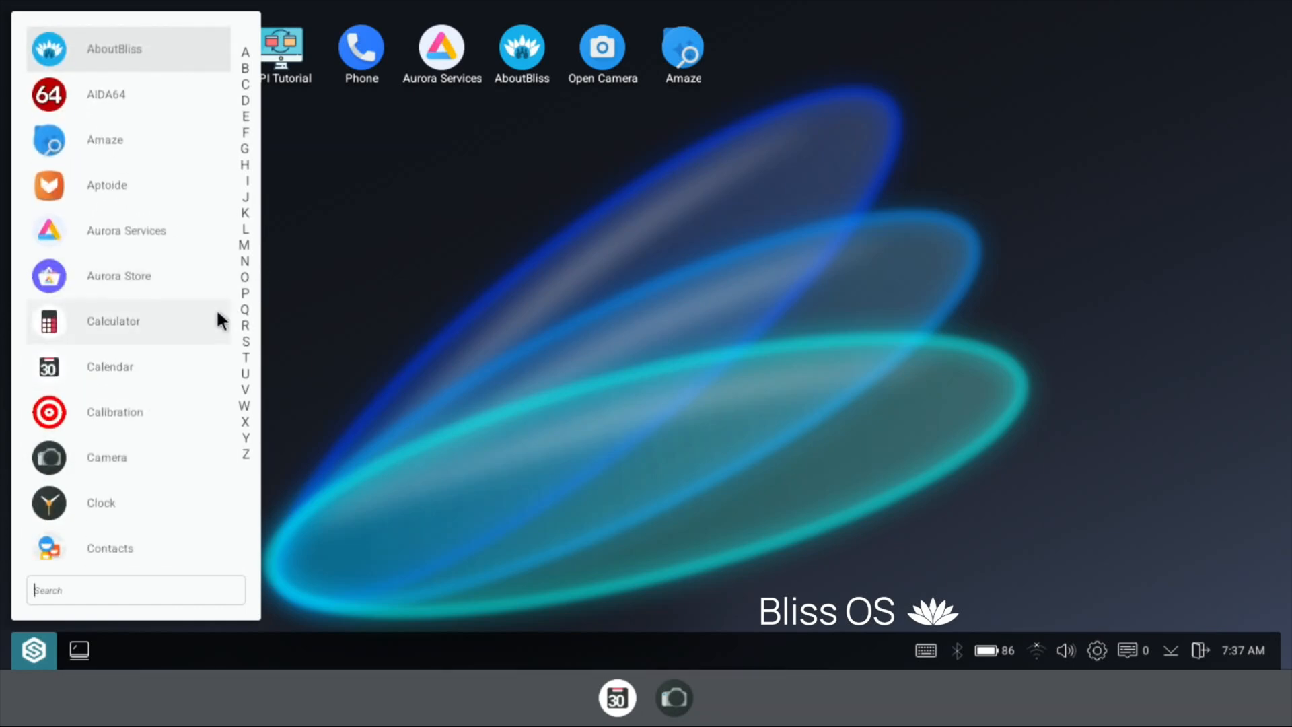
pyautogui.moveTo(392, 349)
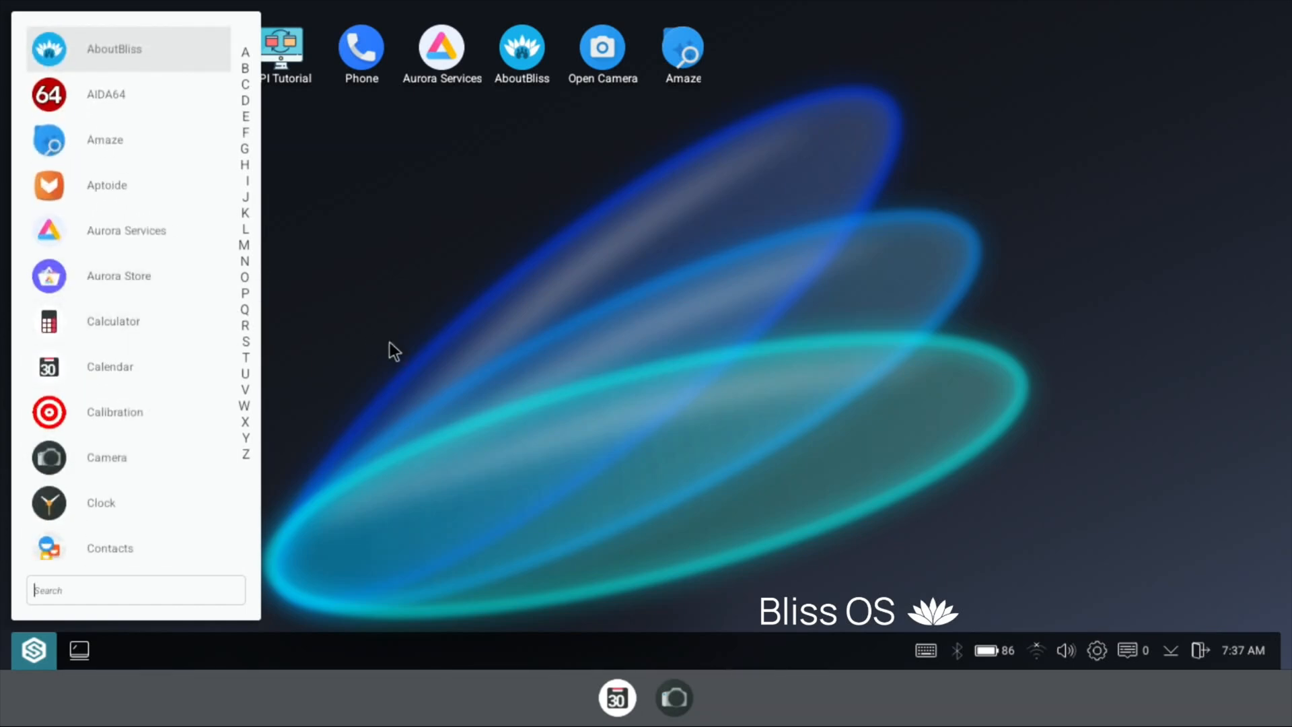
pyautogui.write('apt')
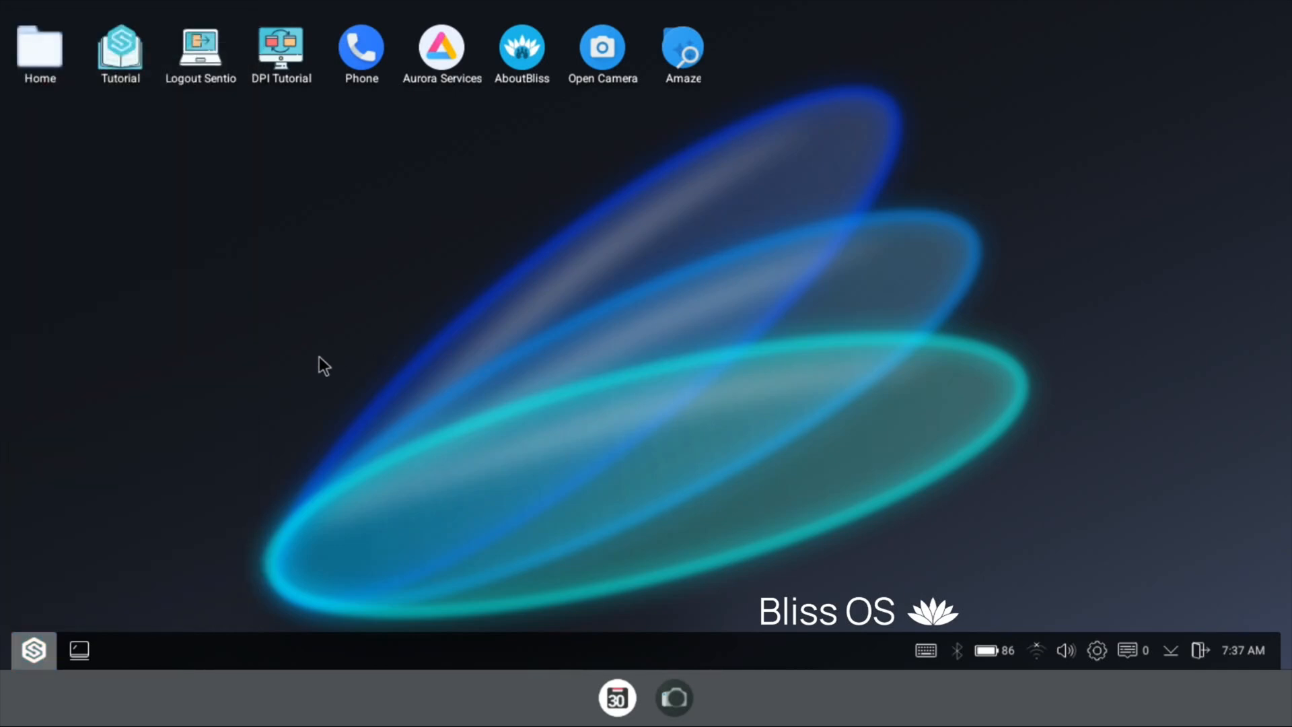
pyautogui.moveTo(688, 147)
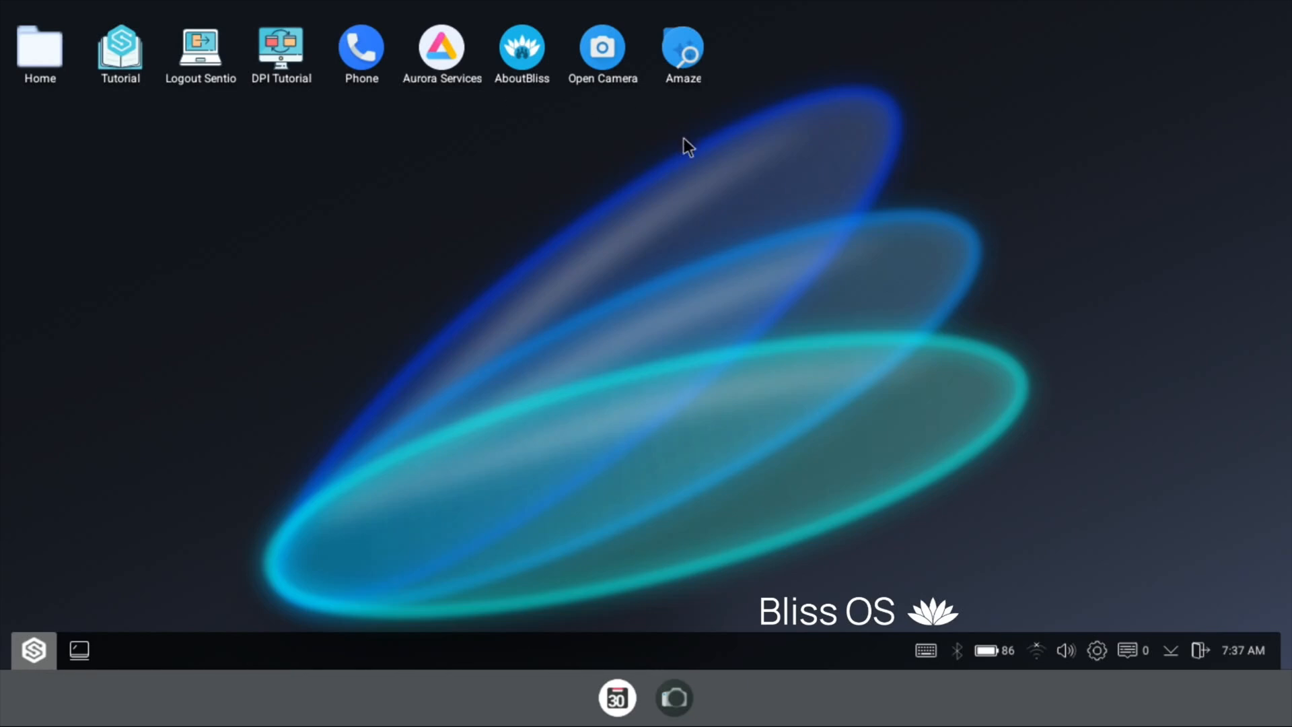
pyautogui.moveTo(751, 603)
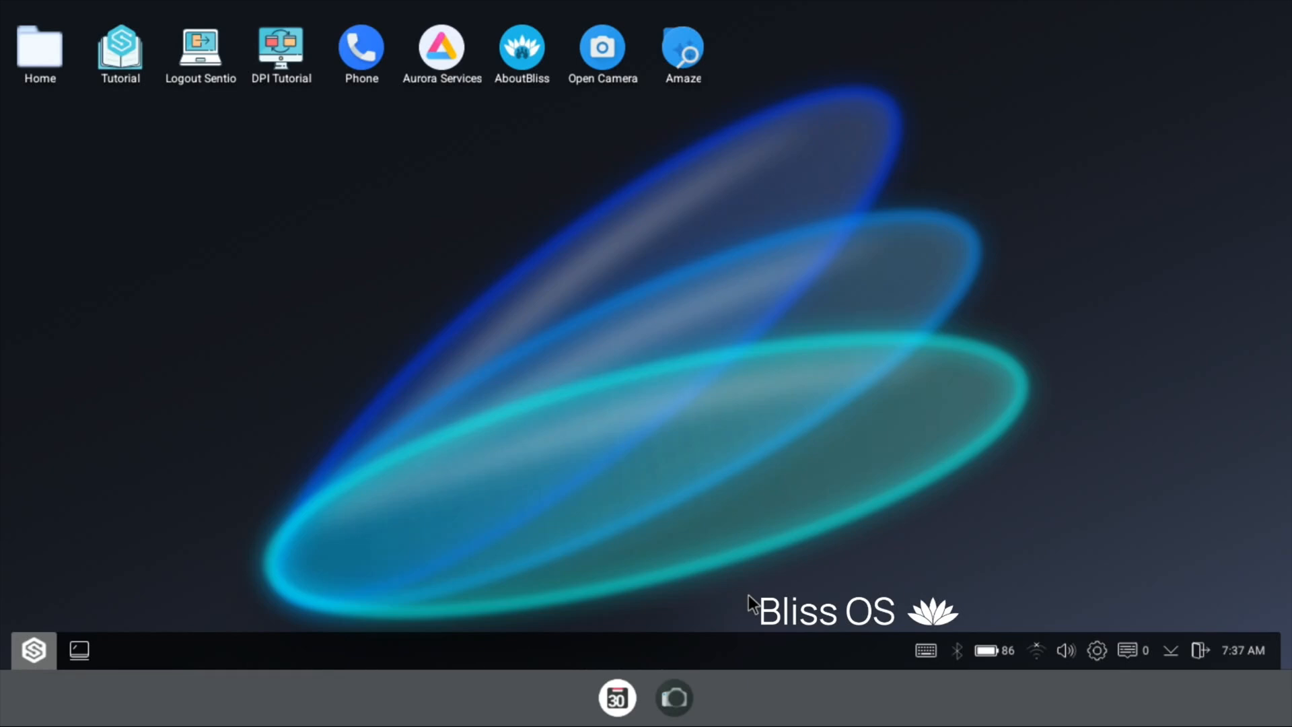
pyautogui.moveTo(839, 452)
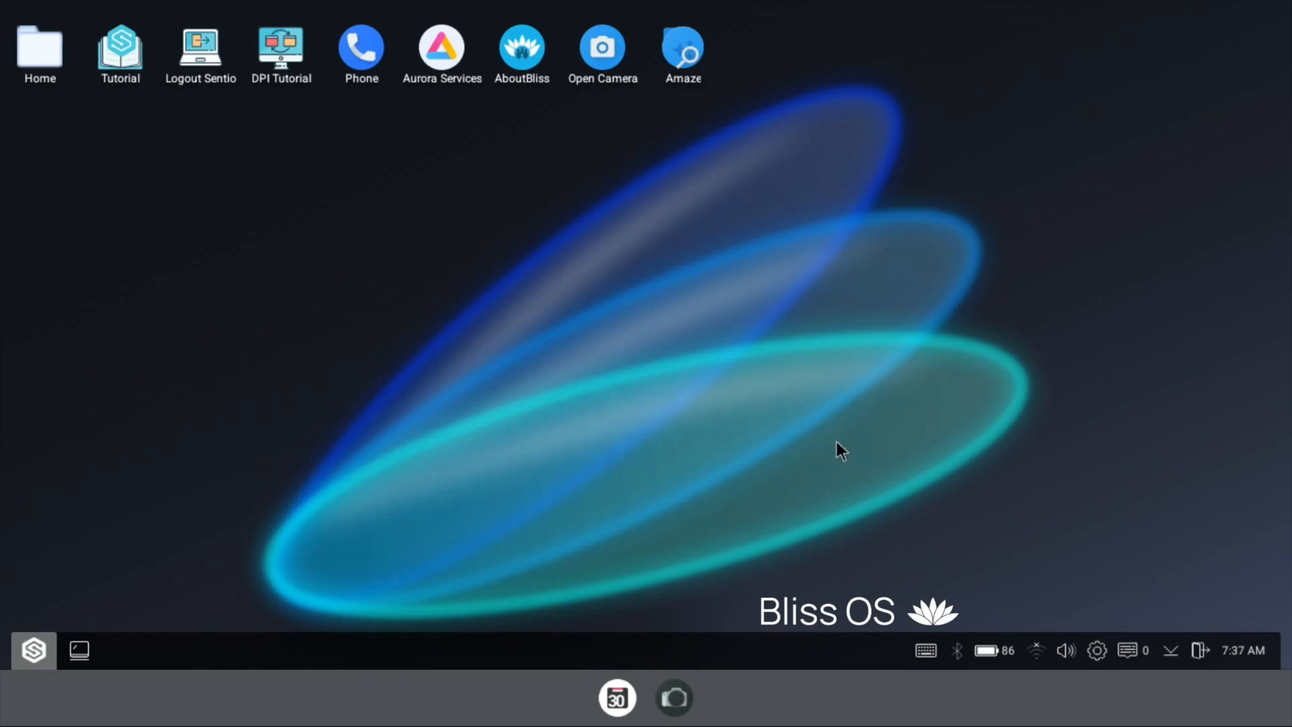